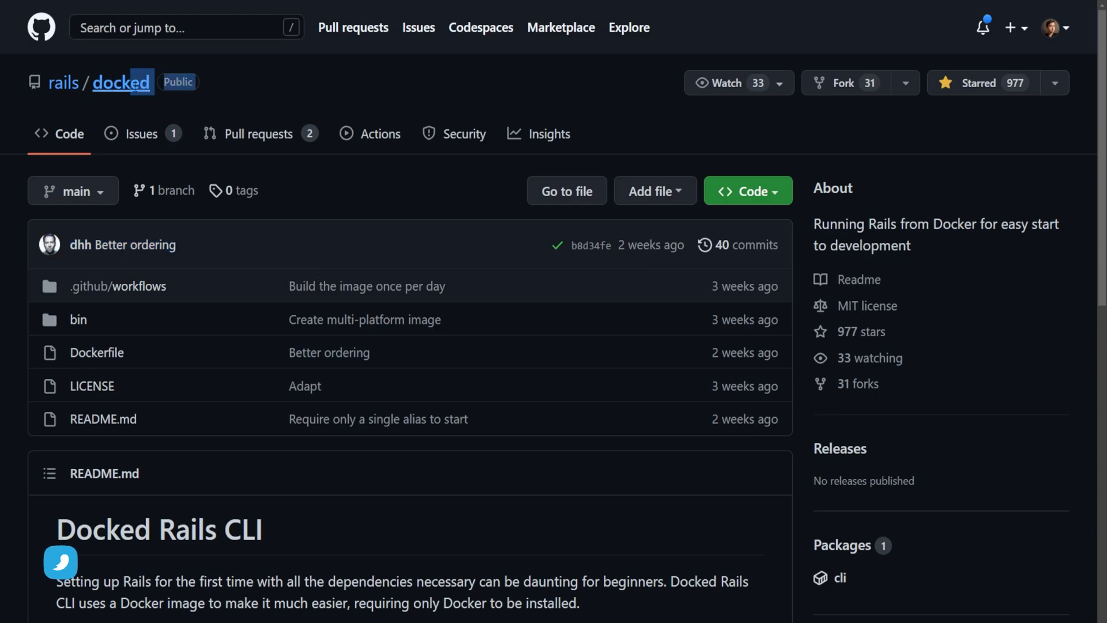
- Search Start for 'features' and bring up Turn Windows features on or off
{"action": "scroll", "scroll_direction": "down", "scroll_amount": 3}
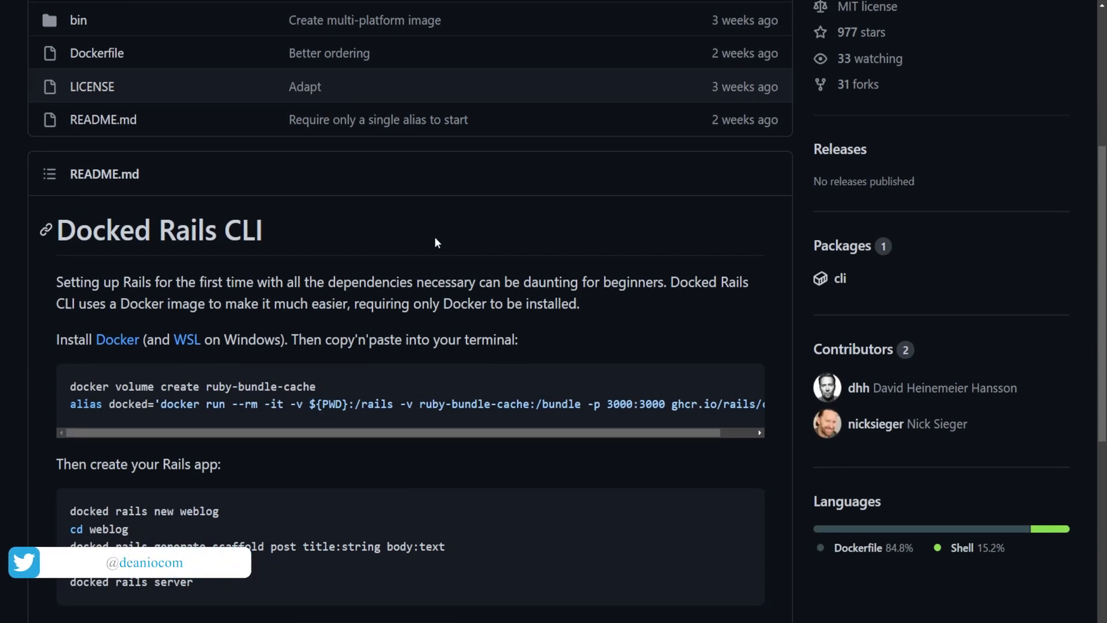
{"action": "mouse_move", "coordinate": [483, 361]}
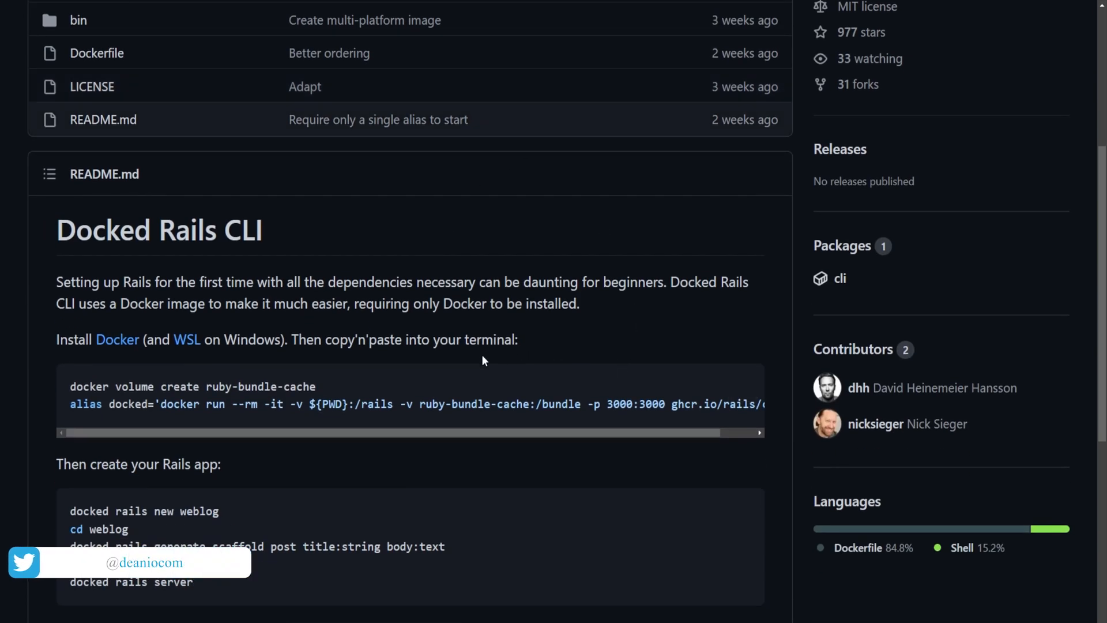
{"action": "scroll", "scroll_direction": "up", "scroll_amount": 3}
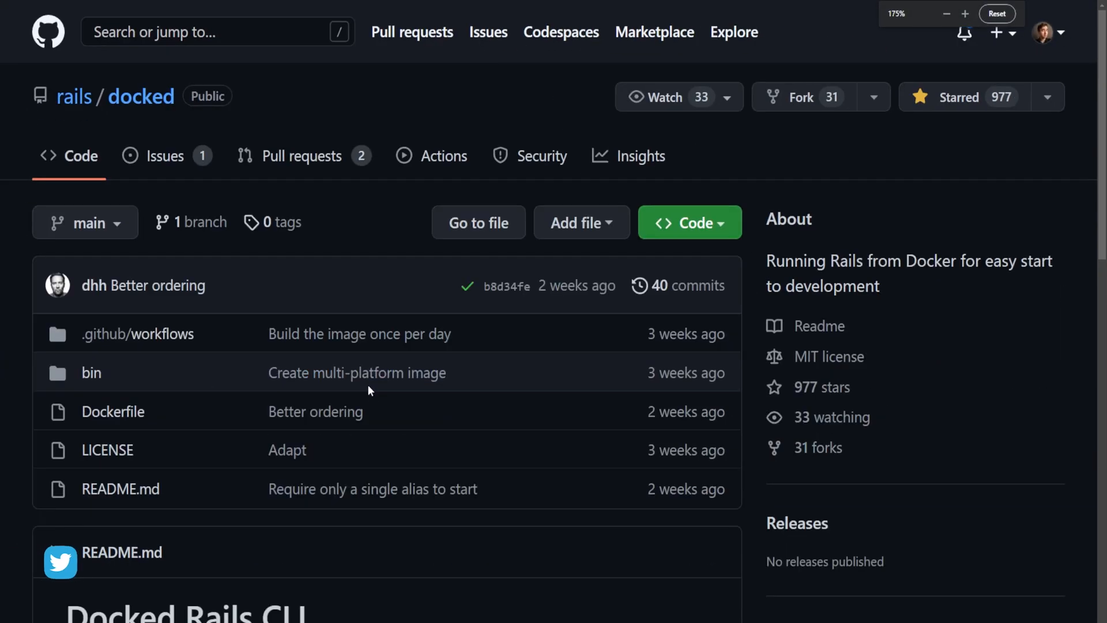
{"action": "scroll", "scroll_direction": "down", "scroll_amount": 3}
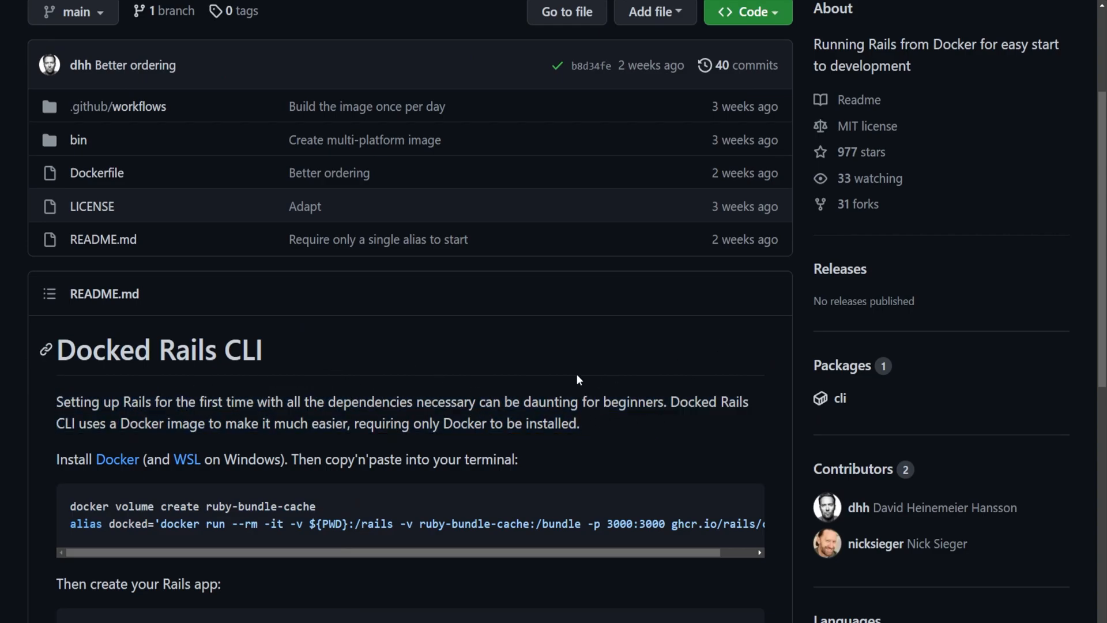
{"action": "mouse_move", "coordinate": [128, 386]}
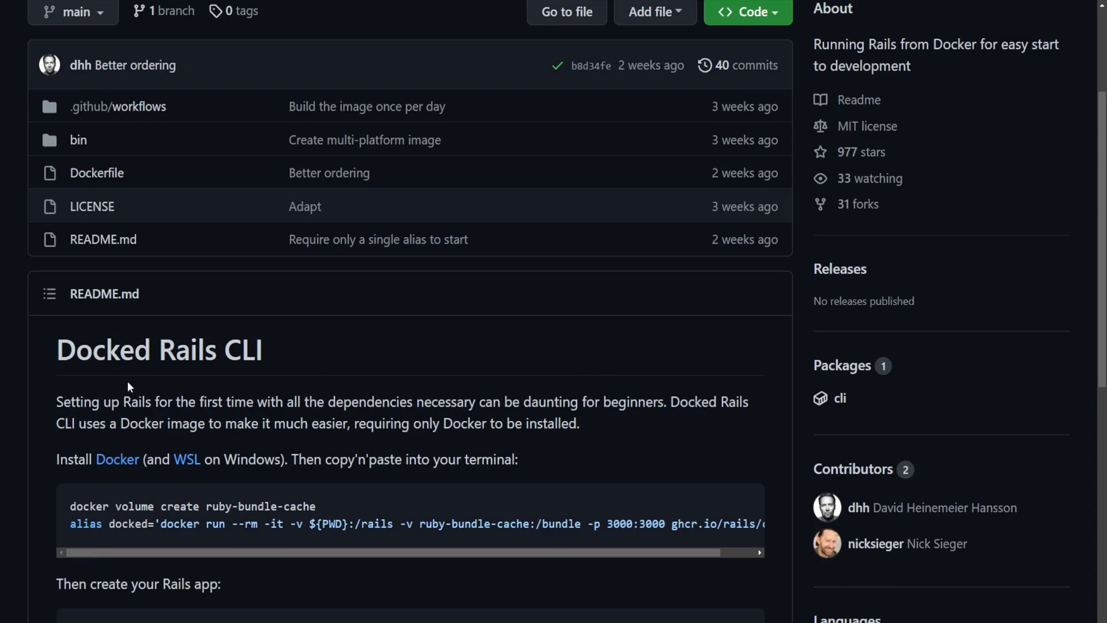
{"action": "scroll", "scroll_direction": "up", "scroll_amount": 3}
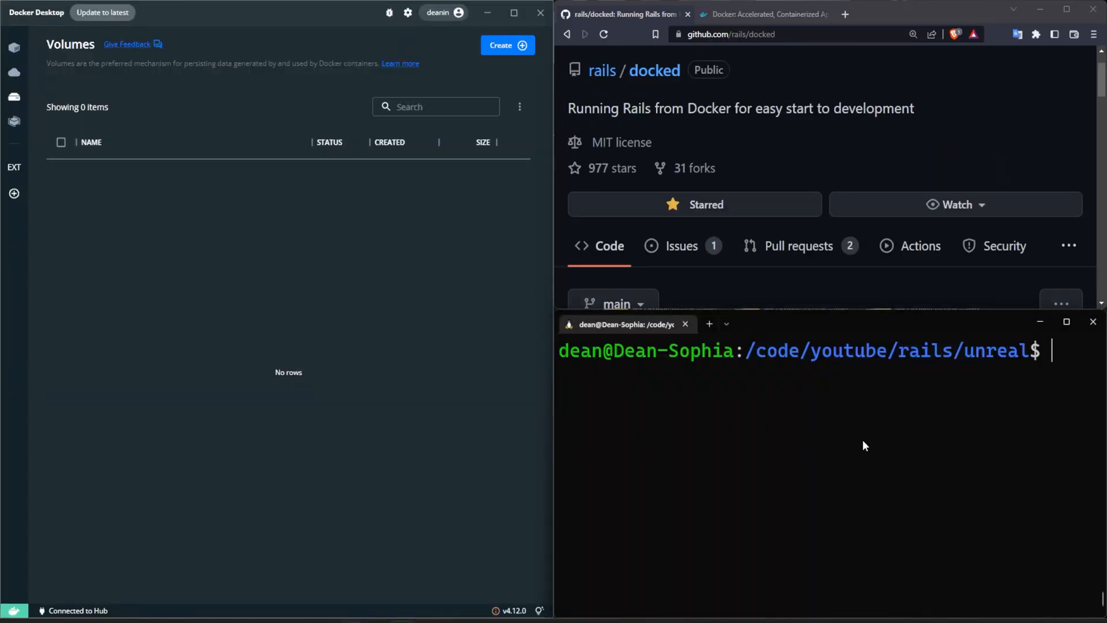
{"action": "mouse_move", "coordinate": [835, 329]}
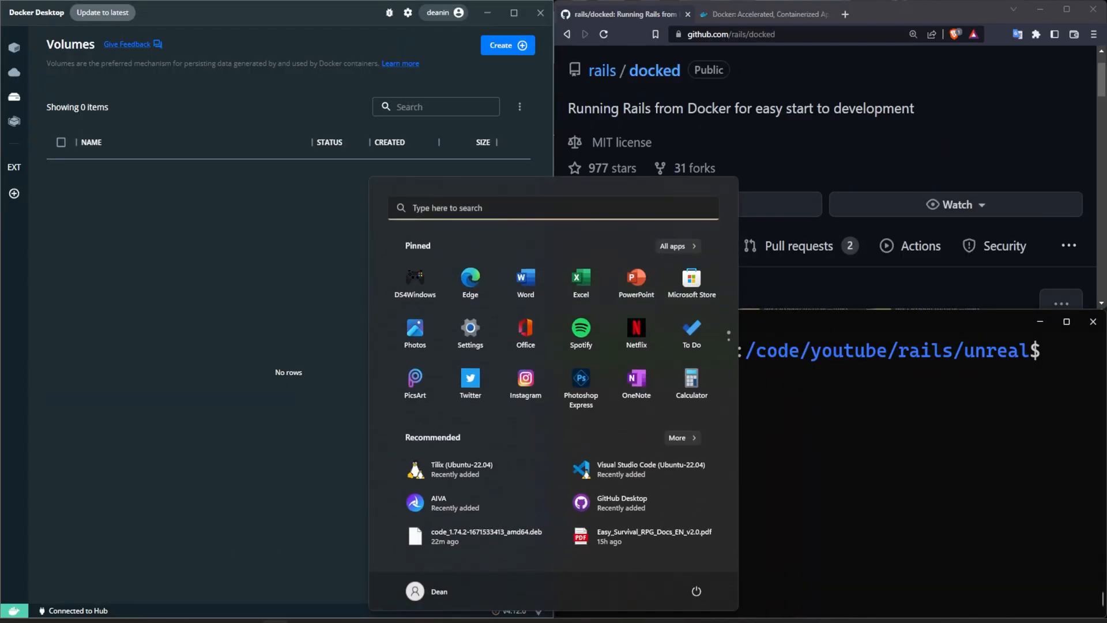
{"action": "type", "text": "features"}
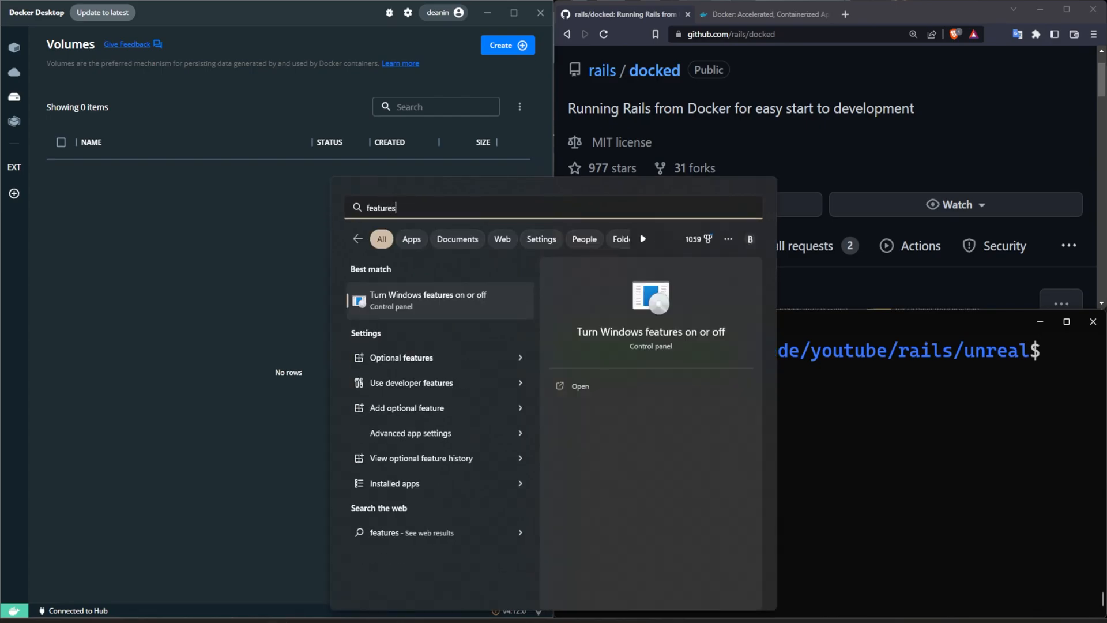
{"action": "left_click", "coordinate": [579, 386]}
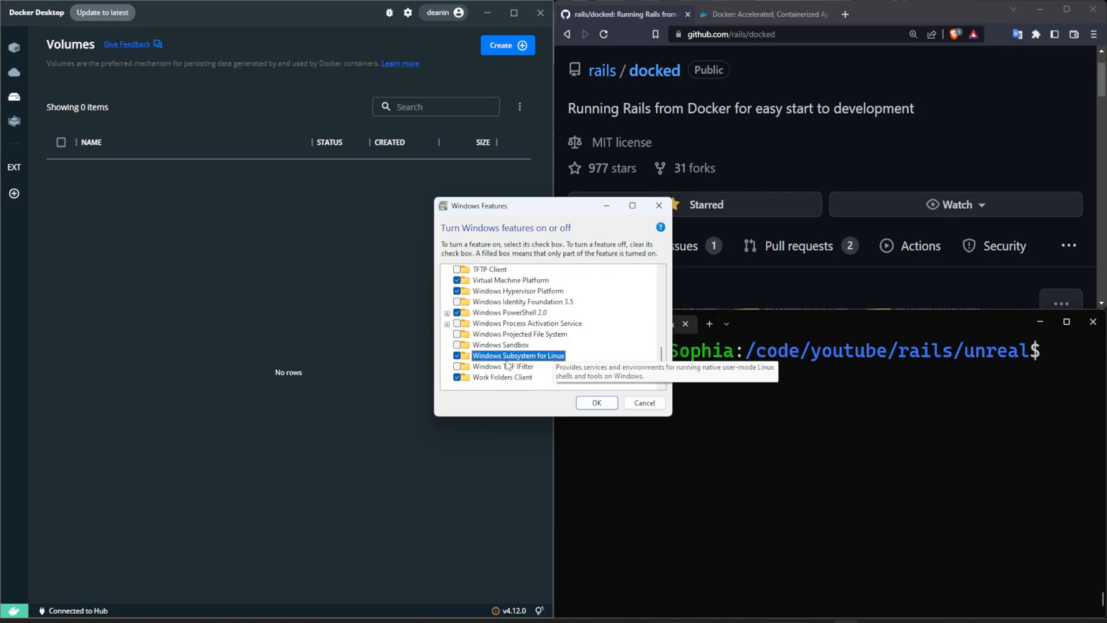
{"action": "mouse_move", "coordinate": [515, 286]}
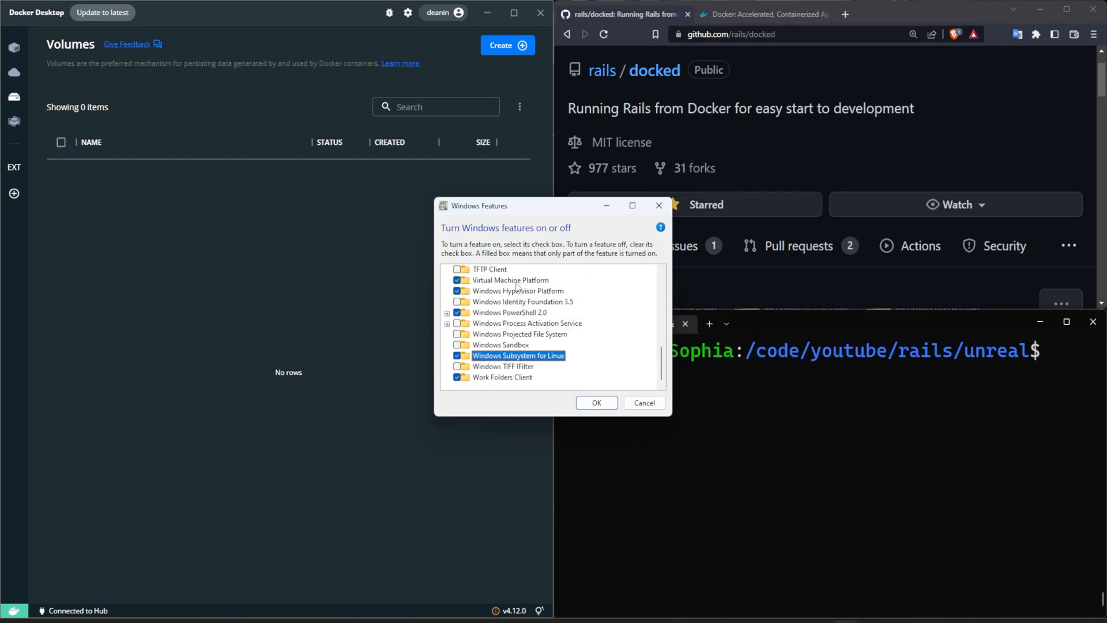
{"action": "mouse_move", "coordinate": [506, 291]}
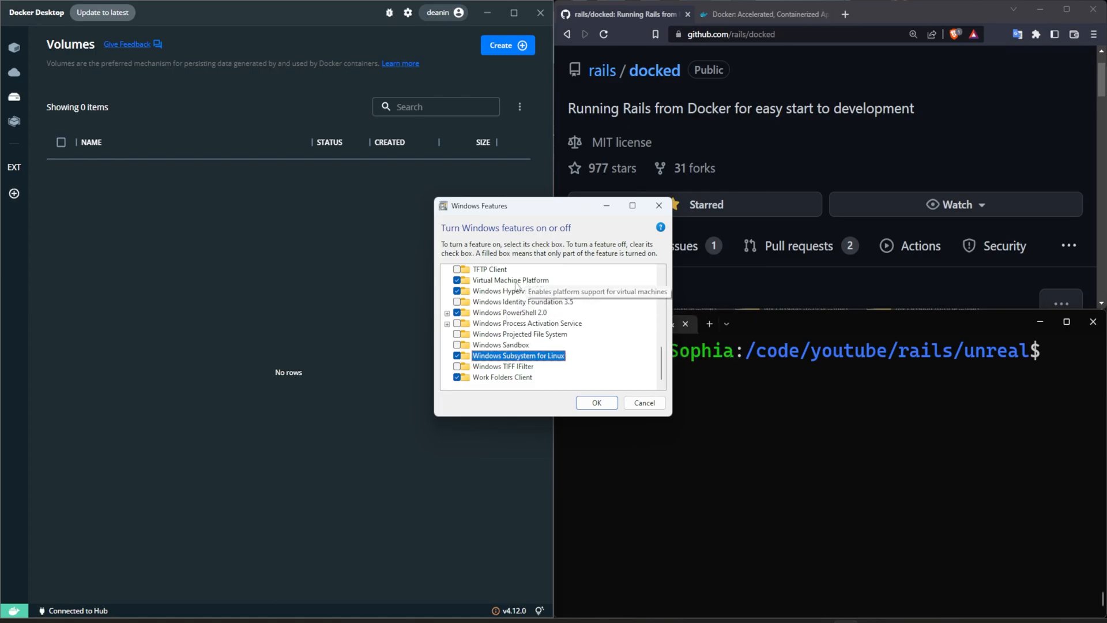
{"action": "mouse_move", "coordinate": [643, 402]}
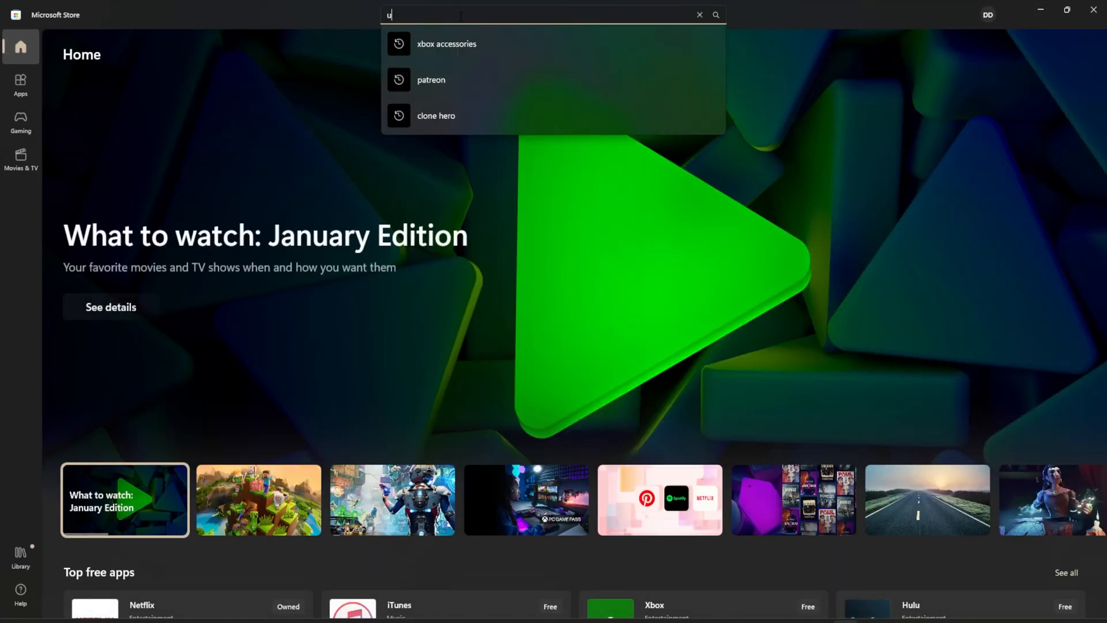
- Search Microsoft Store for 'ubuntu', then search for Windows Terminal
{"action": "type", "text": "buntu"}
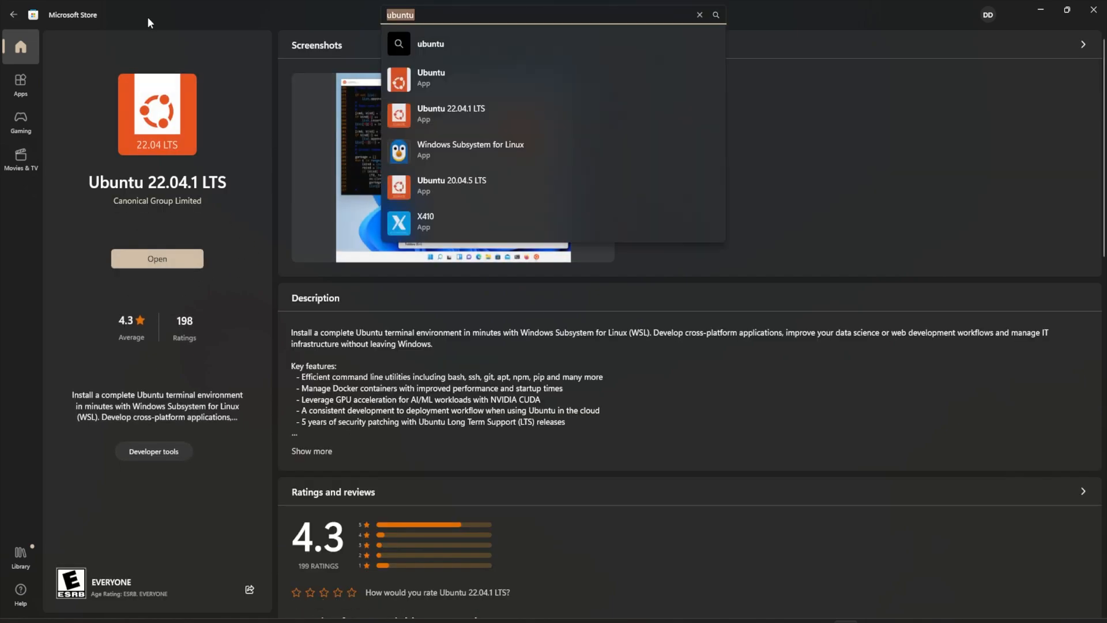
{"action": "type", "text": "windows ter"}
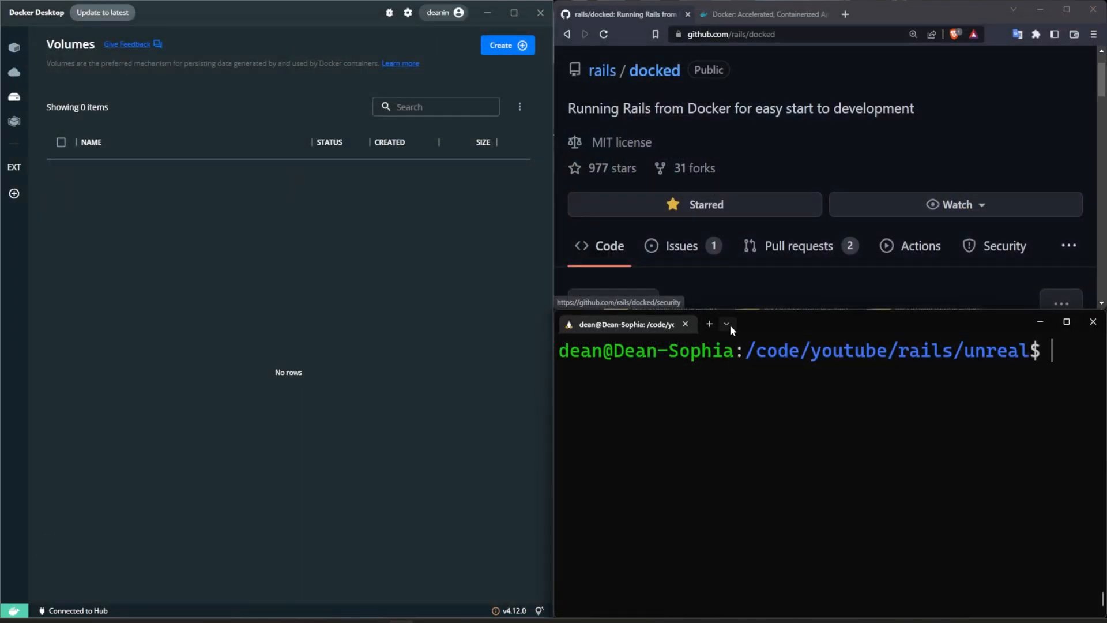
- Start an Ubuntu 22.04.1 LTS shell and run ruby and rails -v version checks
{"action": "left_click", "coordinate": [725, 324]}
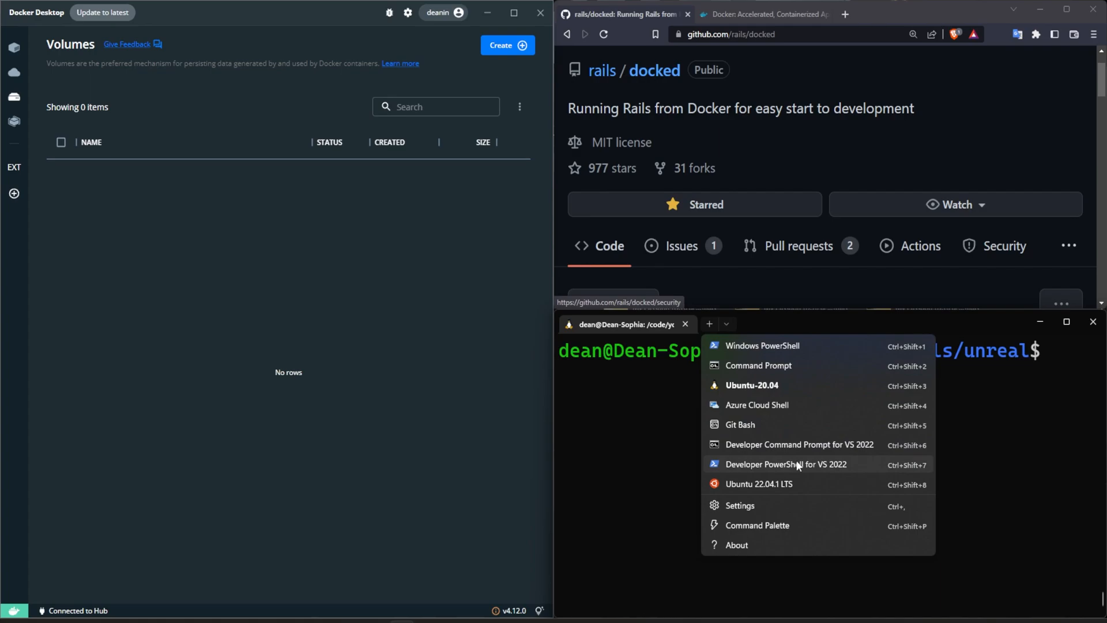
{"action": "left_click", "coordinate": [759, 483]}
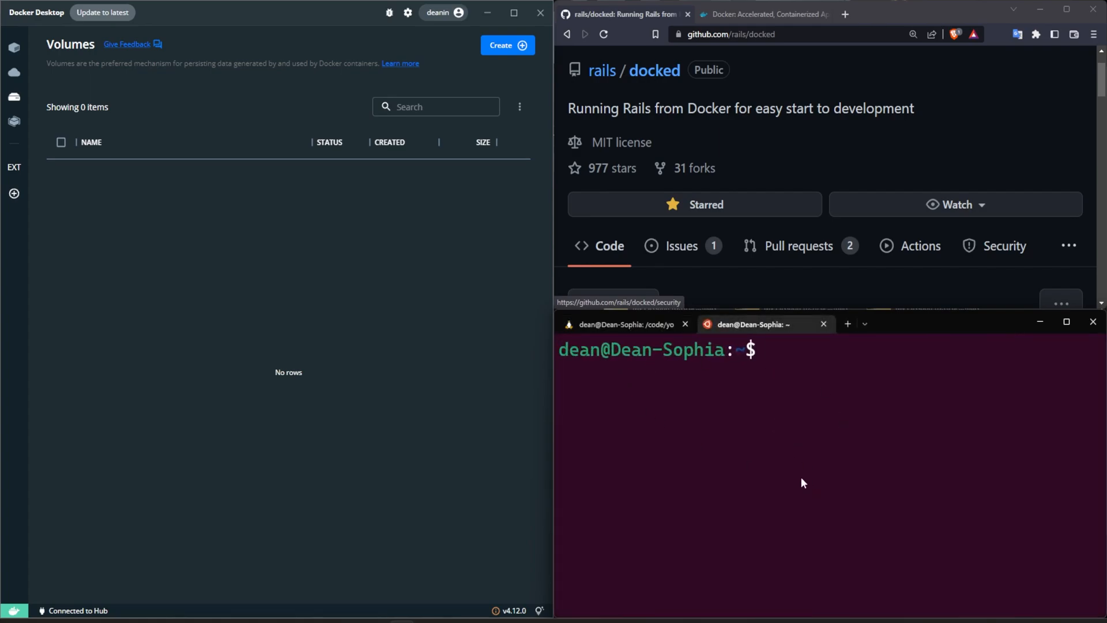
{"action": "type", "text": "ruby -v"}
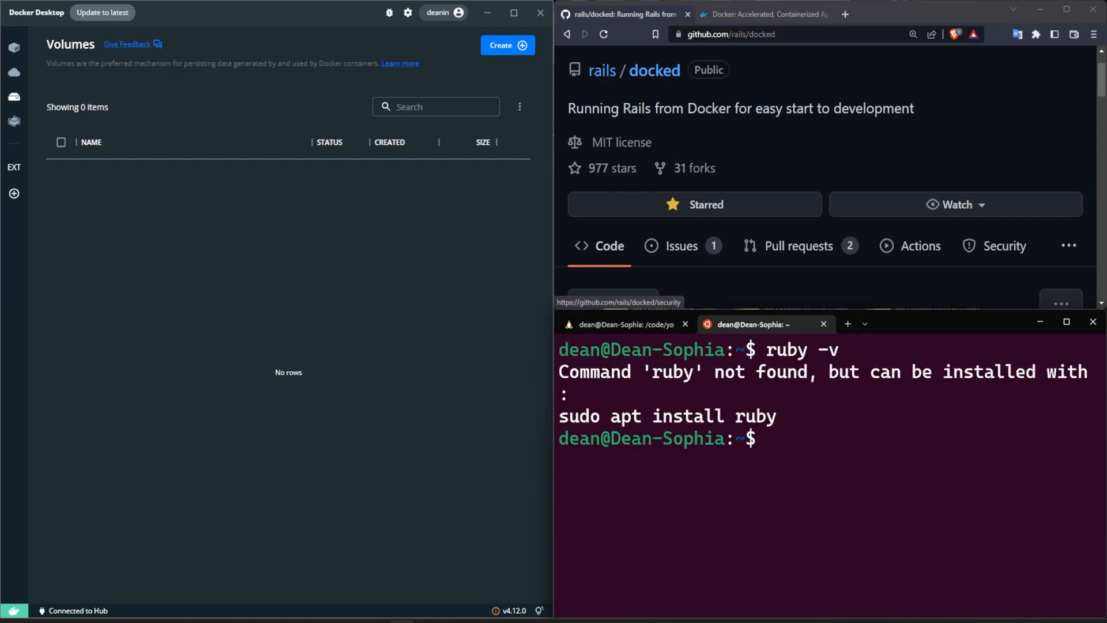
{"action": "type", "text": "rails -v"}
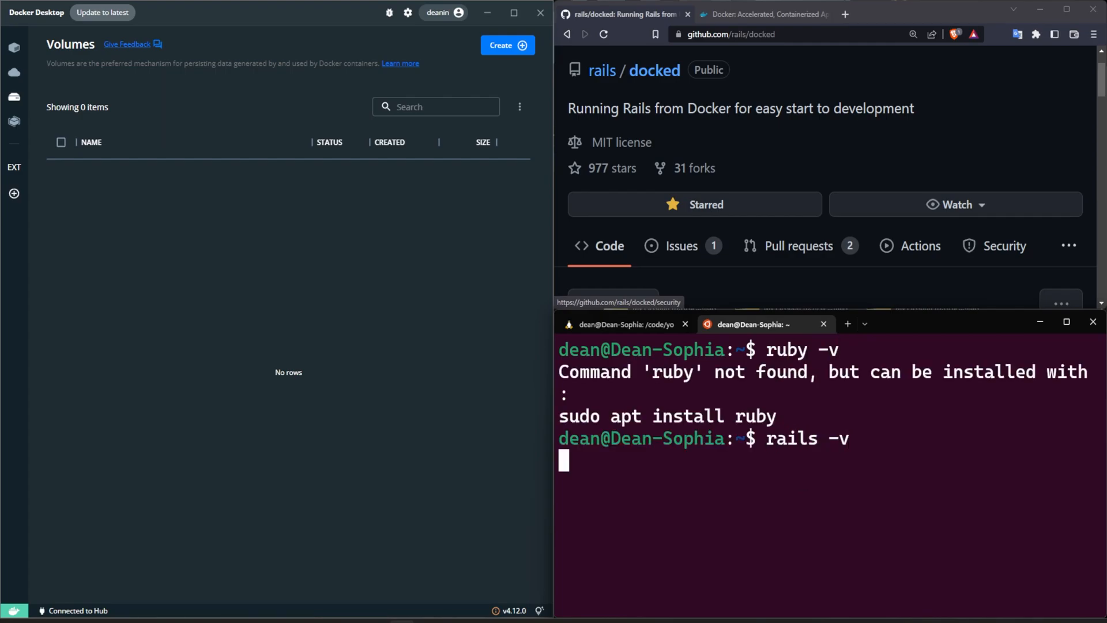
{"action": "key", "text": "Return"}
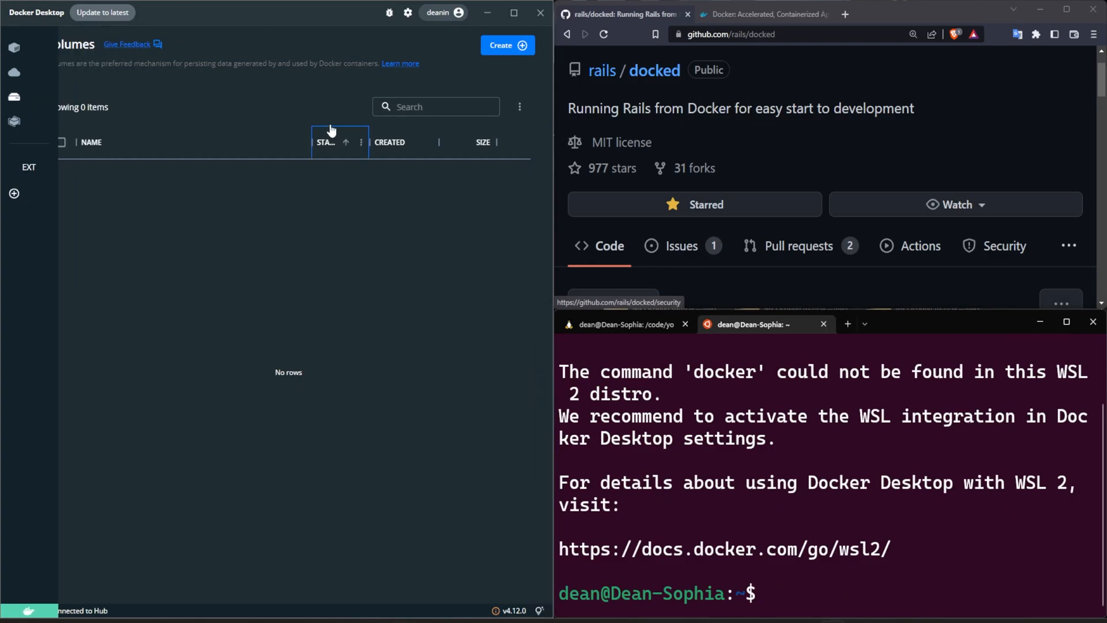
- Enable Docker Desktop WSL integration for Ubuntu-22.04 and apply with restart
{"action": "left_click", "coordinate": [761, 14]}
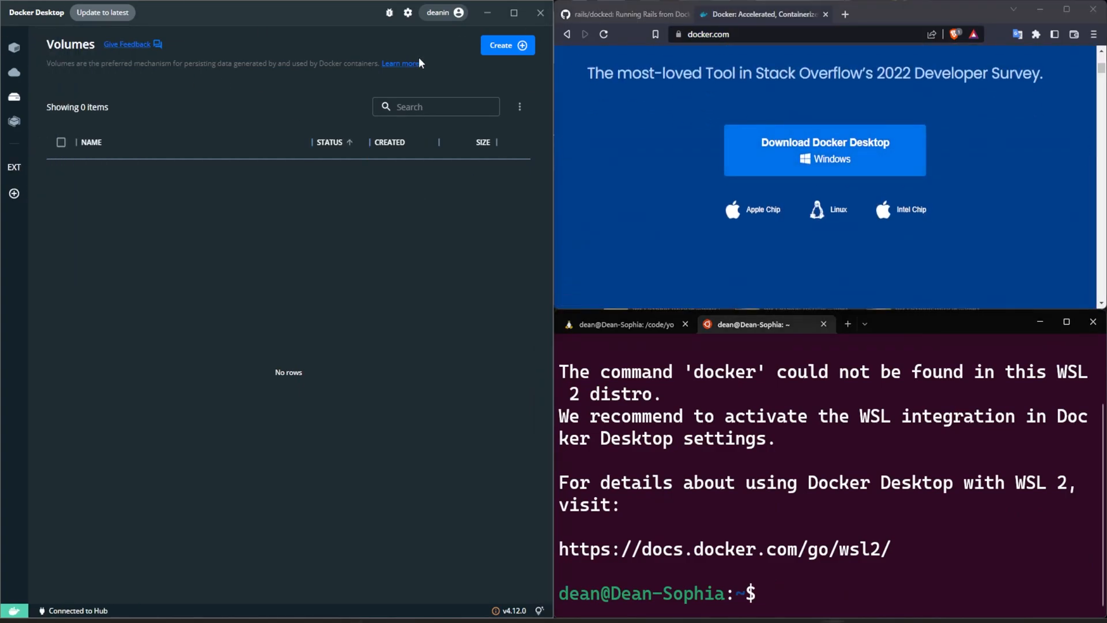
{"action": "mouse_move", "coordinate": [939, 586]}
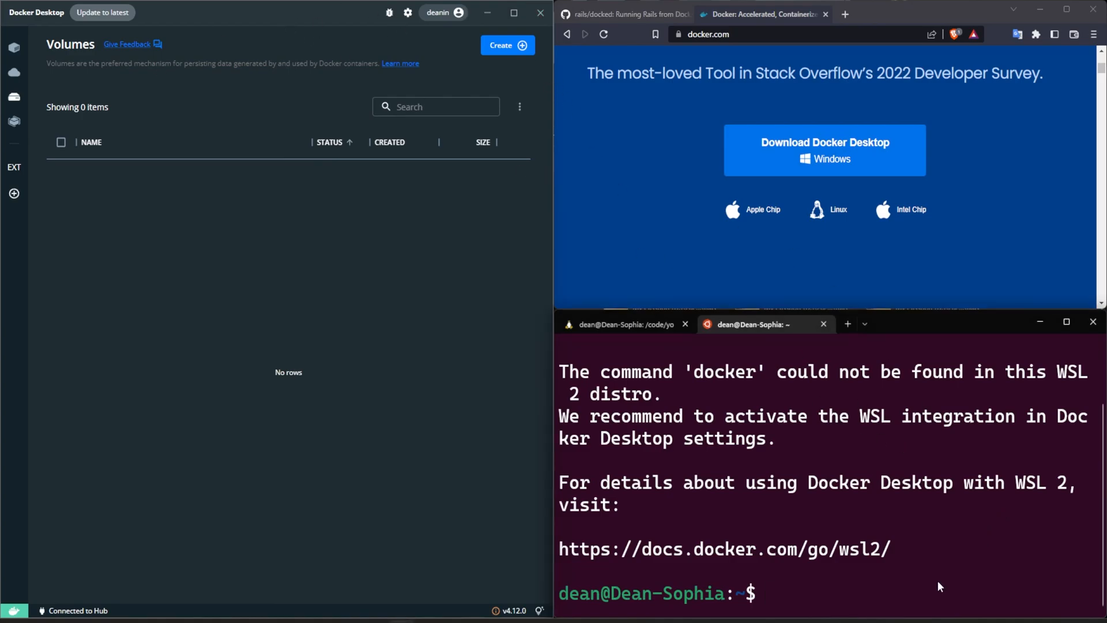
{"action": "left_click", "coordinate": [13, 47]}
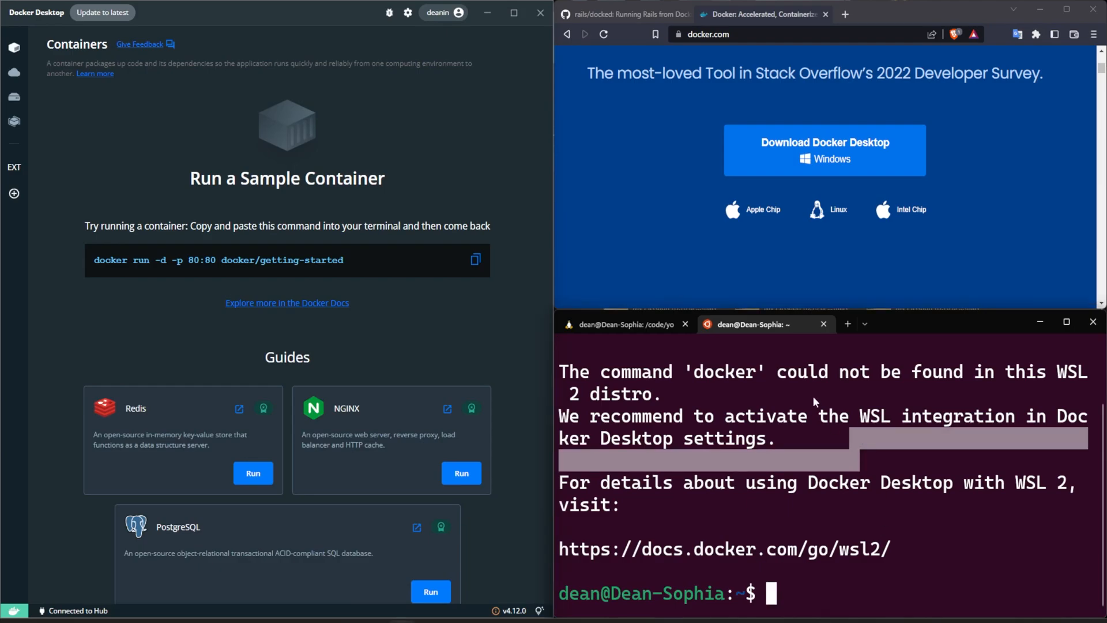
{"action": "left_click", "coordinate": [408, 13]}
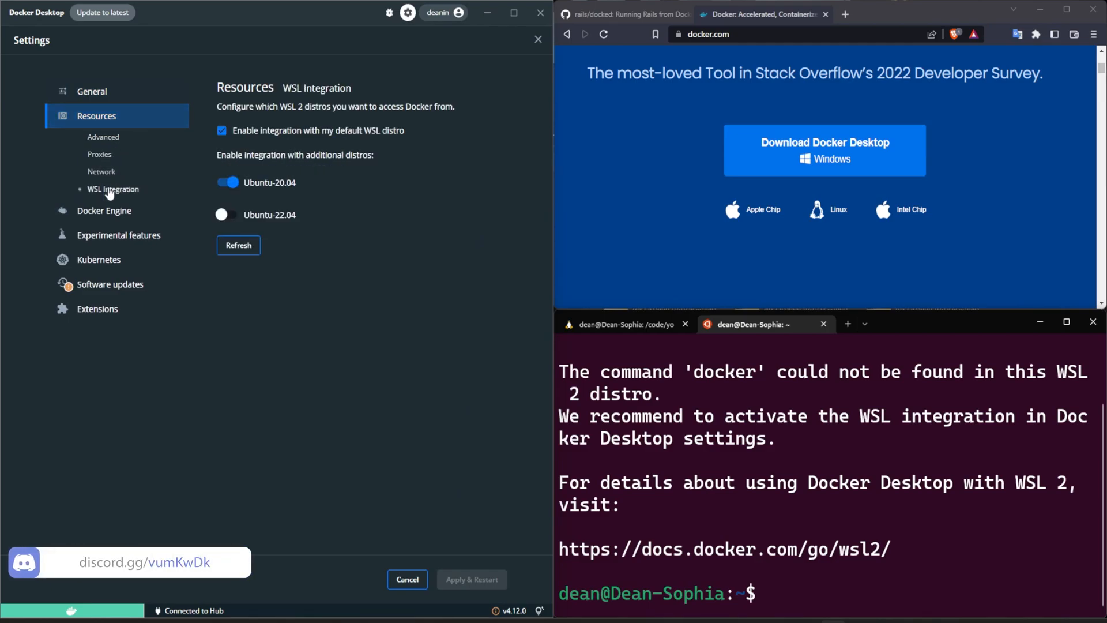
{"action": "left_click", "coordinate": [228, 215]}
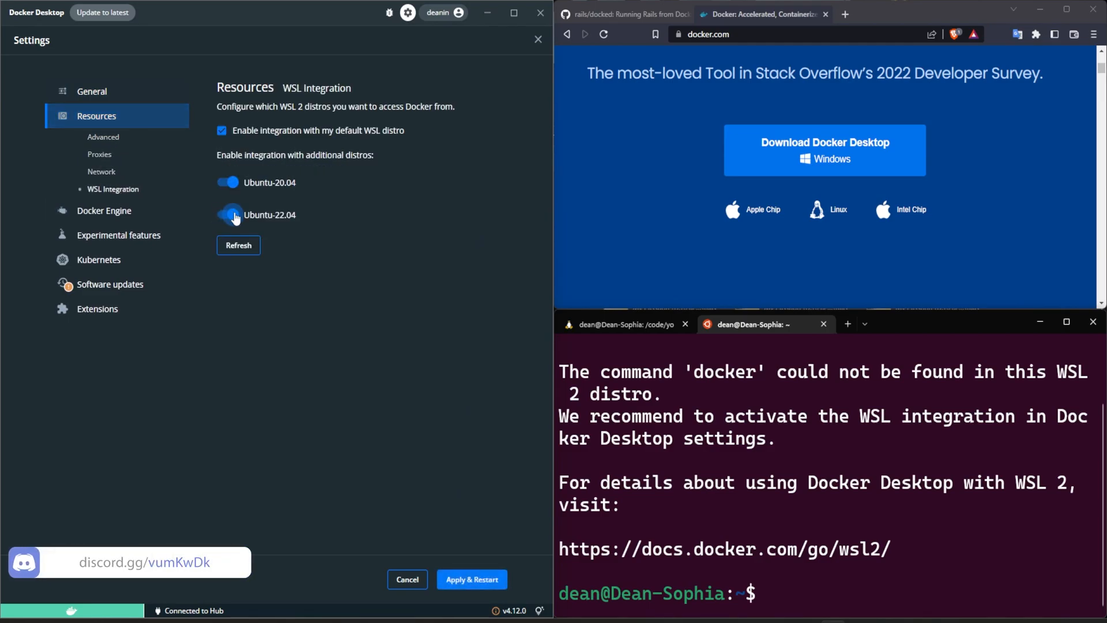
{"action": "left_click", "coordinate": [228, 215]}
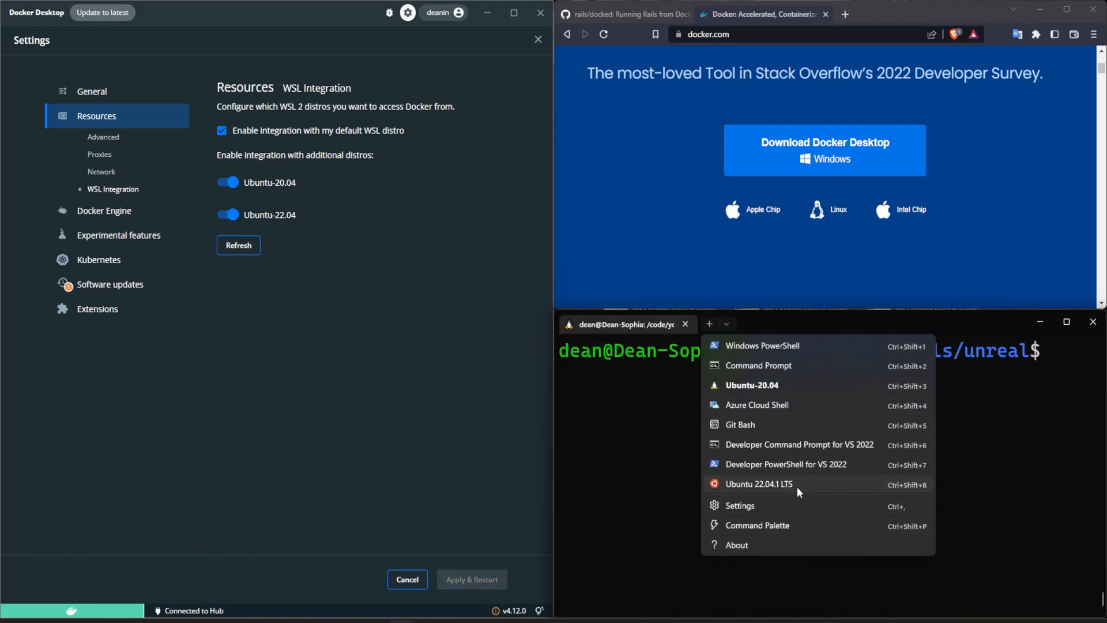
- Run docker in a new Ubuntu 22.04.1 LTS shell and look through its command list
{"action": "left_click", "coordinate": [758, 485]}
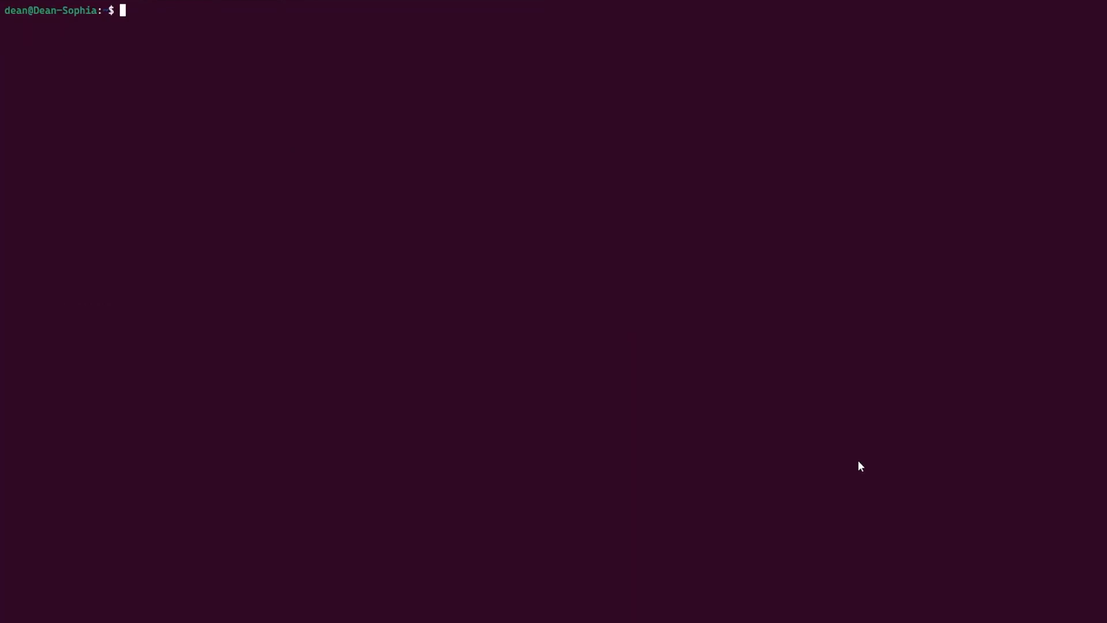
{"action": "type", "text": "doc"}
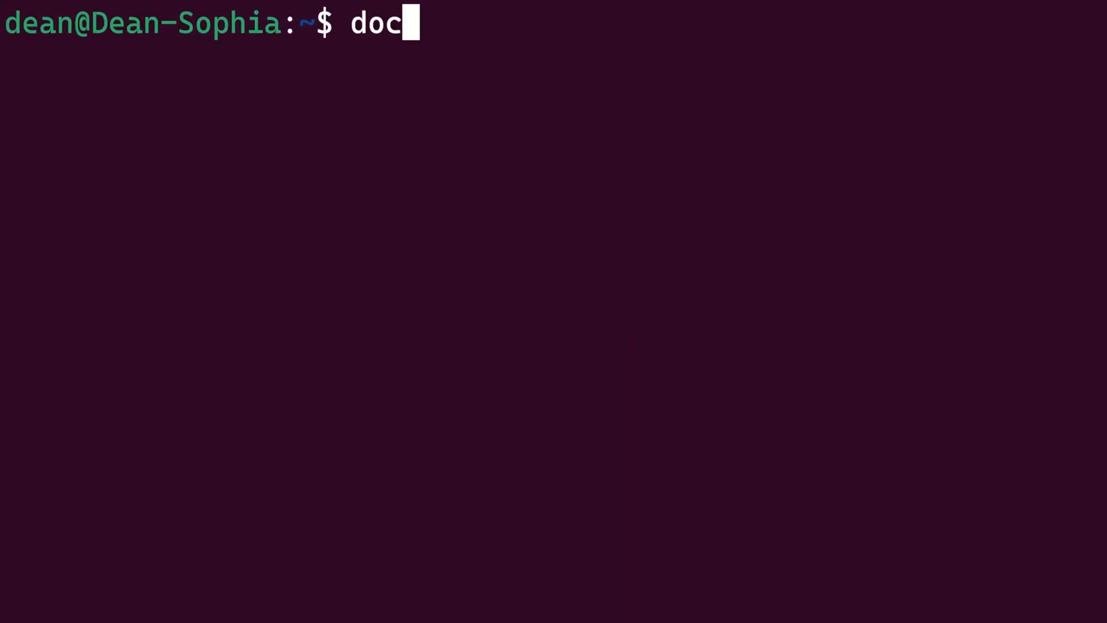
{"action": "key", "text": "Return"}
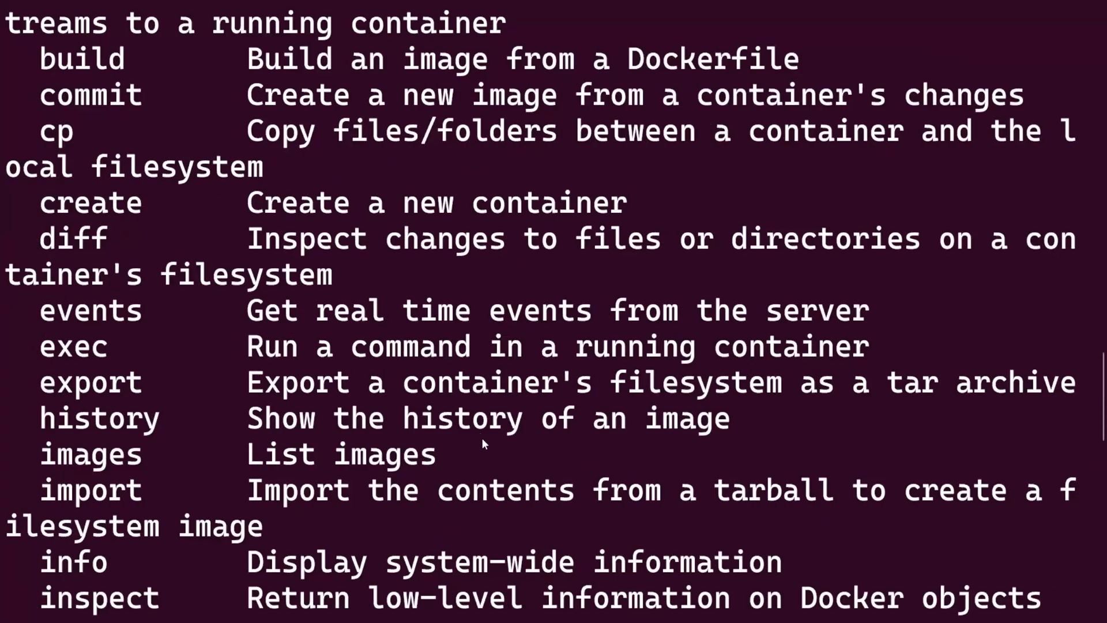
{"action": "scroll", "scroll_direction": "up", "scroll_amount": 3}
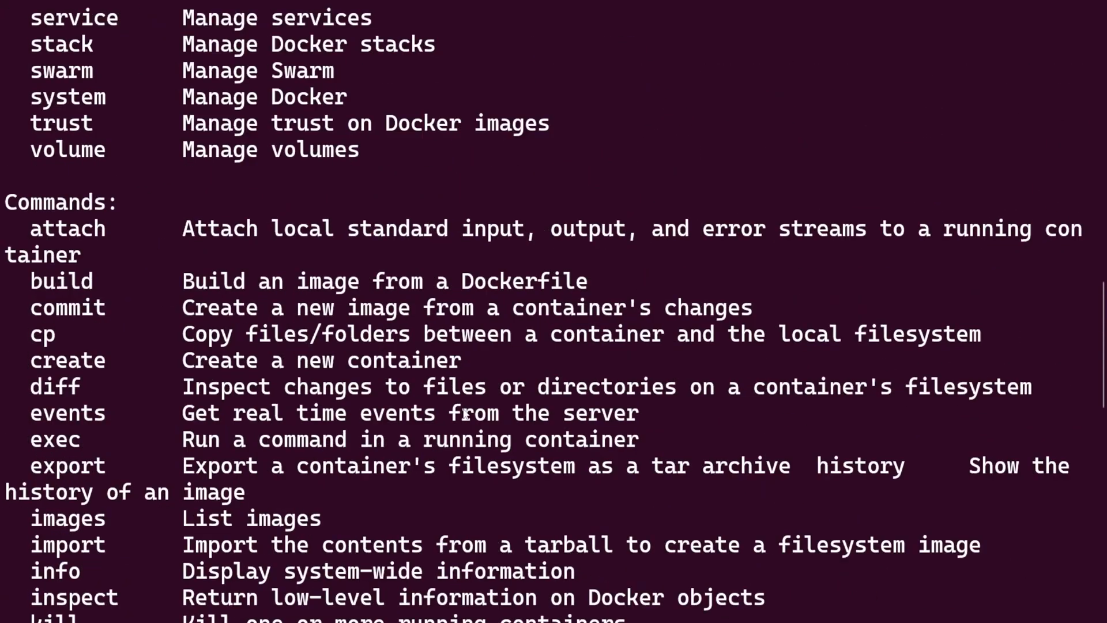
{"action": "scroll", "scroll_direction": "down", "scroll_amount": 3}
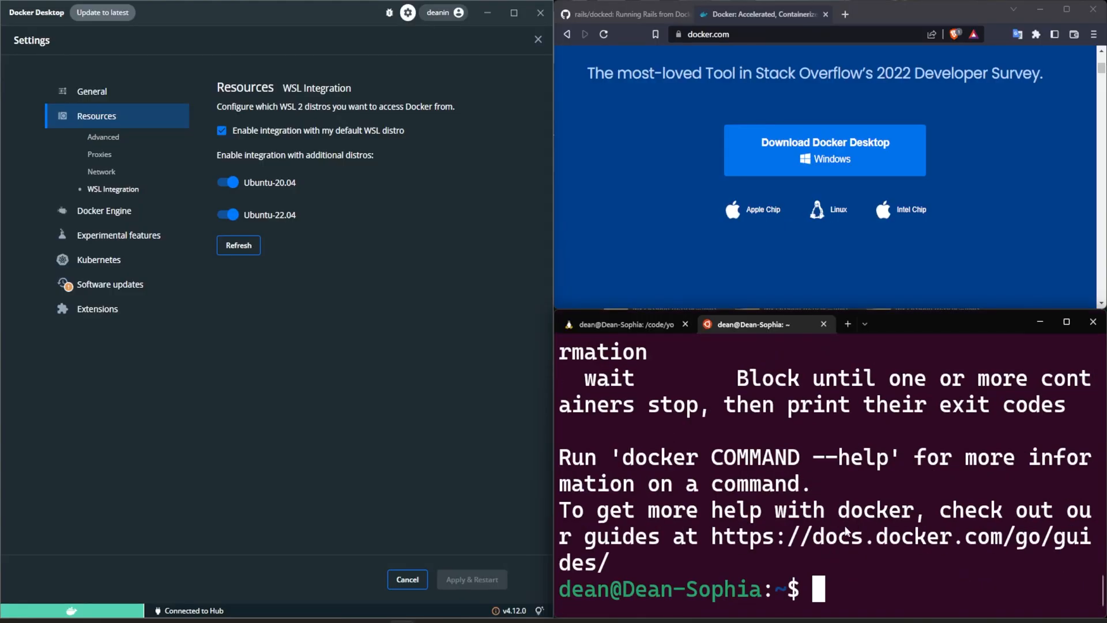
- Change directory toward /code/youtube/rails
{"action": "type", "text": "cd /"}
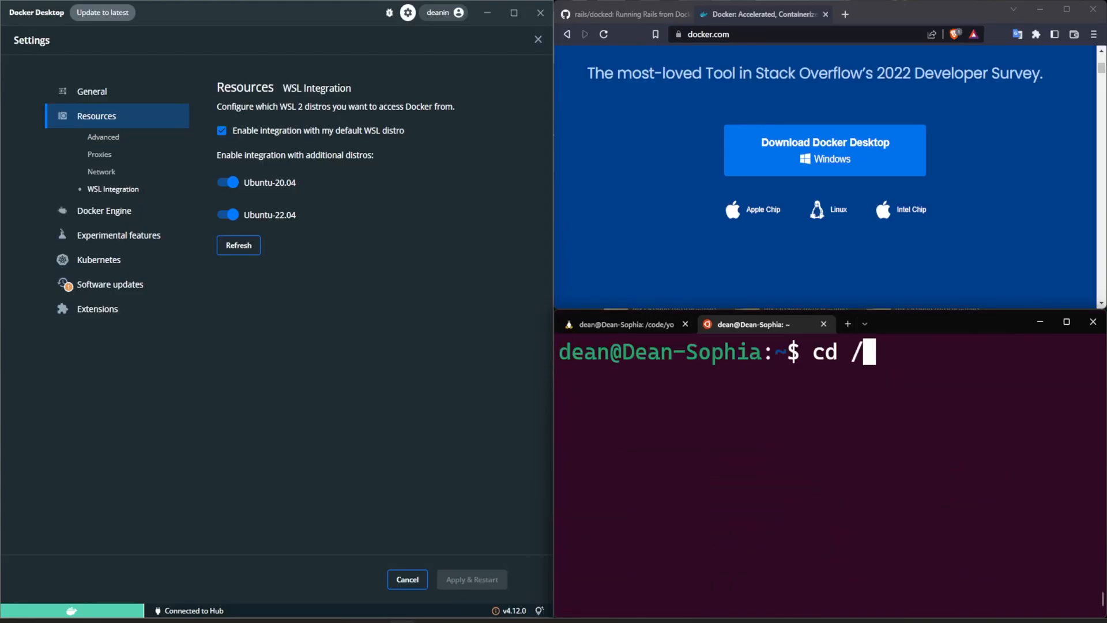
{"action": "type", "text": "code/you"}
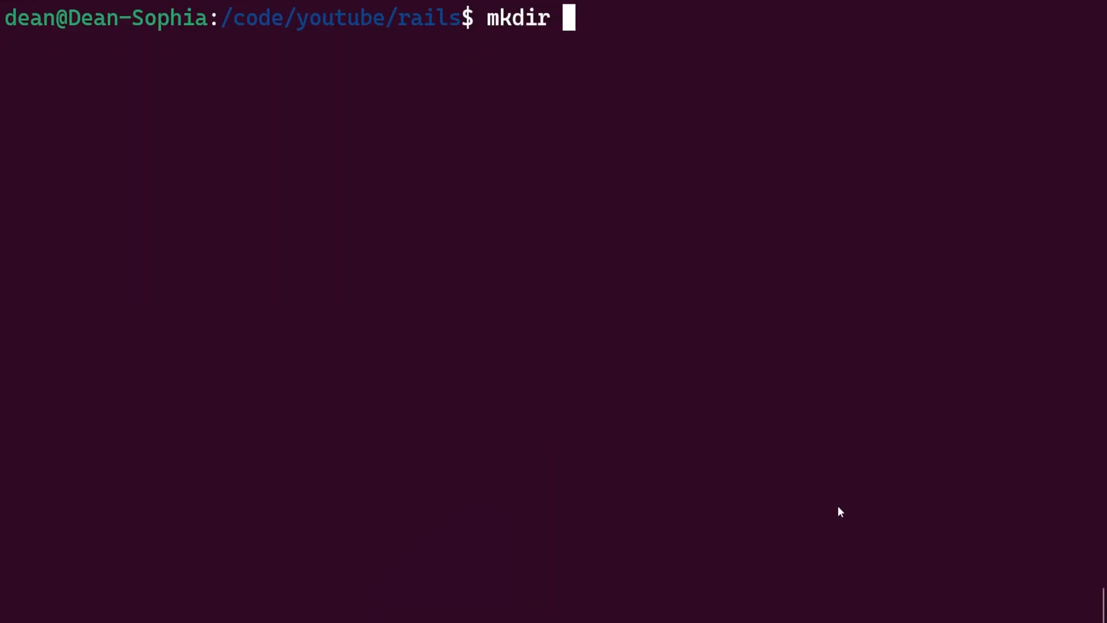
- After mkdir fails, run sudo chown dean:dean -R on /code and confirm the password
{"action": "type", "text": "first_project"}
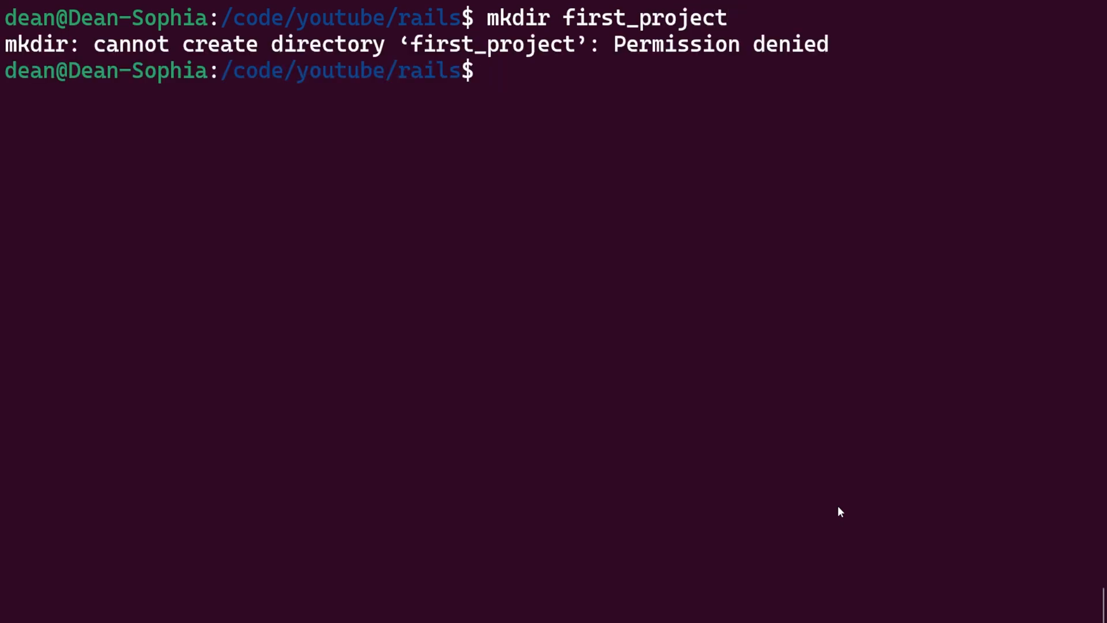
{"action": "key", "text": "Up"}
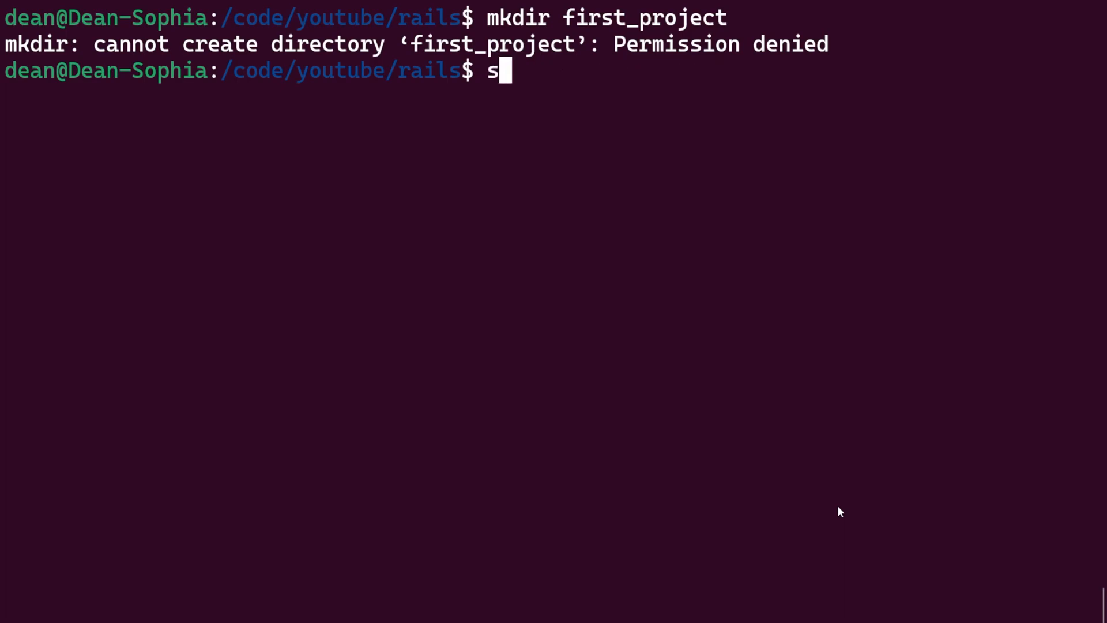
{"action": "type", "text": "udo chown dean:"}
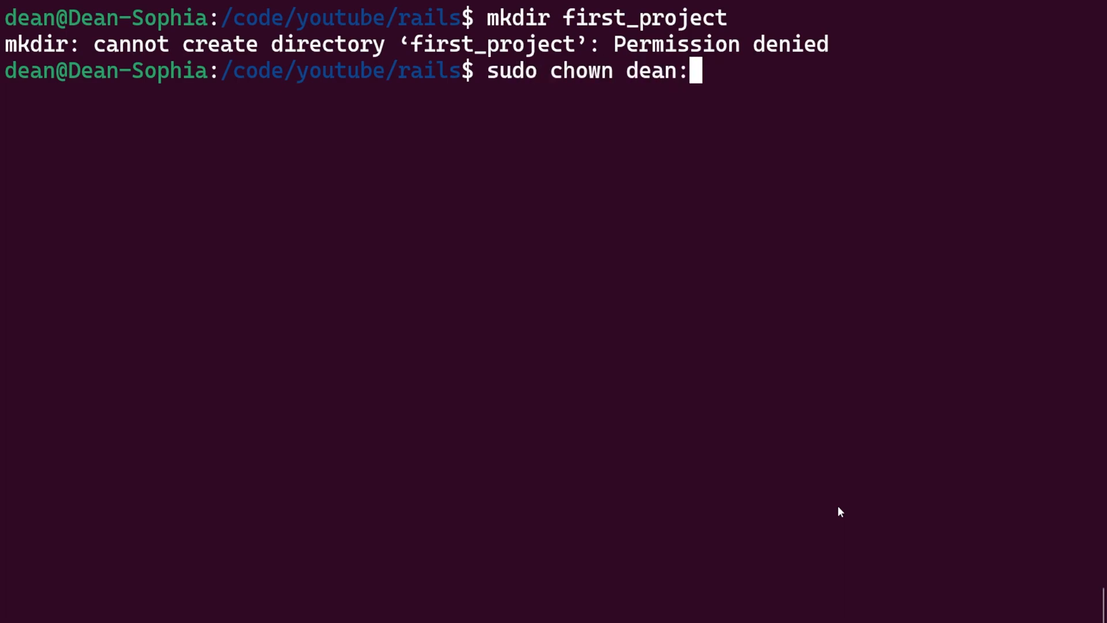
{"action": "type", "text": "dean"}
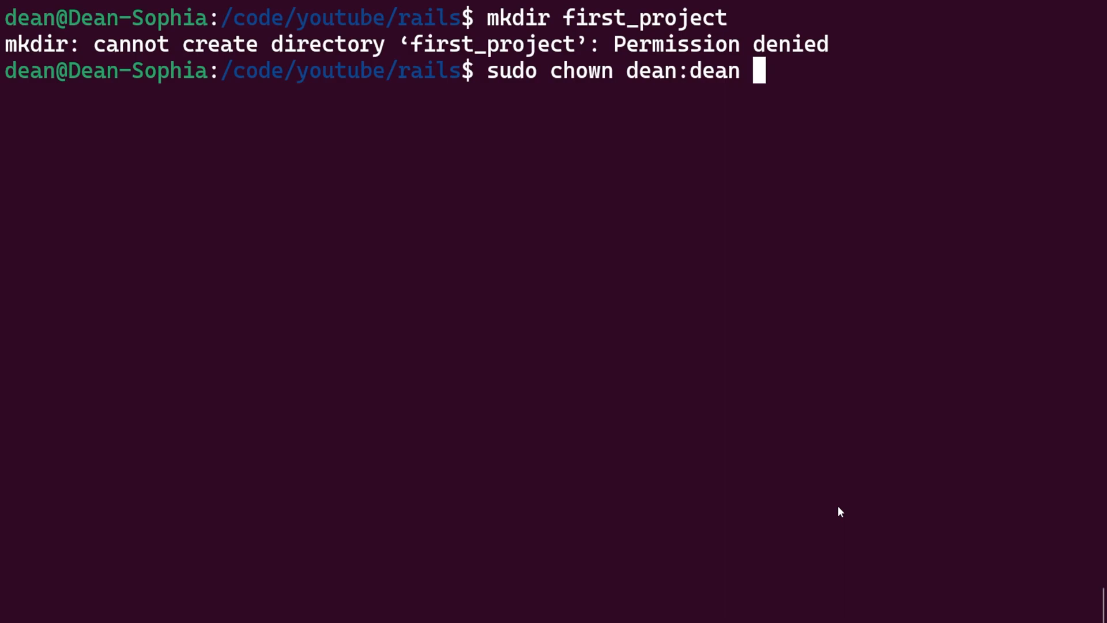
{"action": "type", "text": "-R ra"}
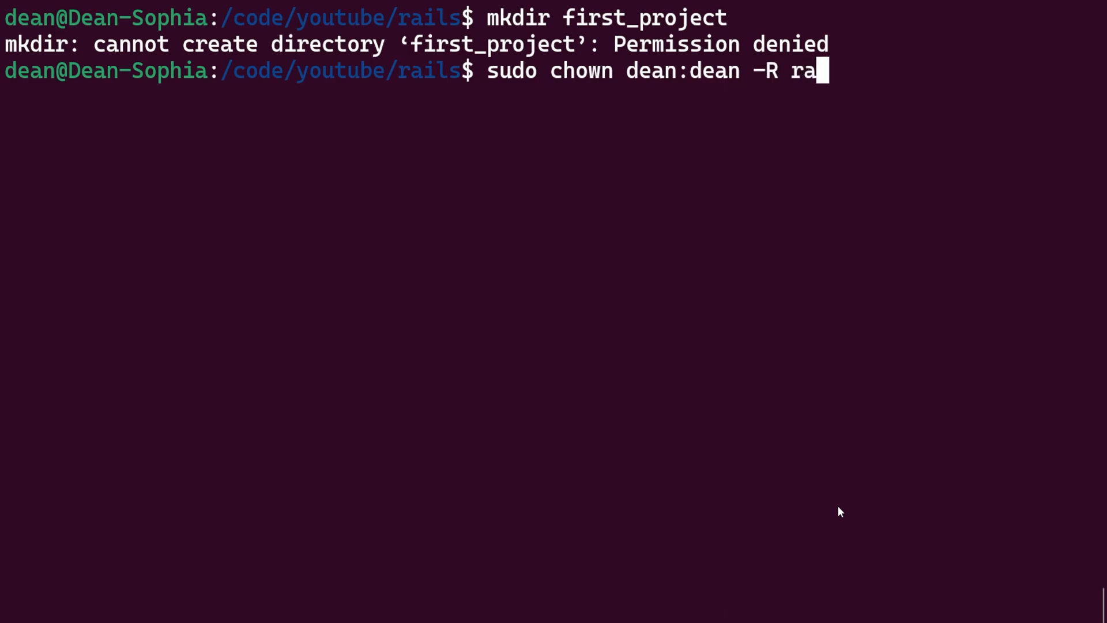
{"action": "key", "text": "BackSpace"}
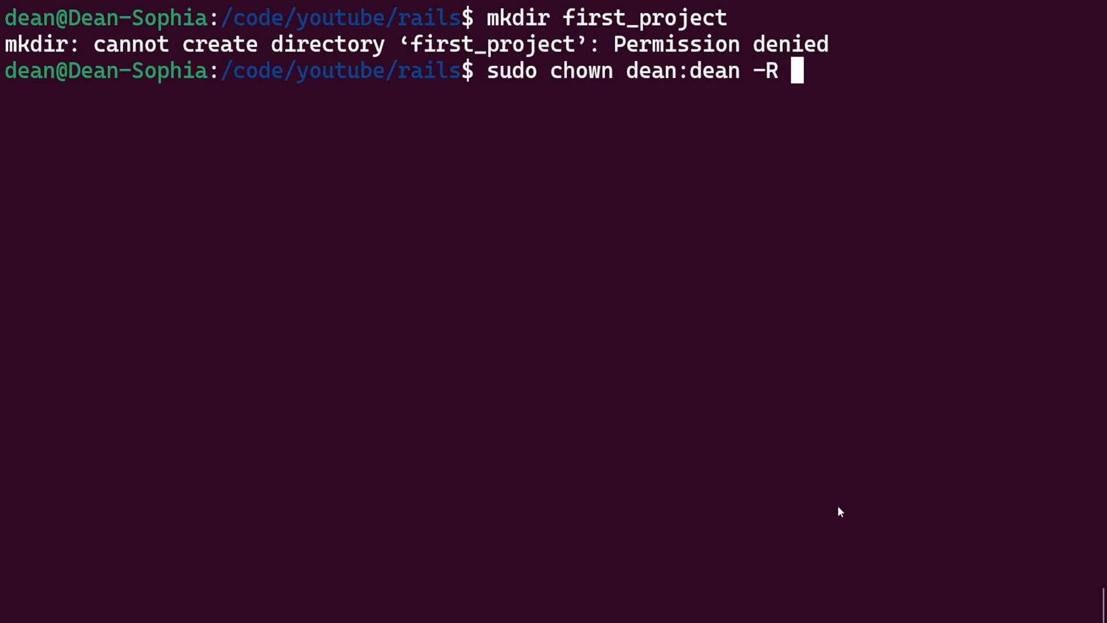
{"action": "type", "text": "/r"}
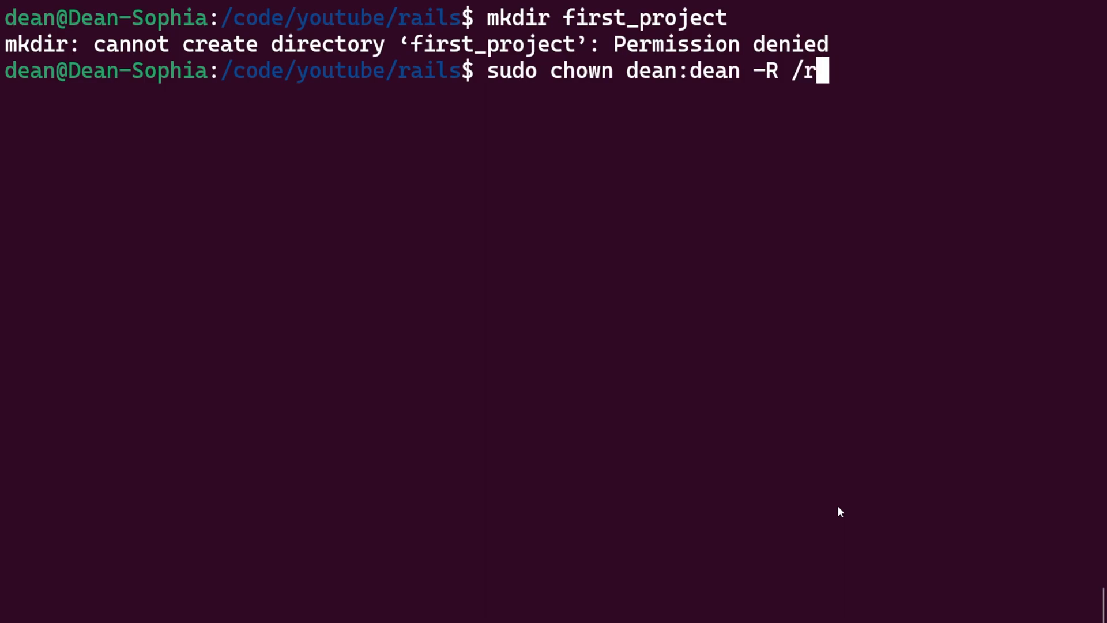
{"action": "type", "text": "code/you"}
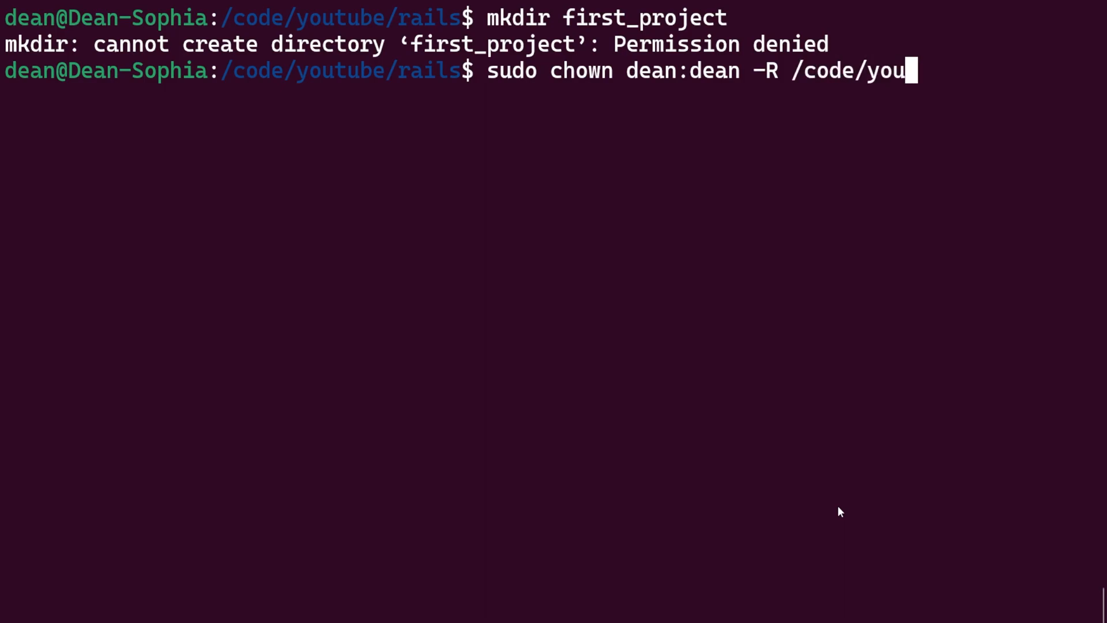
{"action": "type", "text": "t"}
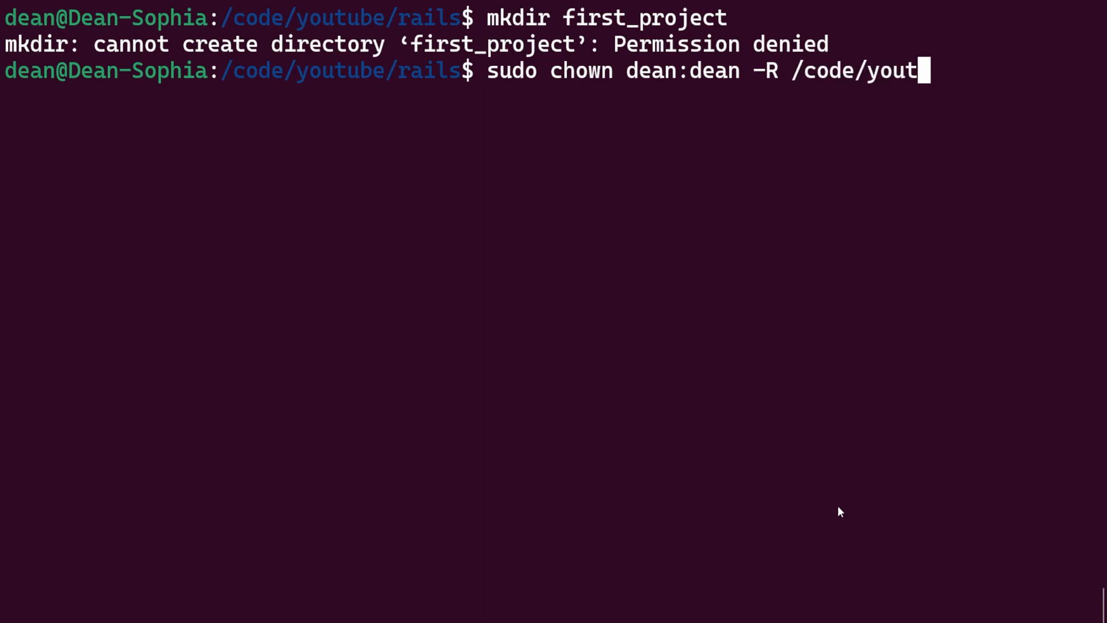
{"action": "key", "text": "Return"}
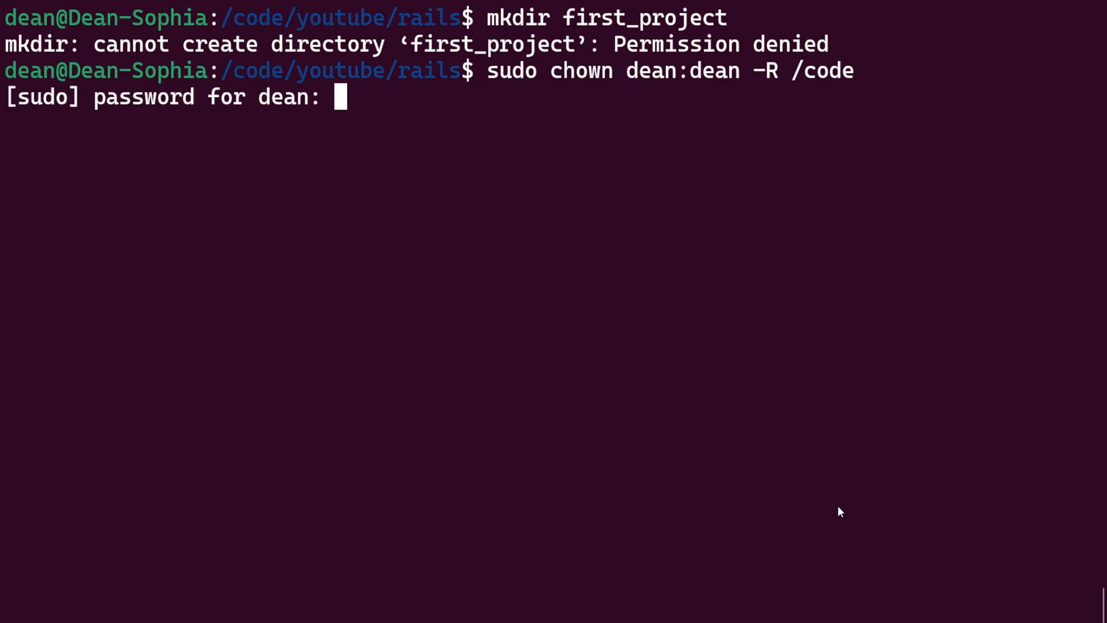
{"action": "key", "text": "Return"}
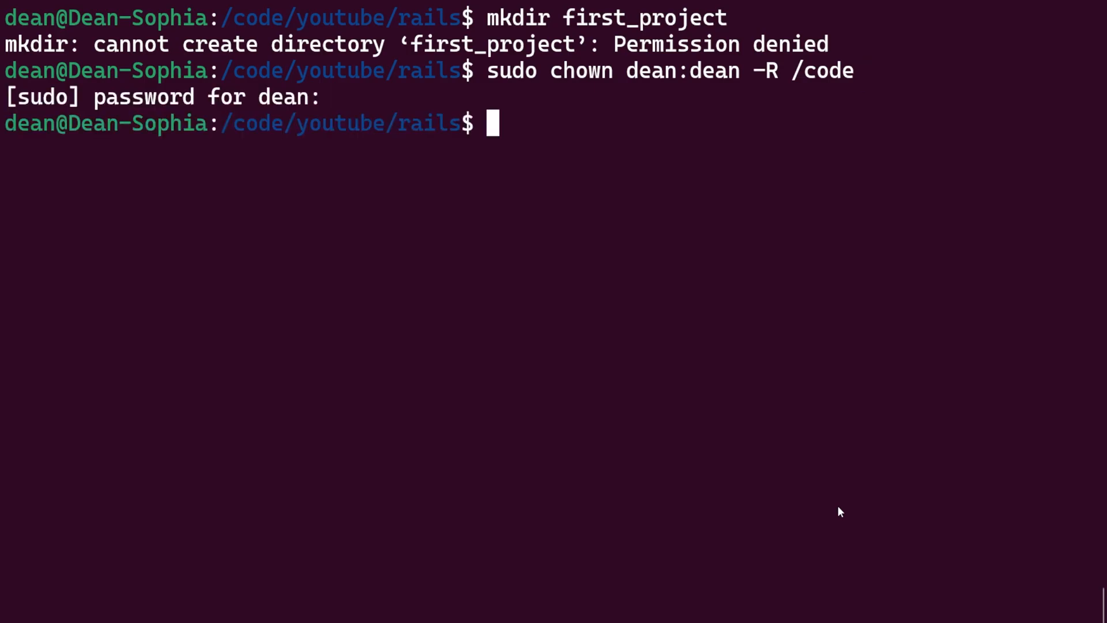
- Create the first_project folder with mkdir first_project
{"action": "type", "text": "mkdir first_project"}
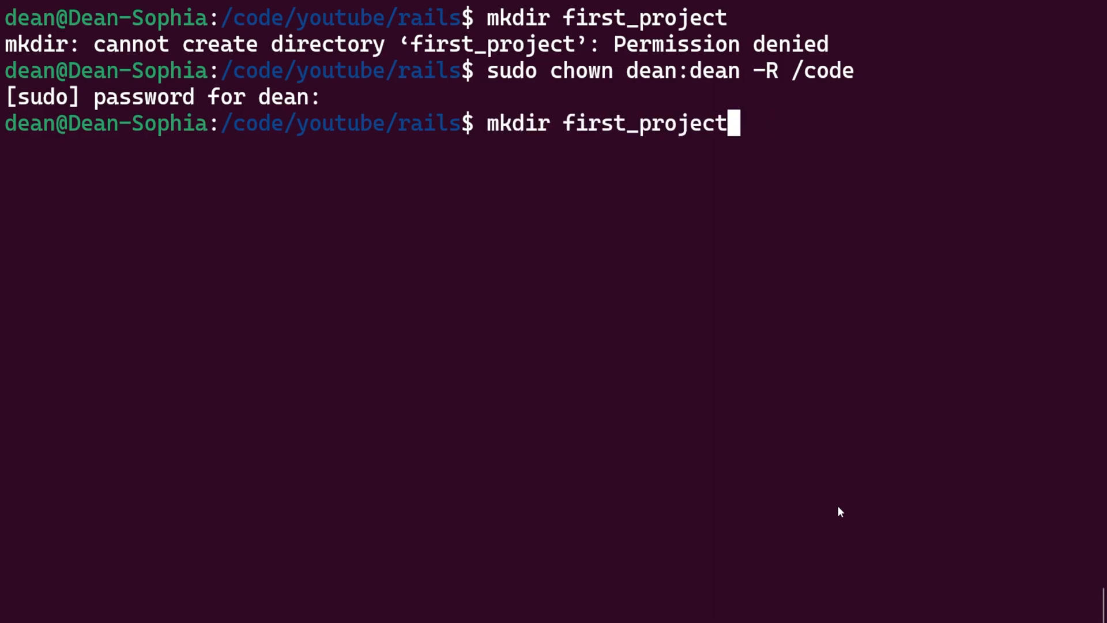
{"action": "key", "text": "Return"}
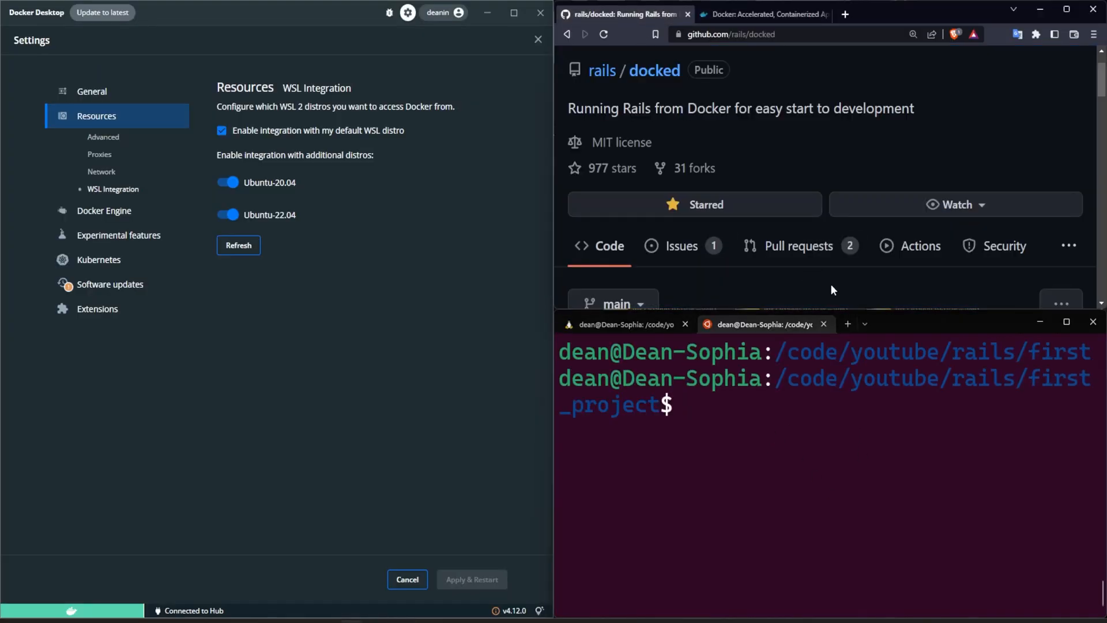
- Cancel Docker Desktop Settings and show the Volumes list with ruby-bundle-cache
{"action": "scroll", "scroll_direction": "down", "scroll_amount": 3}
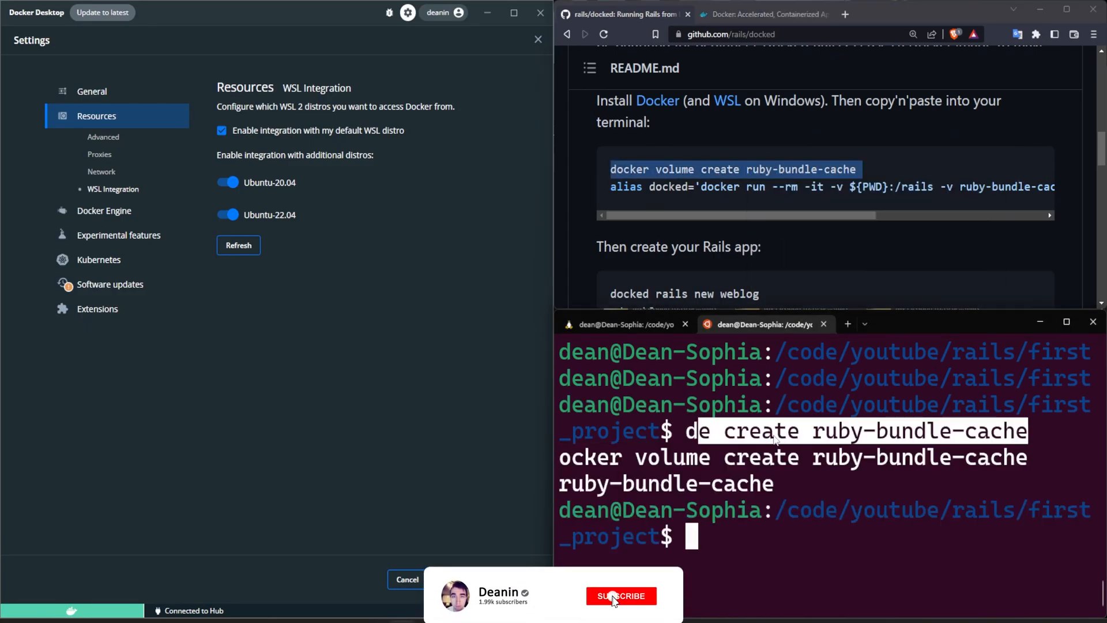
{"action": "left_click", "coordinate": [620, 595]}
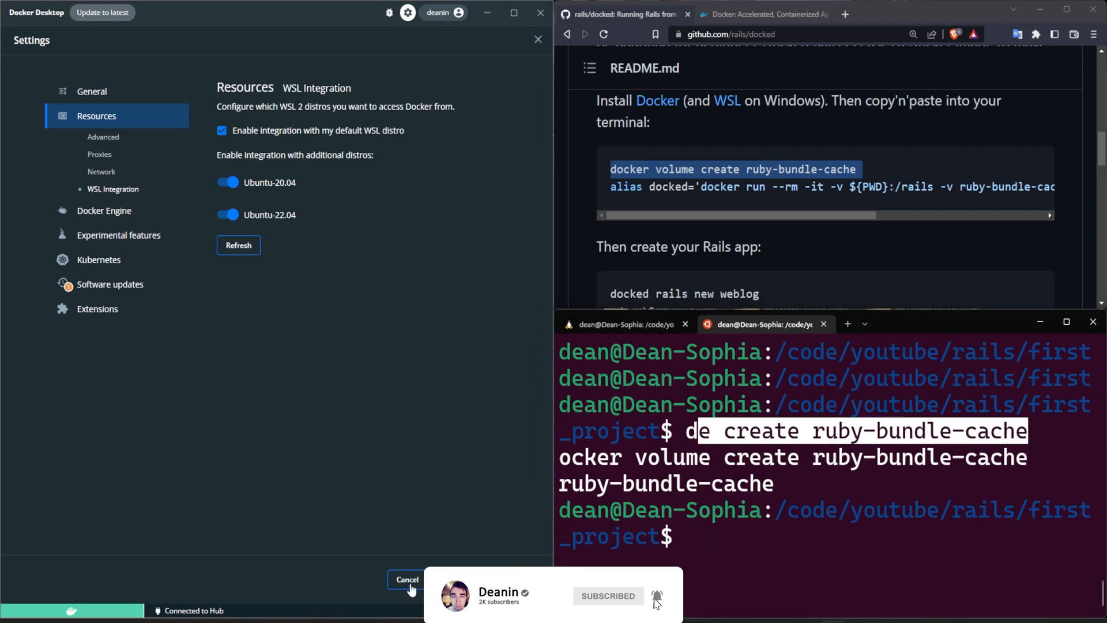
{"action": "left_click", "coordinate": [408, 579]}
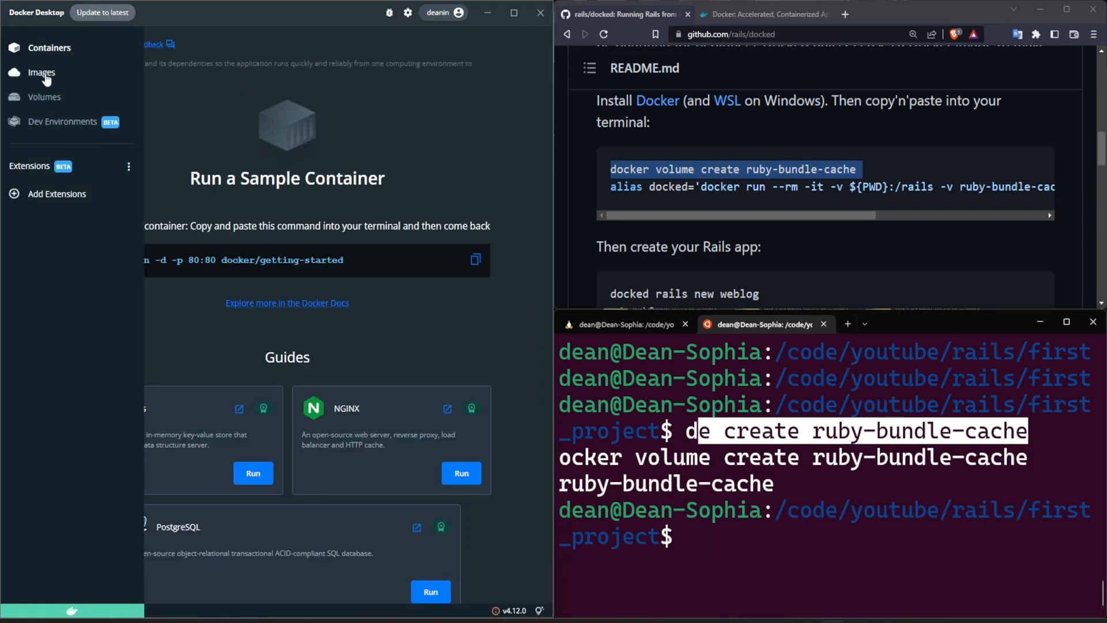
{"action": "left_click", "coordinate": [43, 97]}
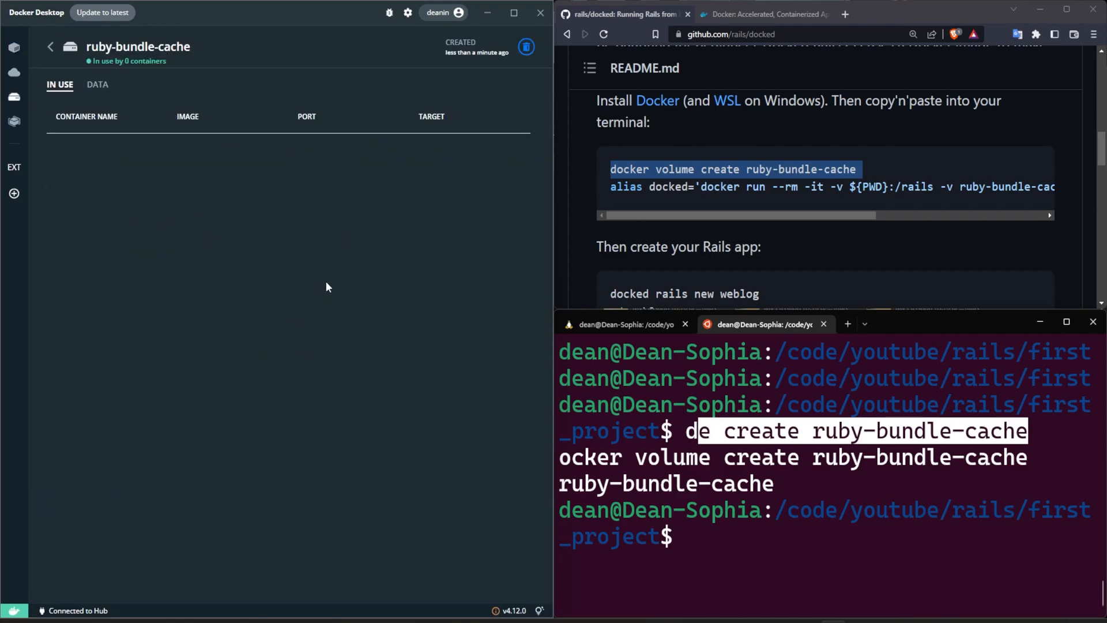
{"action": "left_click", "coordinate": [50, 46]}
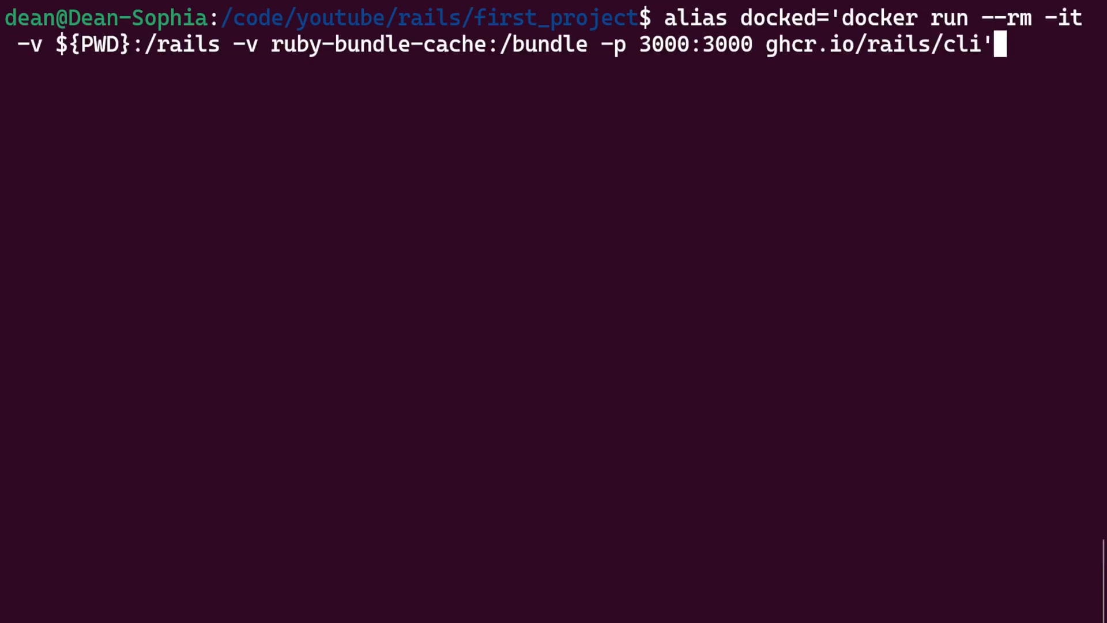
- Review the docked alias line: /rails mount, ${PWD} source and port 3000 mapping
{"action": "double_click", "coordinate": [776, 17]}
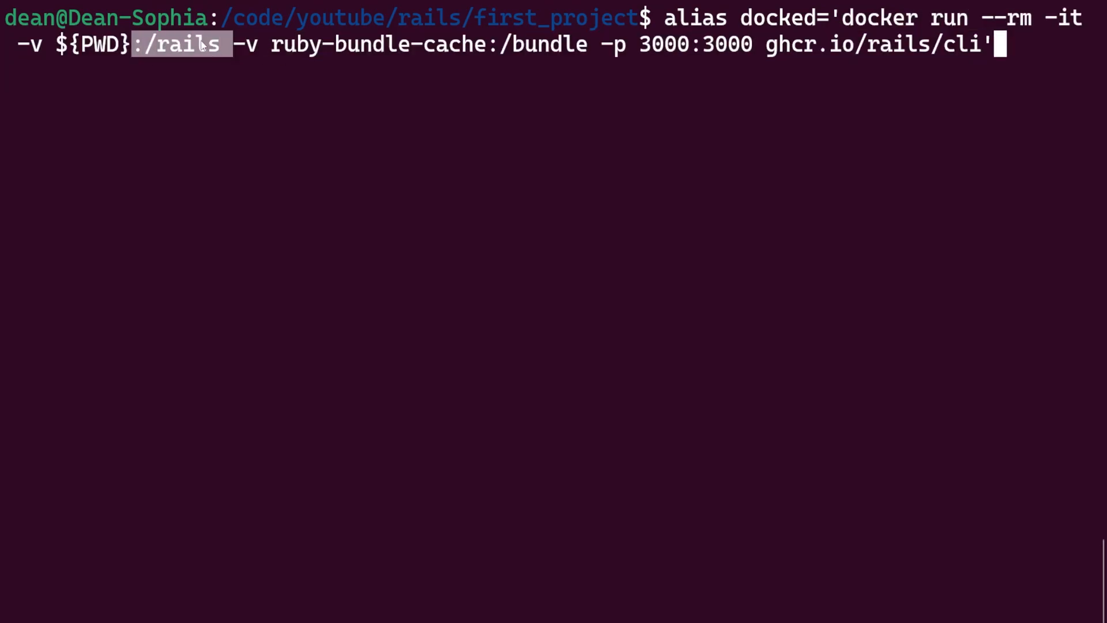
{"action": "mouse_move", "coordinate": [722, 119]}
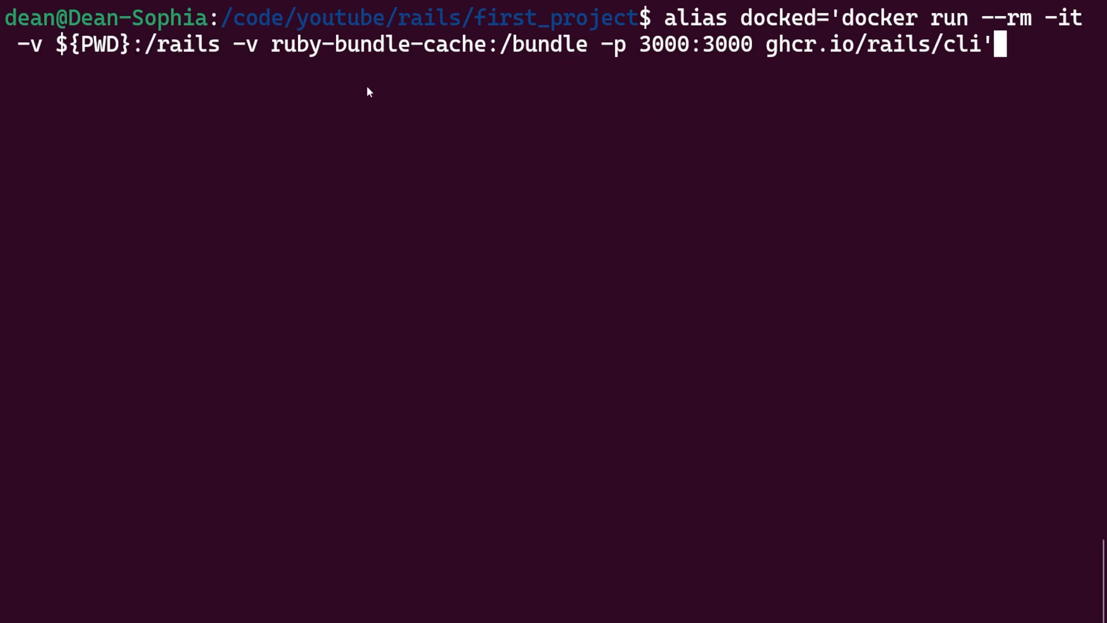
{"action": "double_click", "coordinate": [182, 44]}
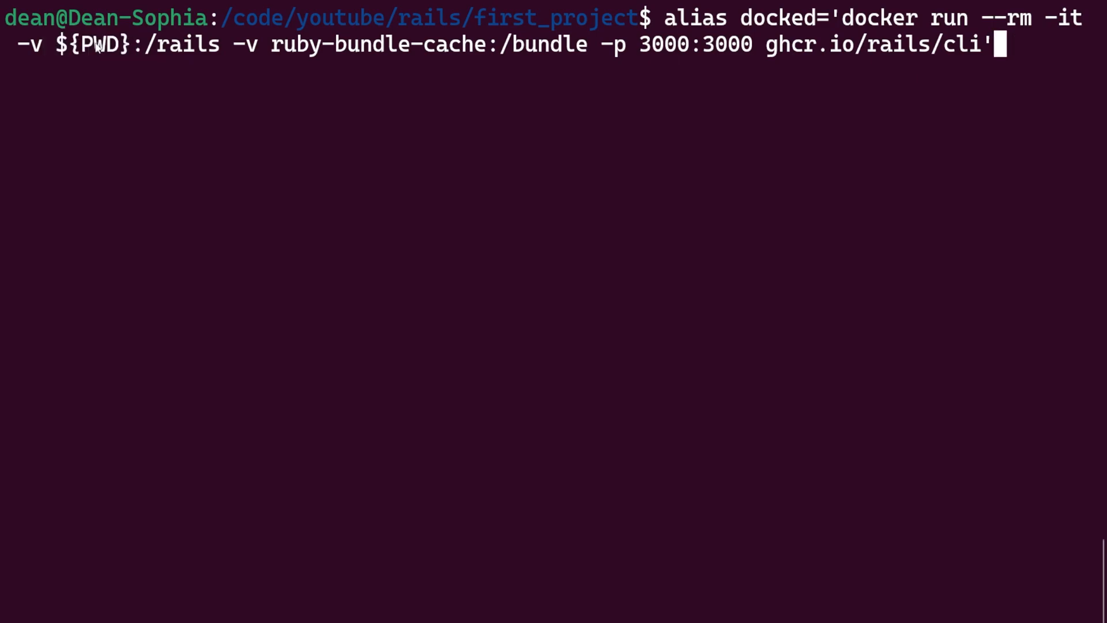
{"action": "double_click", "coordinate": [84, 44]}
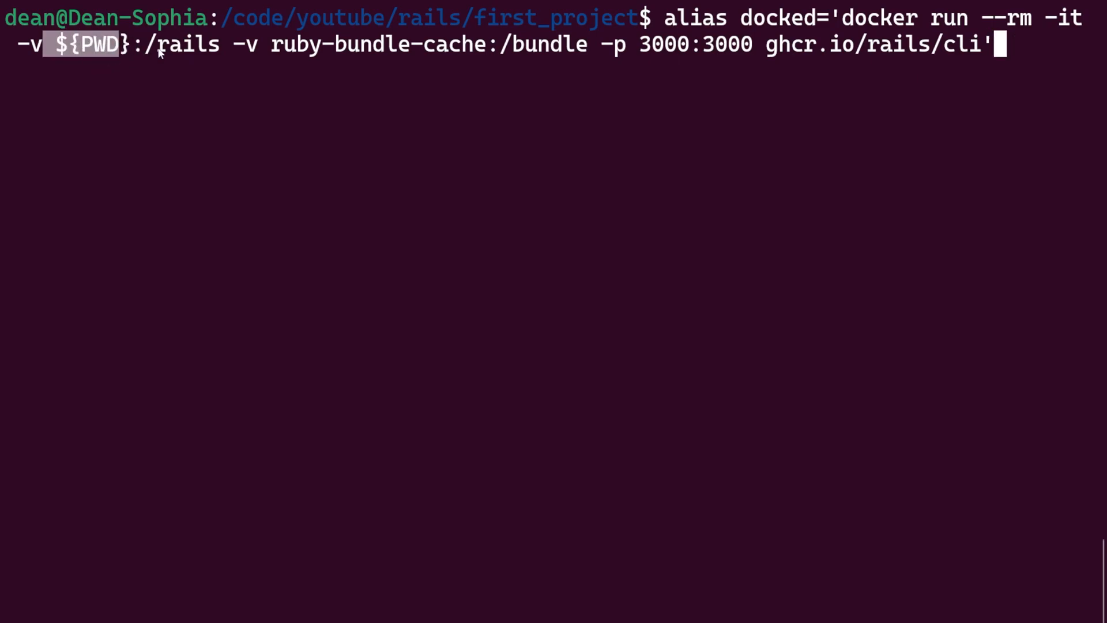
{"action": "mouse_move", "coordinate": [213, 113]}
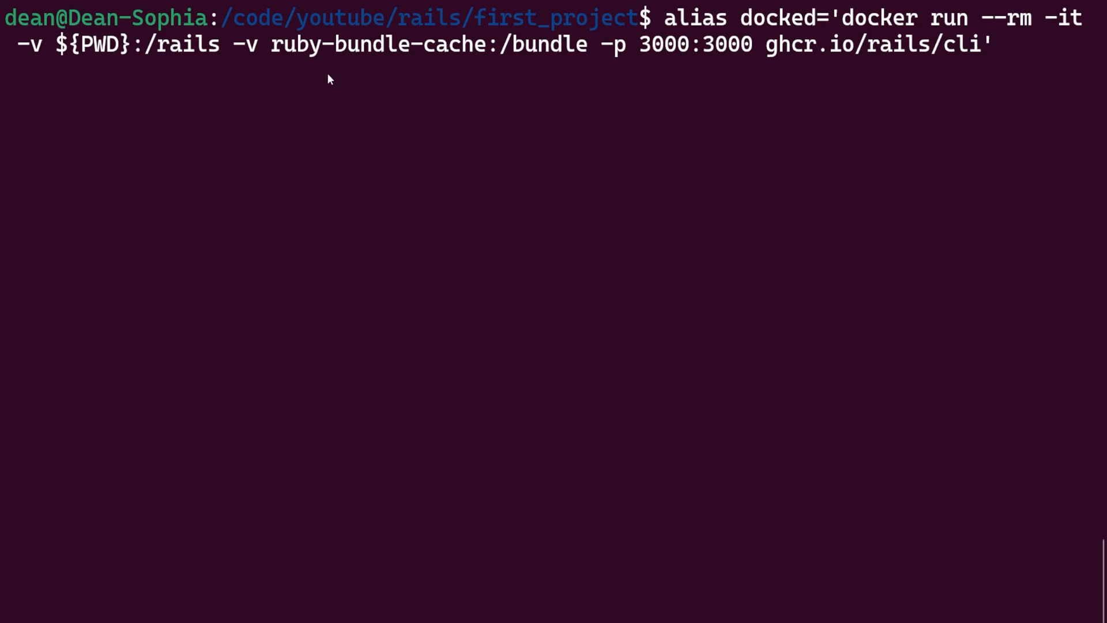
{"action": "mouse_move", "coordinate": [283, 52]}
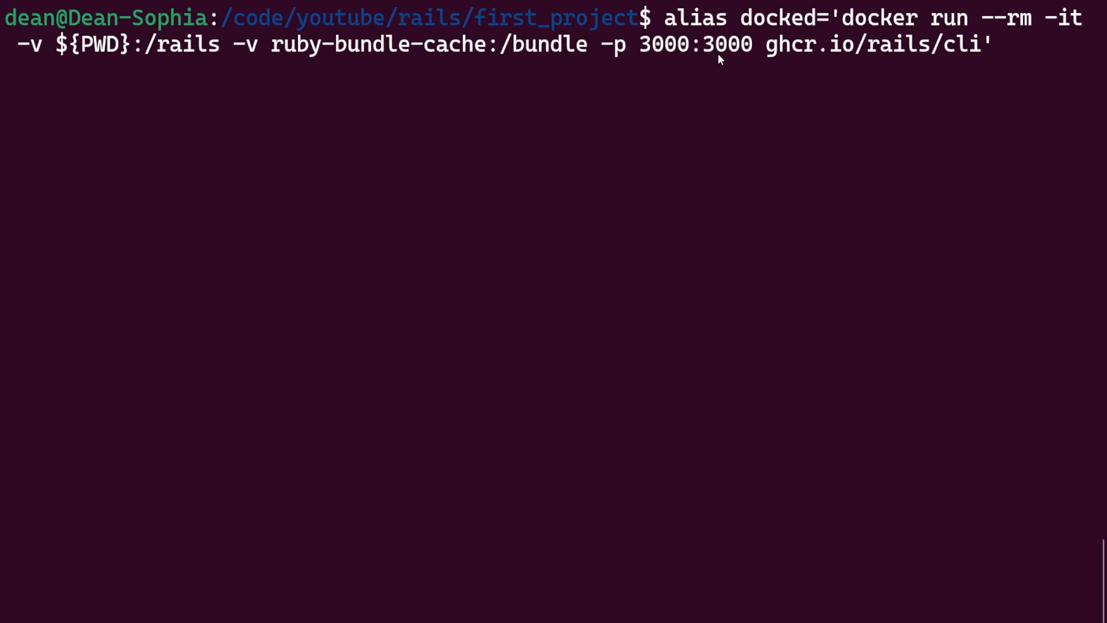
{"action": "double_click", "coordinate": [696, 44]}
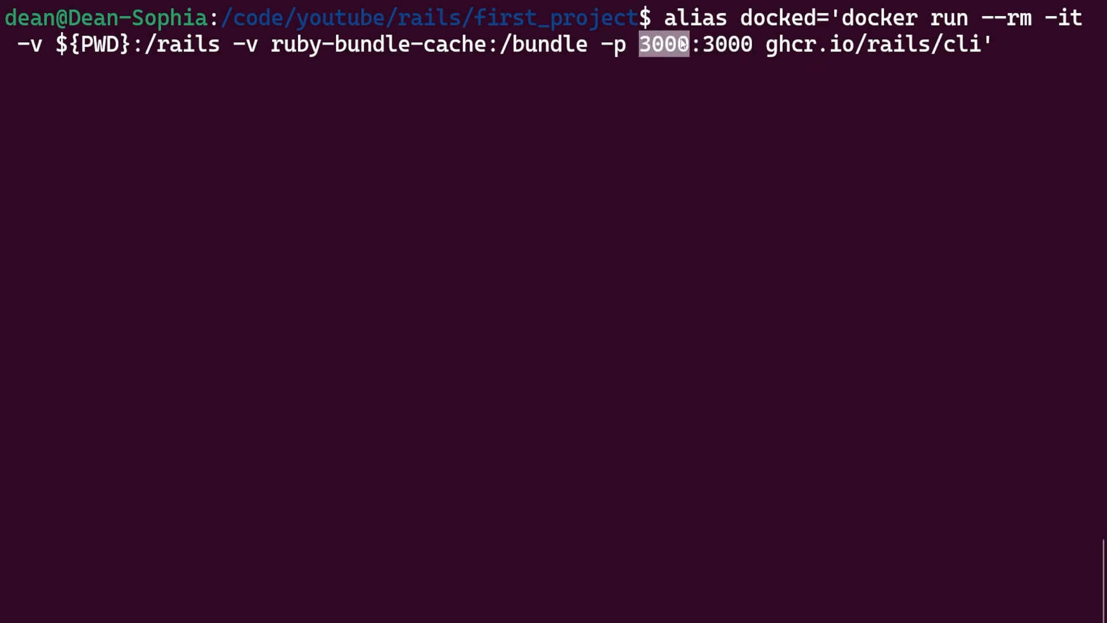
{"action": "mouse_move", "coordinate": [590, 220]}
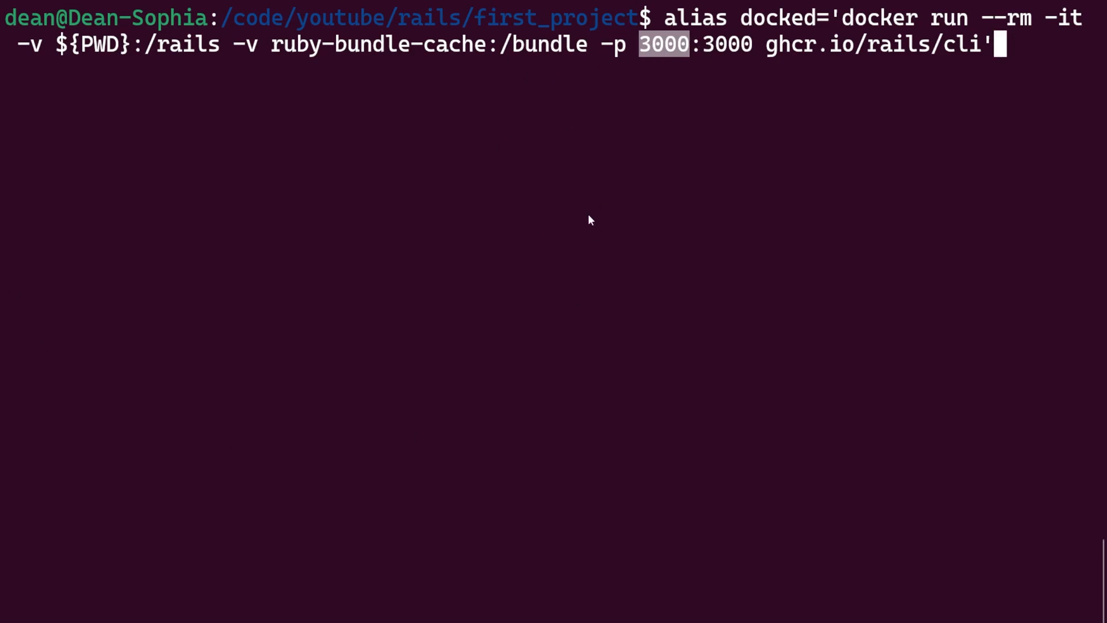
{"action": "mouse_move", "coordinate": [655, 44]}
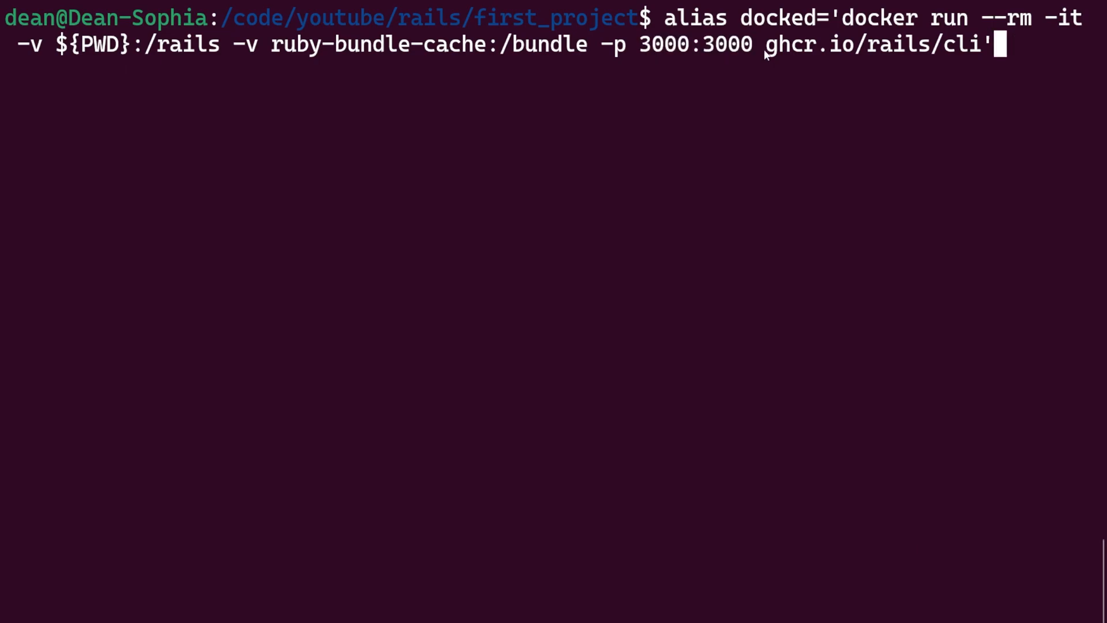
{"action": "double_click", "coordinate": [869, 44]}
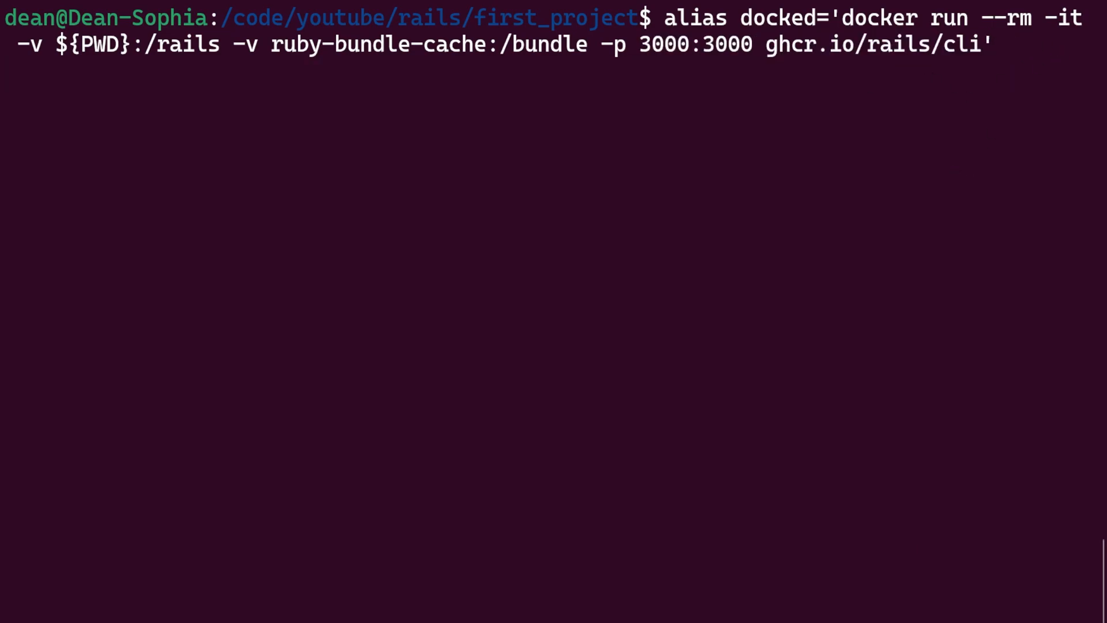
- Define the docked alias and run docked rails new video through gem installation
{"action": "key", "text": "Return"}
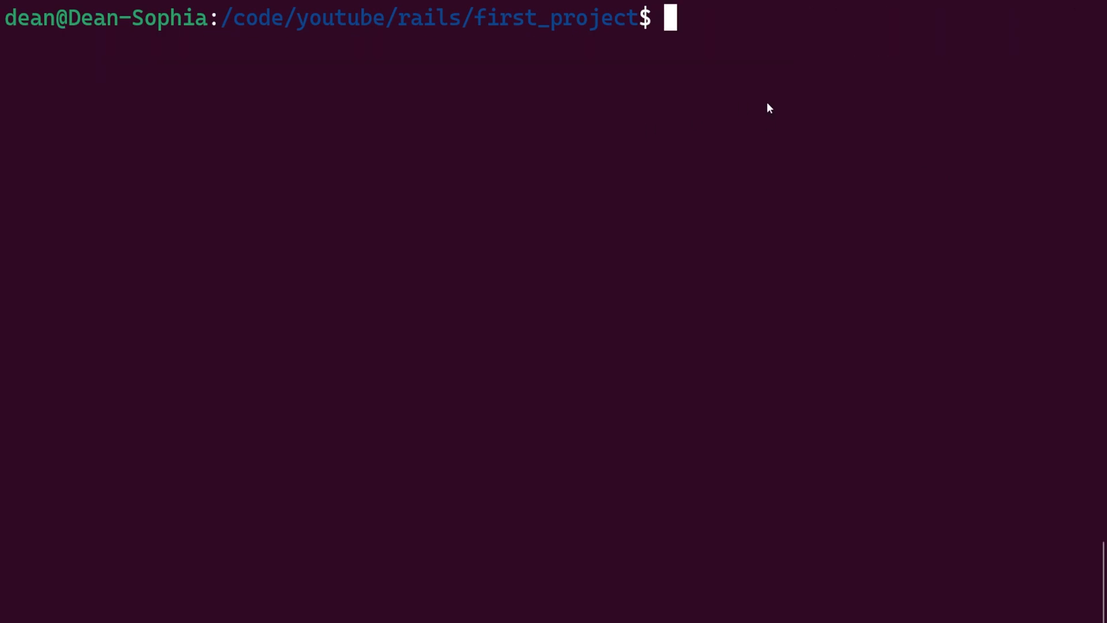
{"action": "type", "text": "rails -v"}
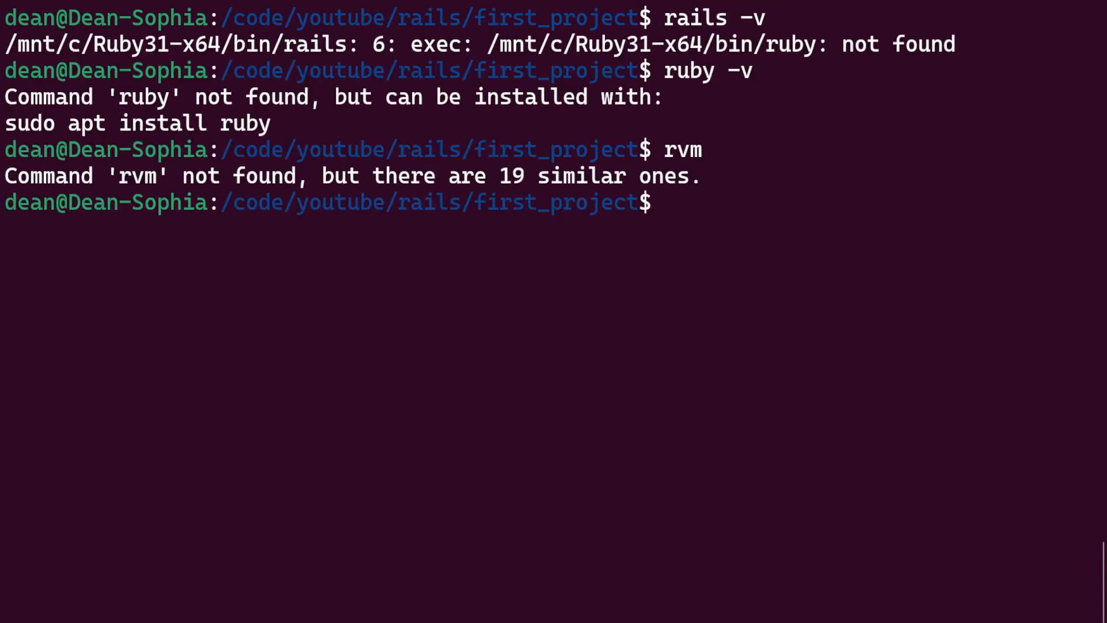
{"action": "type", "text": "do"}
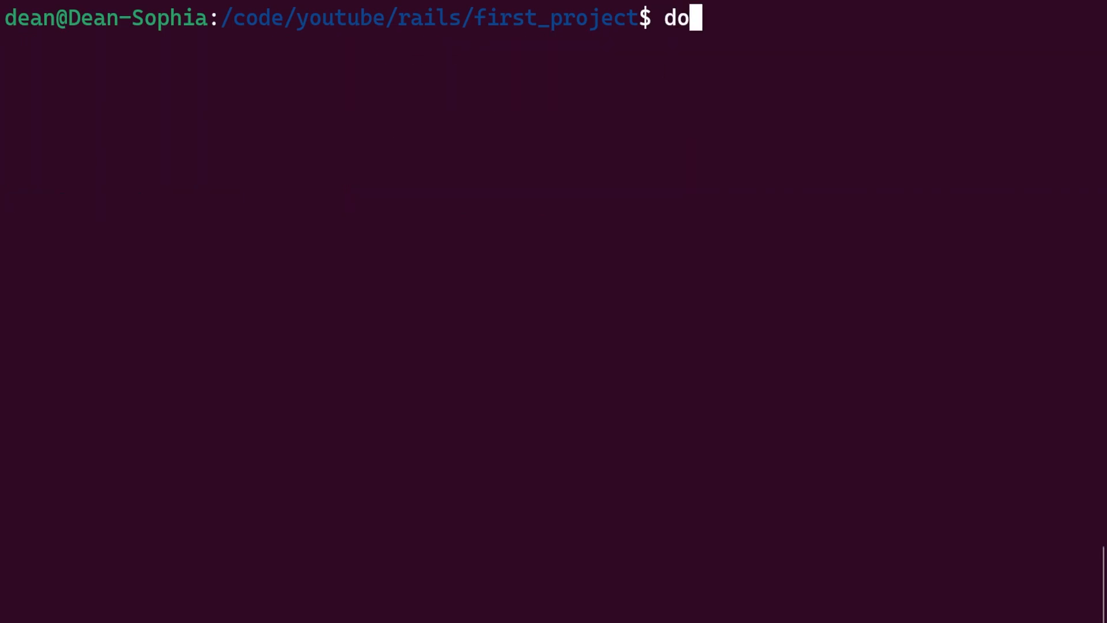
{"action": "type", "text": "cked rails new video"}
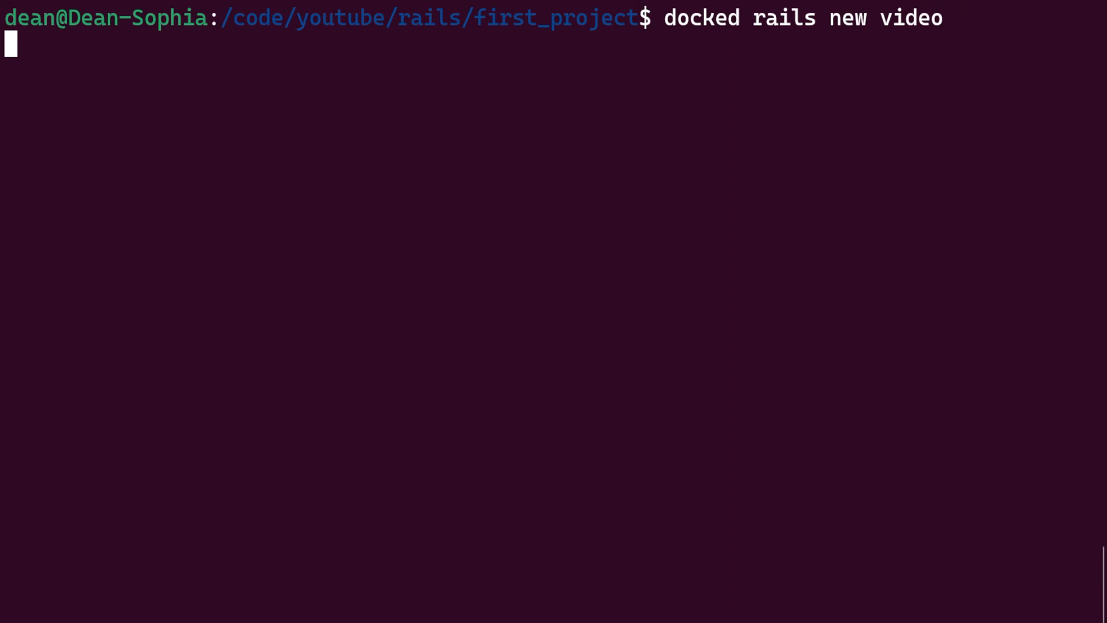
{"action": "key", "text": "Return"}
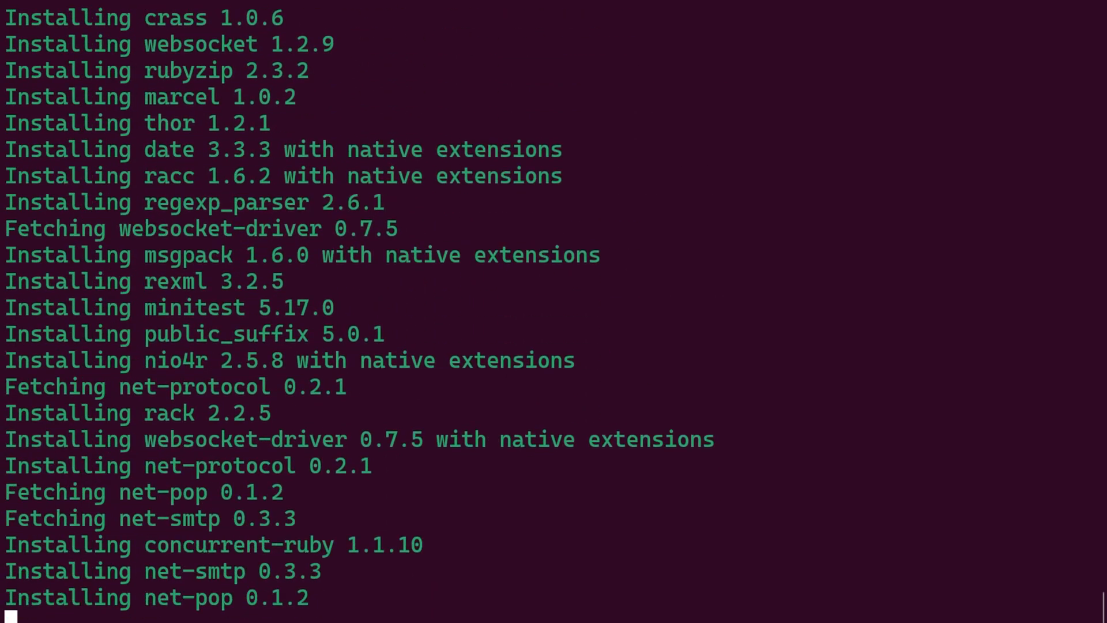
{"action": "scroll", "scroll_direction": "down", "scroll_amount": 3}
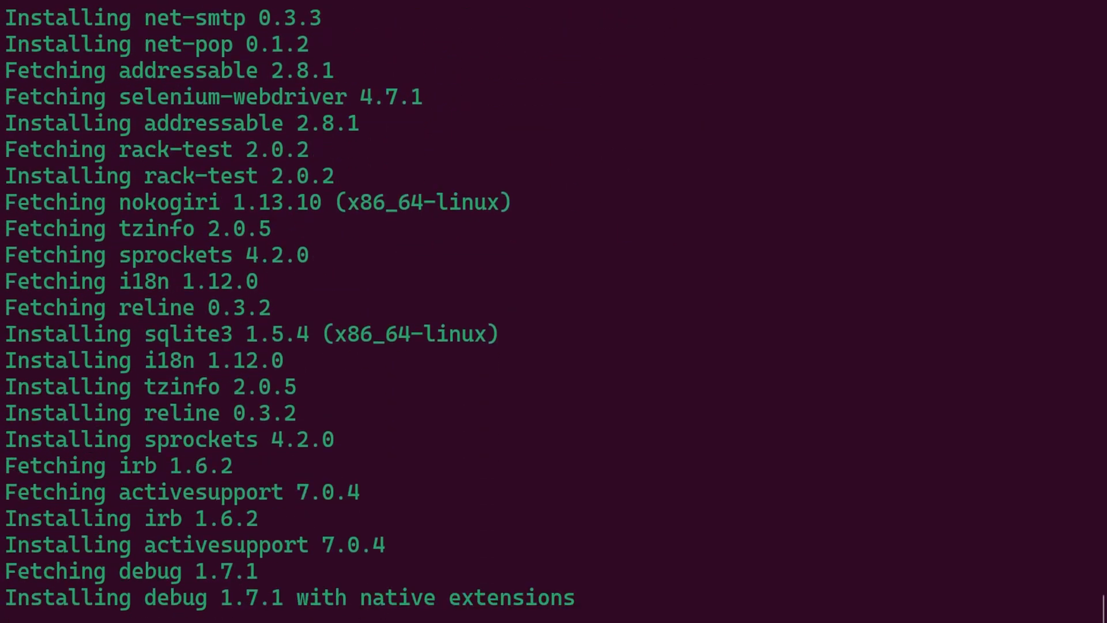
{"action": "scroll", "scroll_direction": "down", "scroll_amount": 3}
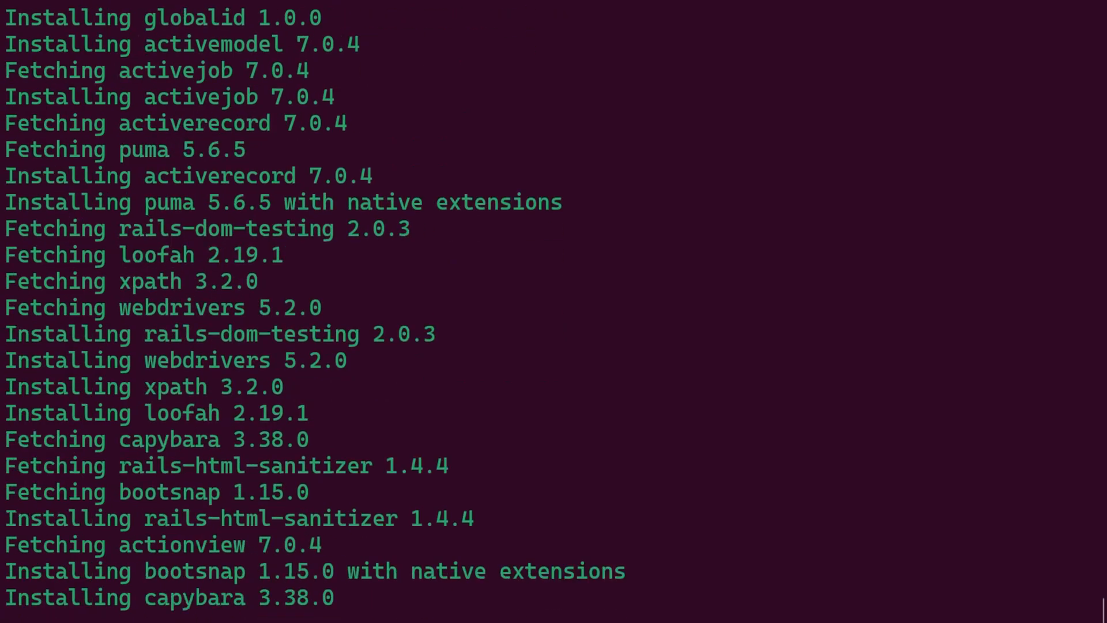
{"action": "scroll", "scroll_direction": "down", "scroll_amount": 3}
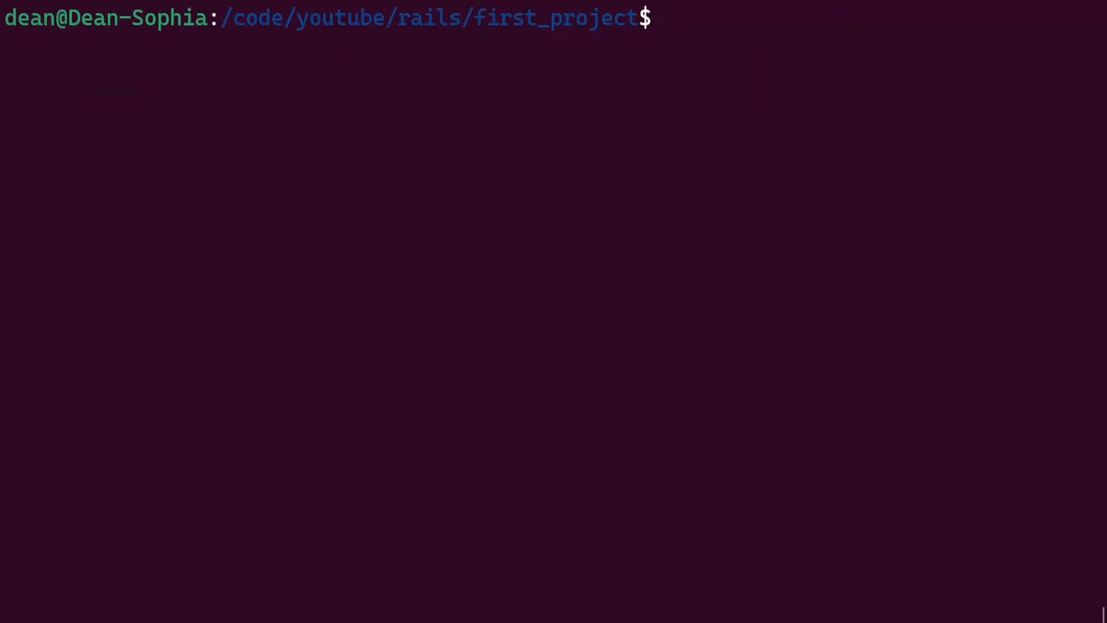
- cd into video, view the Gemfile in nano, then exit with Ctrl+X
{"action": "type", "text": "c"}
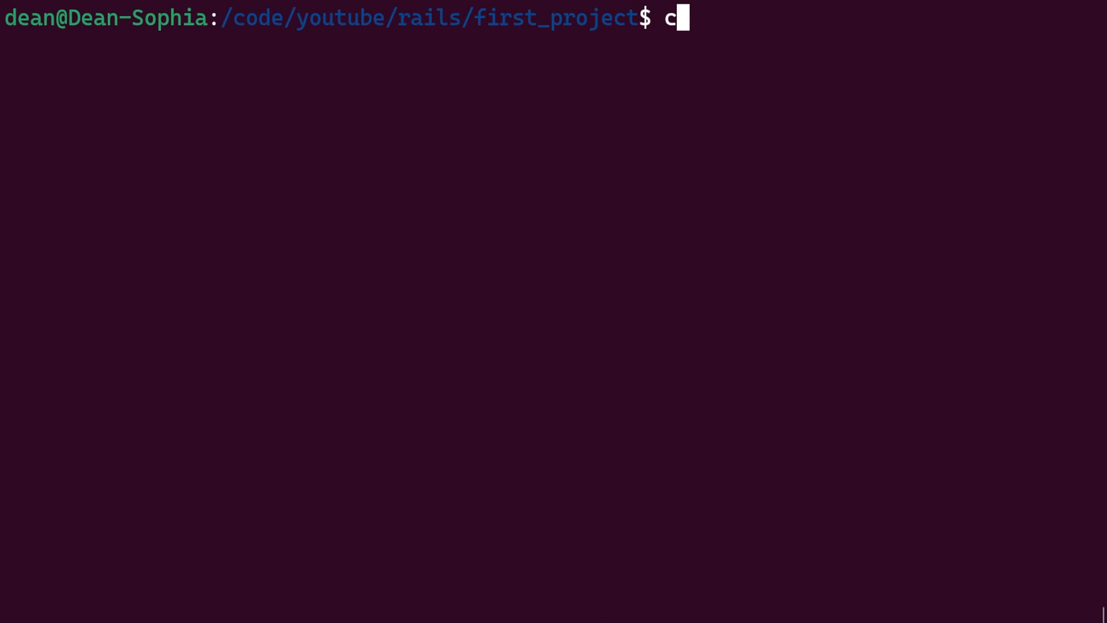
{"action": "type", "text": "d"}
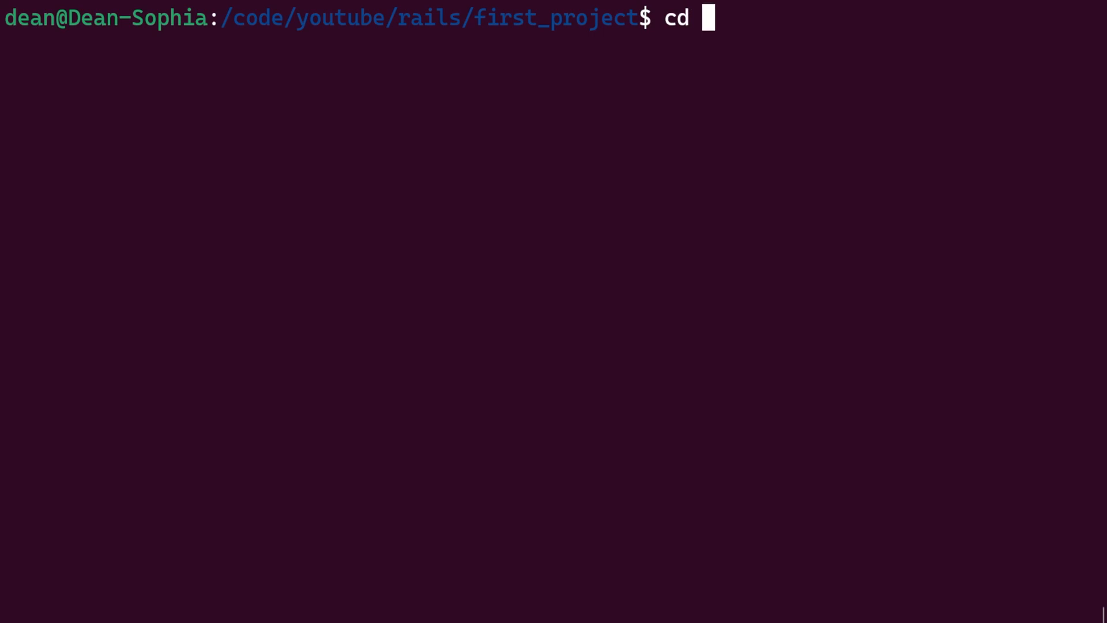
{"action": "key", "text": "Return"}
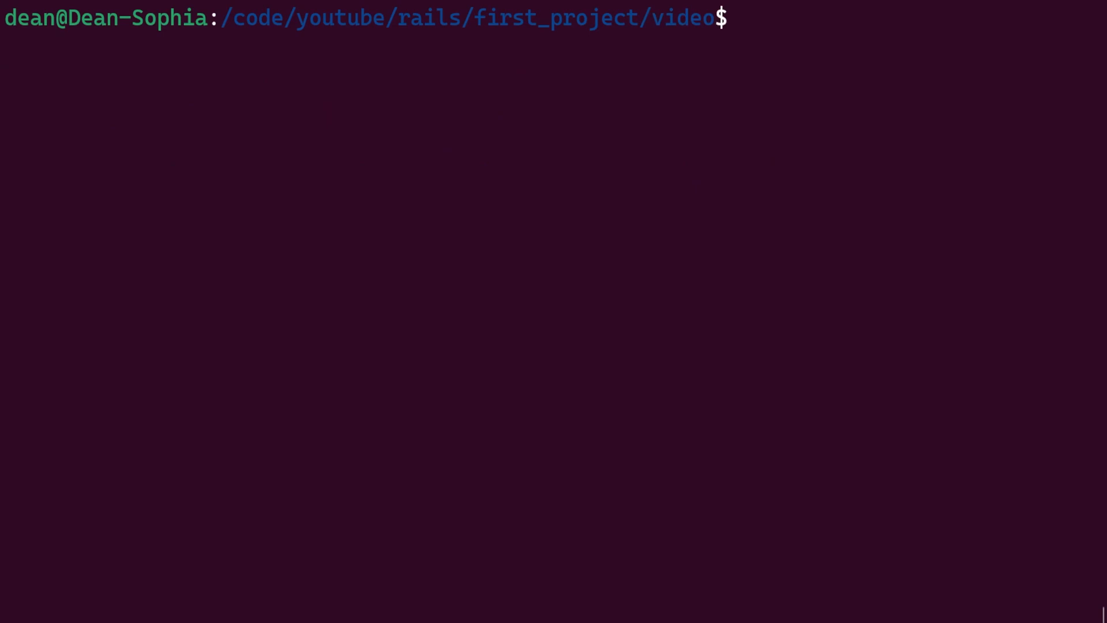
{"action": "type", "text": "nan"}
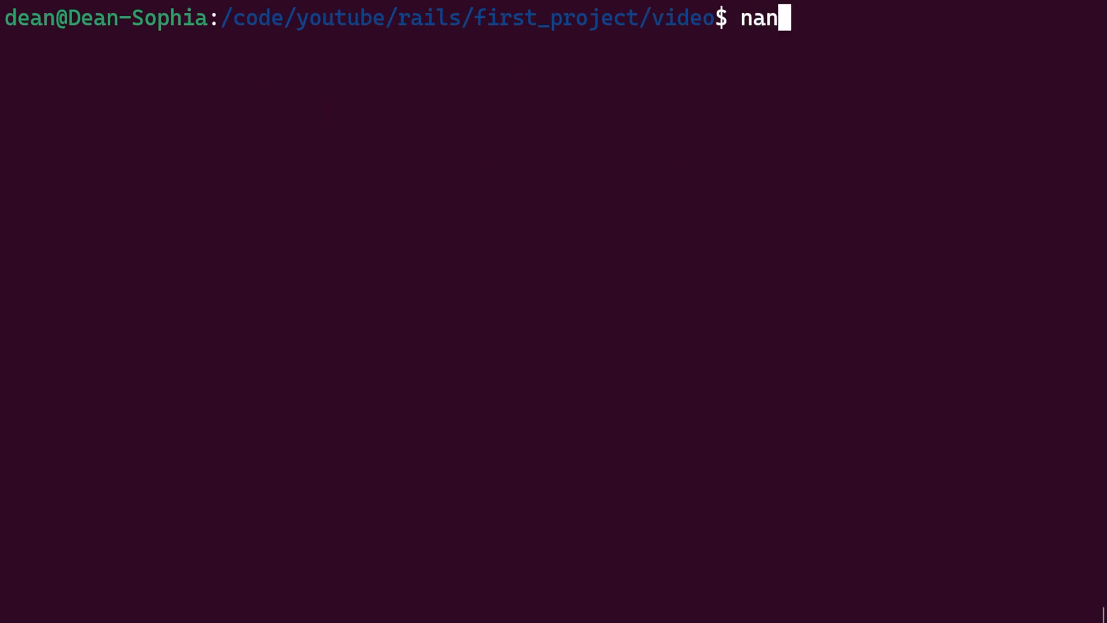
{"action": "key", "text": "Return"}
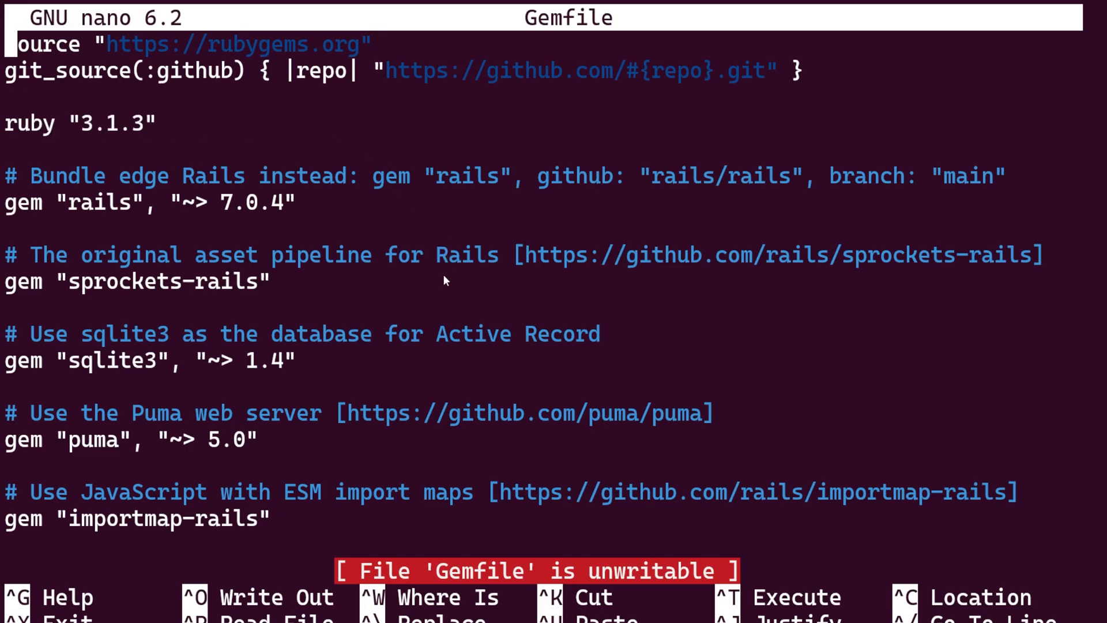
{"action": "mouse_move", "coordinate": [416, 321]}
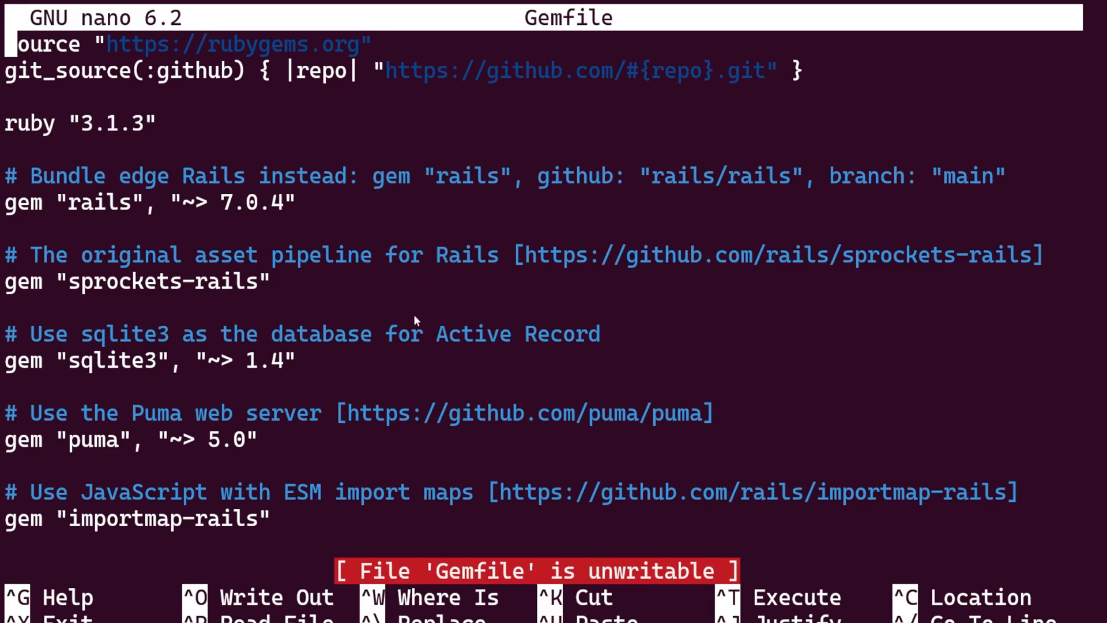
{"action": "key", "text": "ctrl+x"}
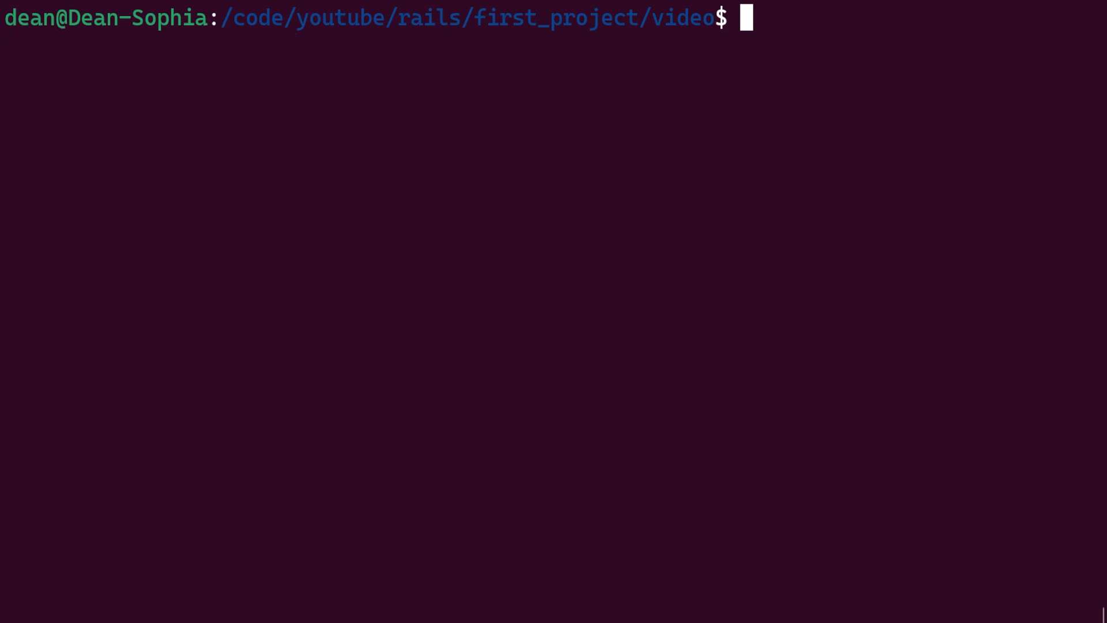
- Scaffold a Post resource with title, body:text and views:integer via docked rails g scaffold
{"action": "type", "text": "docked"}
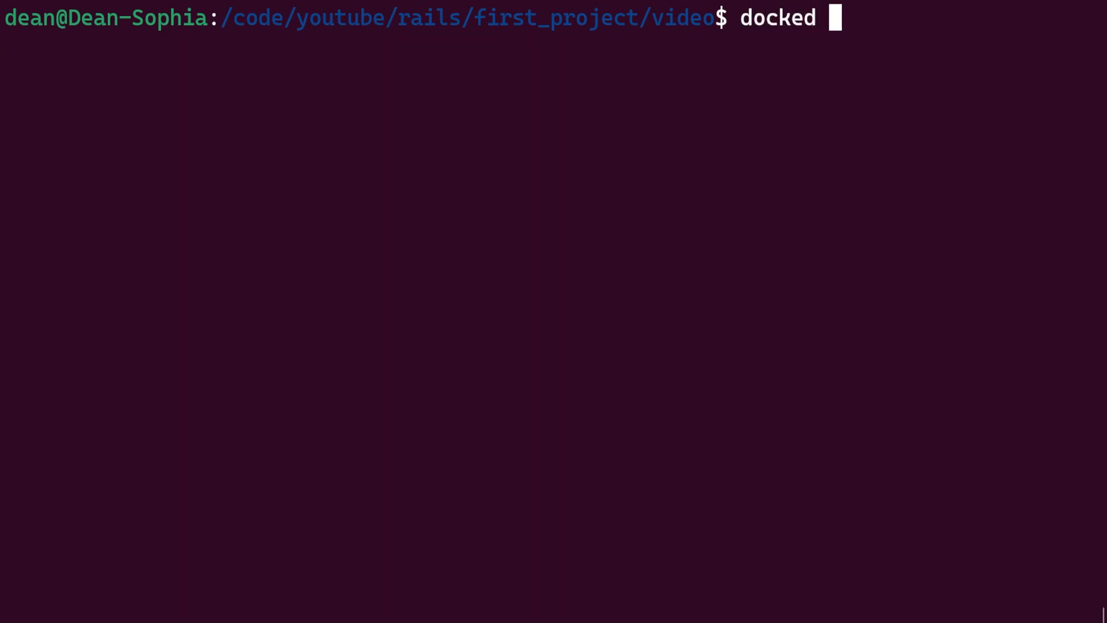
{"action": "type", "text": "rails"}
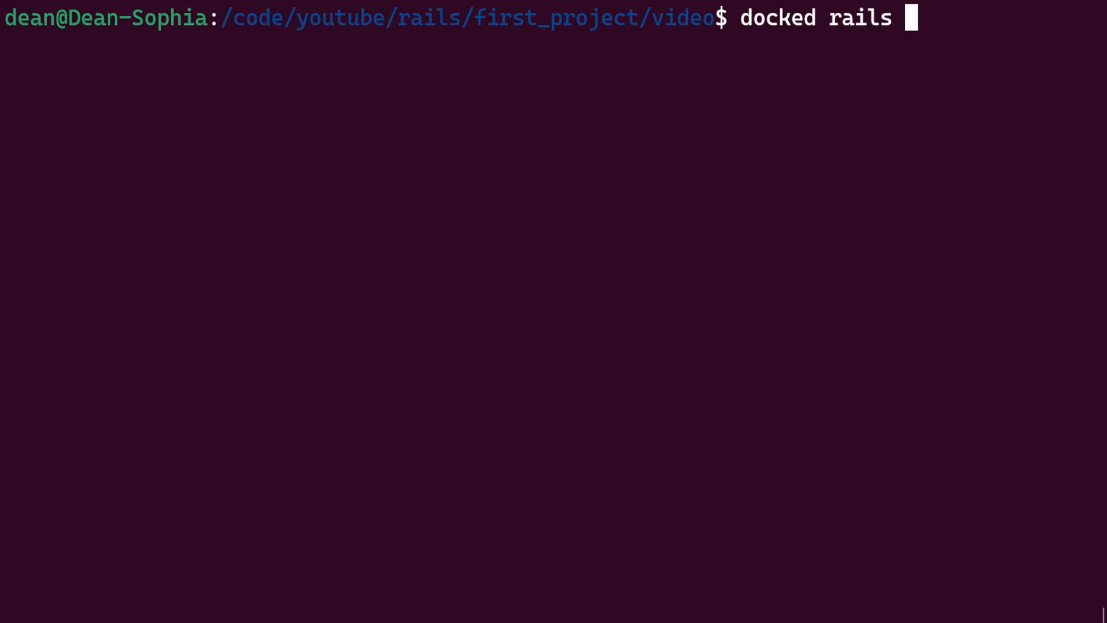
{"action": "type", "text": "g scaffold post"}
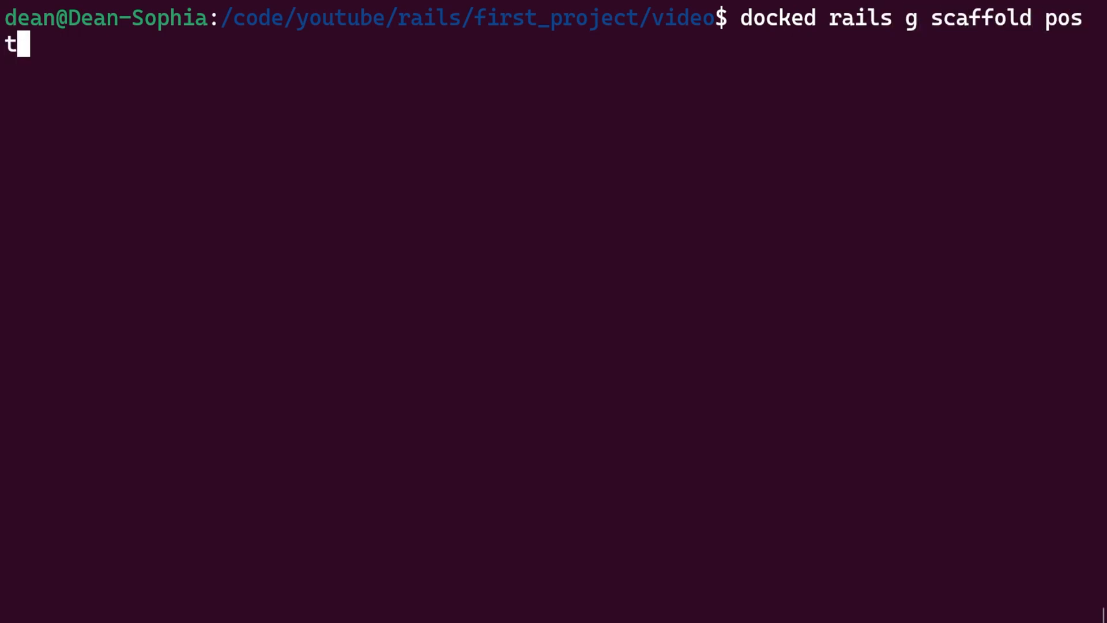
{"action": "type", "text": "title body:text"}
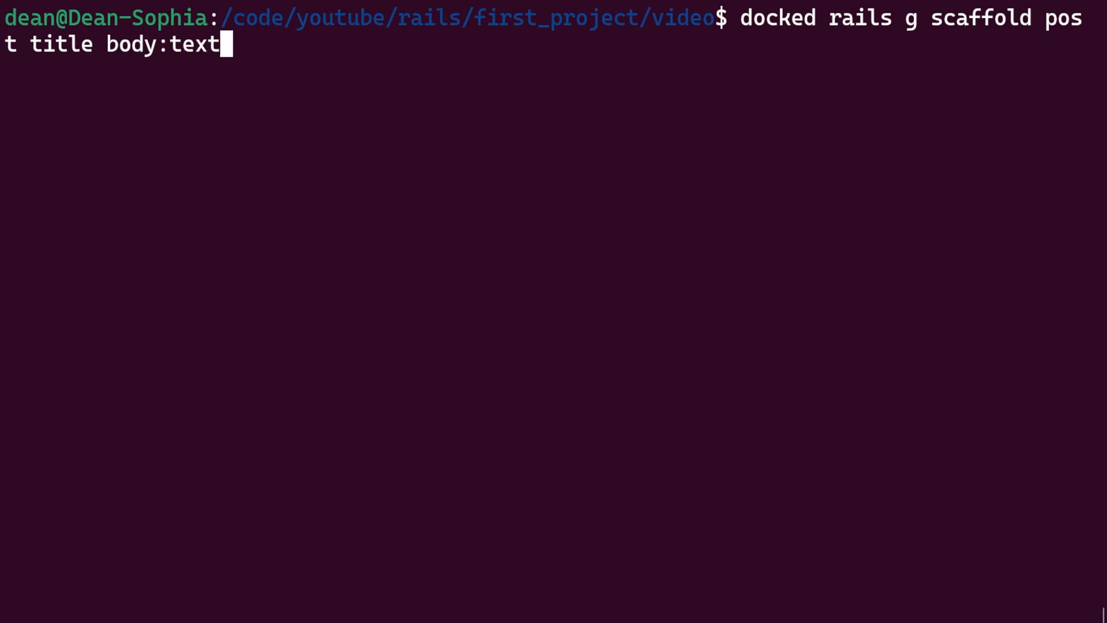
{"action": "type", "text": "view"}
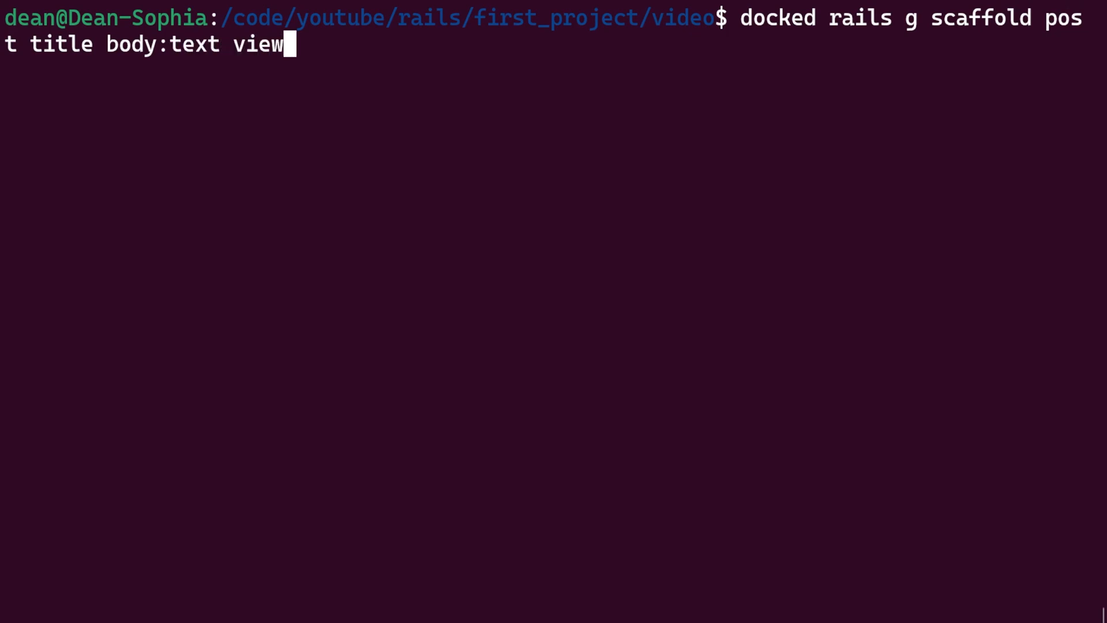
{"action": "type", "text": "s:integer"}
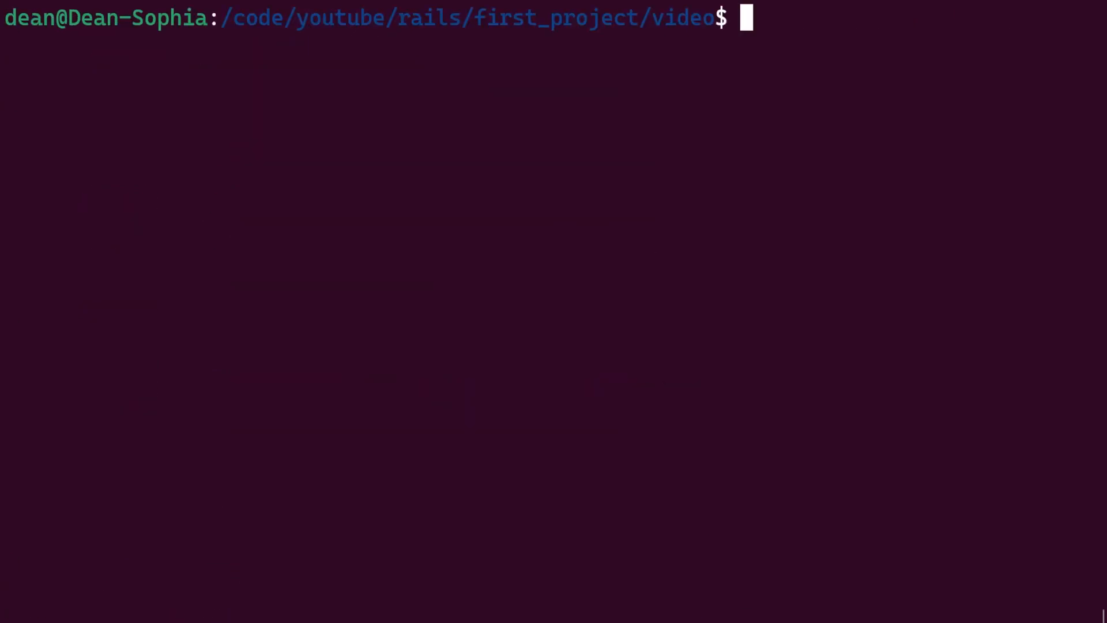
- Run docked rails db:migrate to create the posts table
{"action": "type", "text": "docked rails db:migrate"}
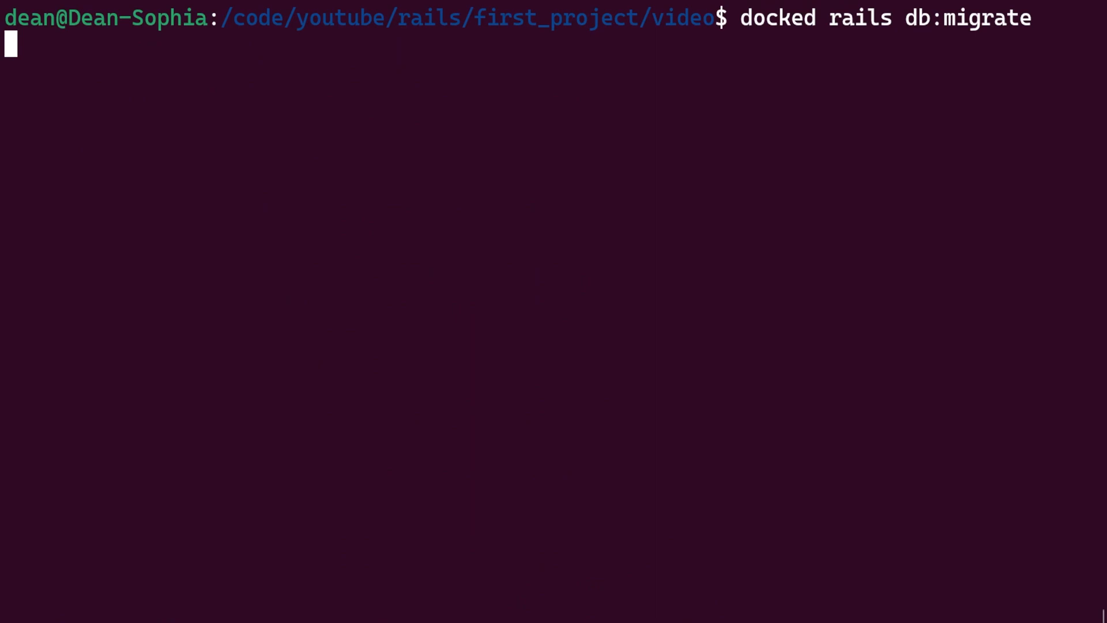
{"action": "key", "text": "Return"}
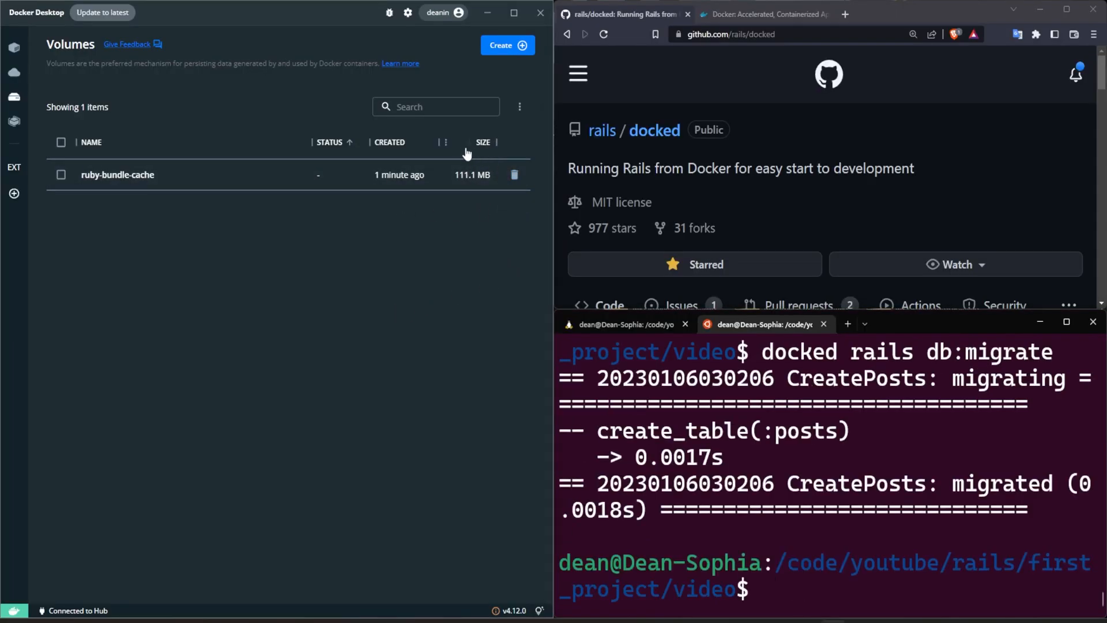
- Check Docker Desktop's containers view and launch the Rails console with docked rails c
{"action": "left_click", "coordinate": [14, 48]}
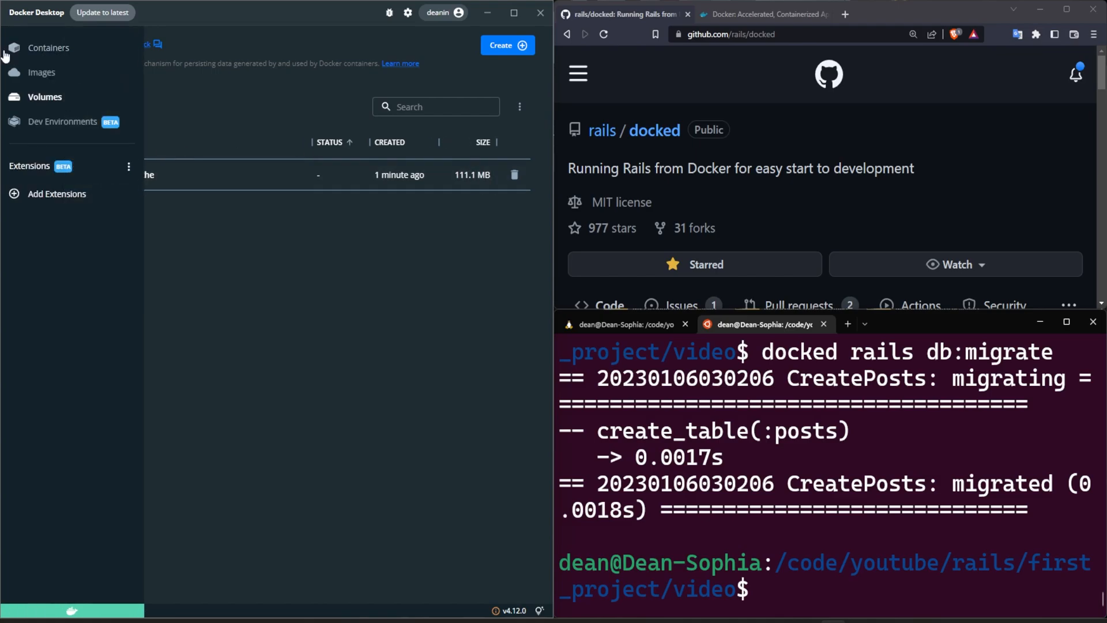
{"action": "left_click", "coordinate": [48, 47]}
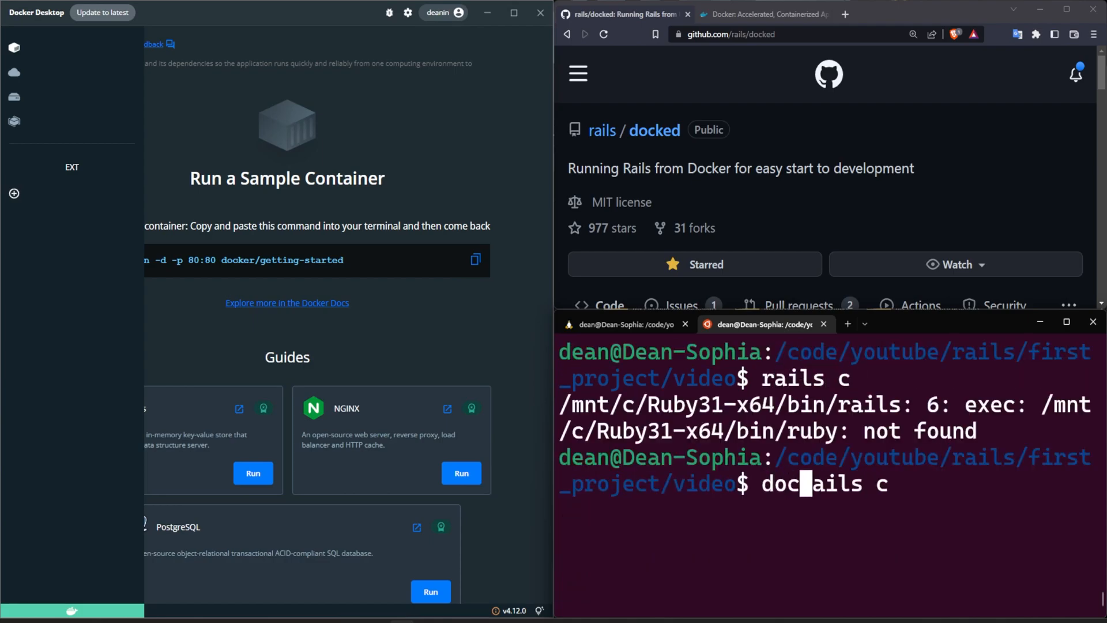
{"action": "key", "text": "Return"}
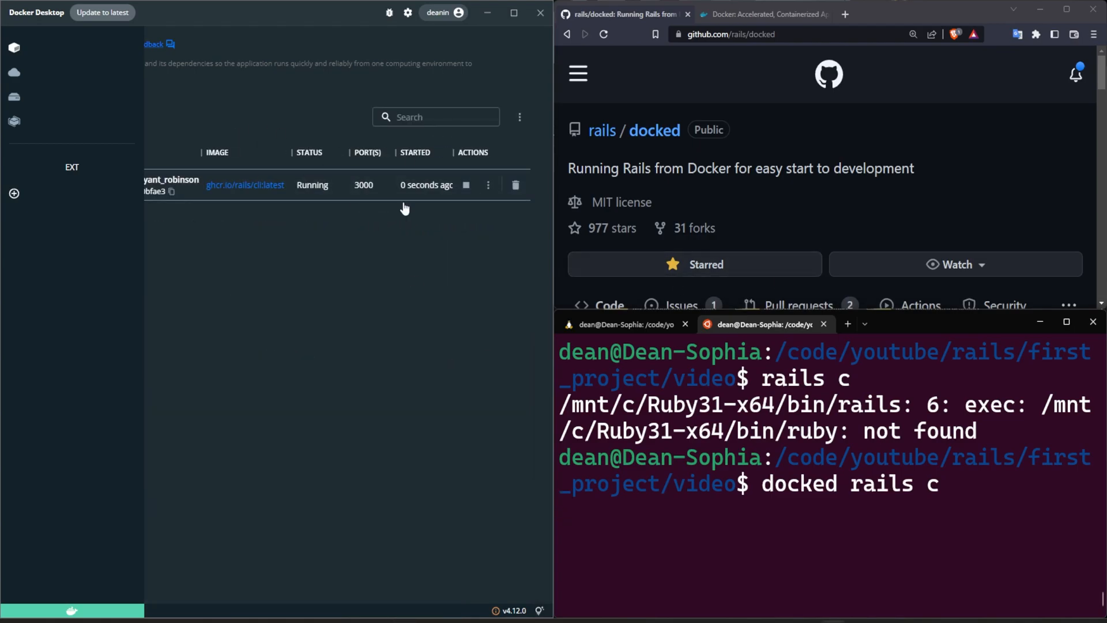
{"action": "key", "text": "Return"}
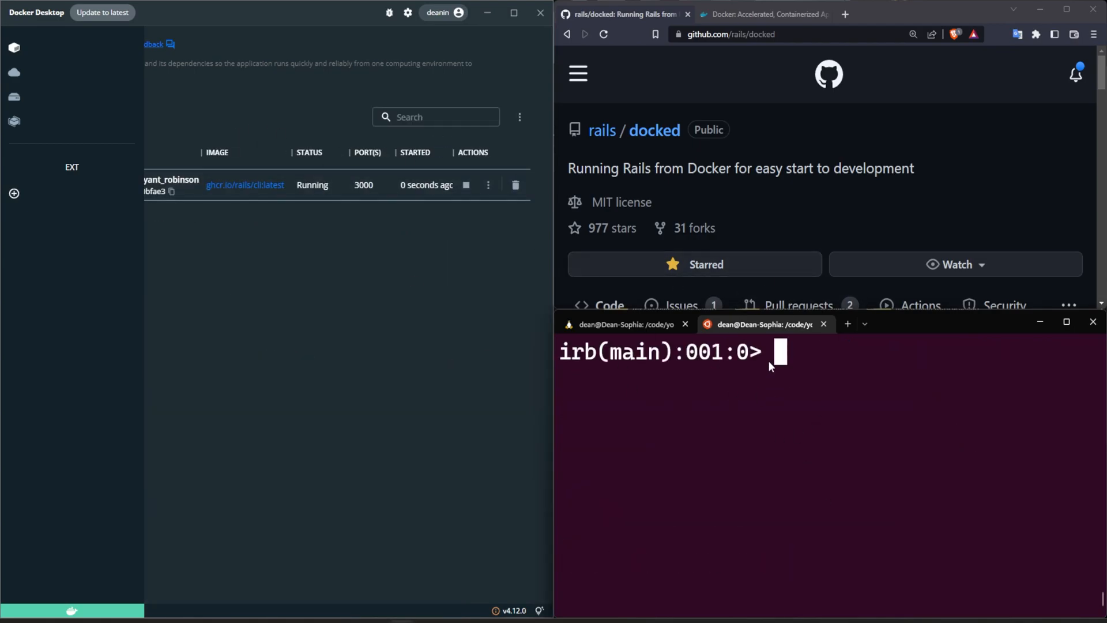
{"action": "mouse_move", "coordinate": [866, 422]}
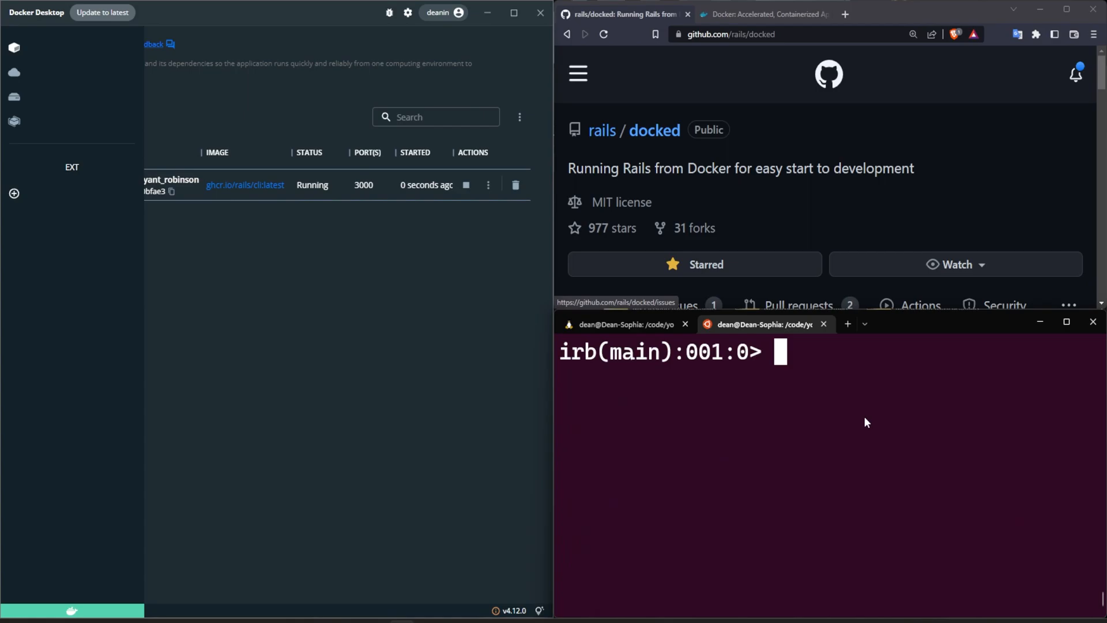
- Create a Post titled Hello with body World and 12 views via Post.create
{"action": "type", "text": "Pos"}
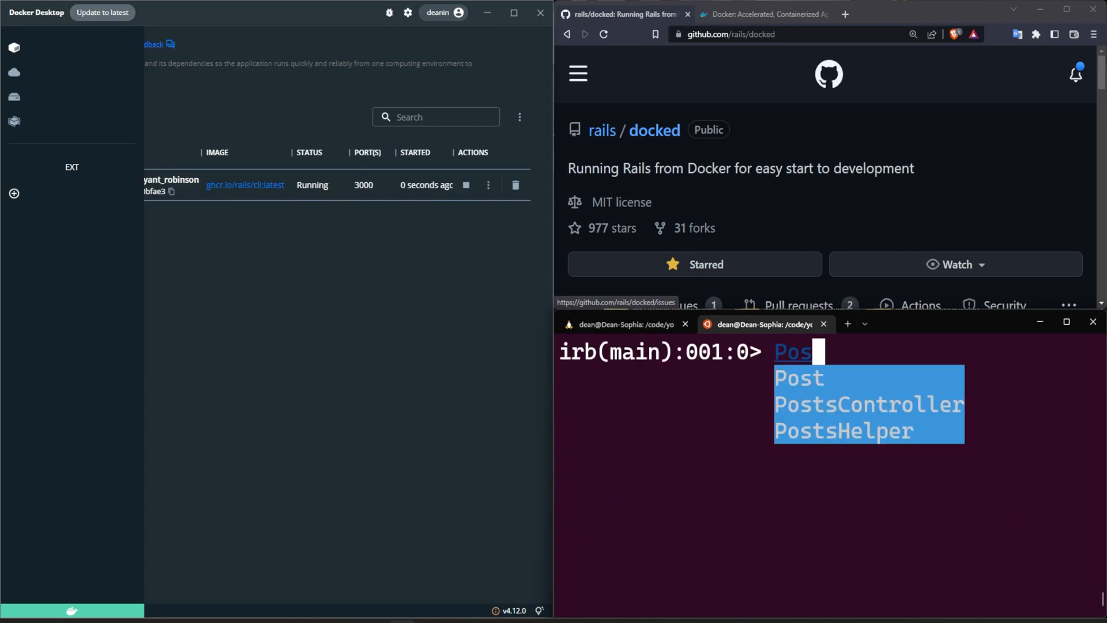
{"action": "type", "text": ".create(t"}
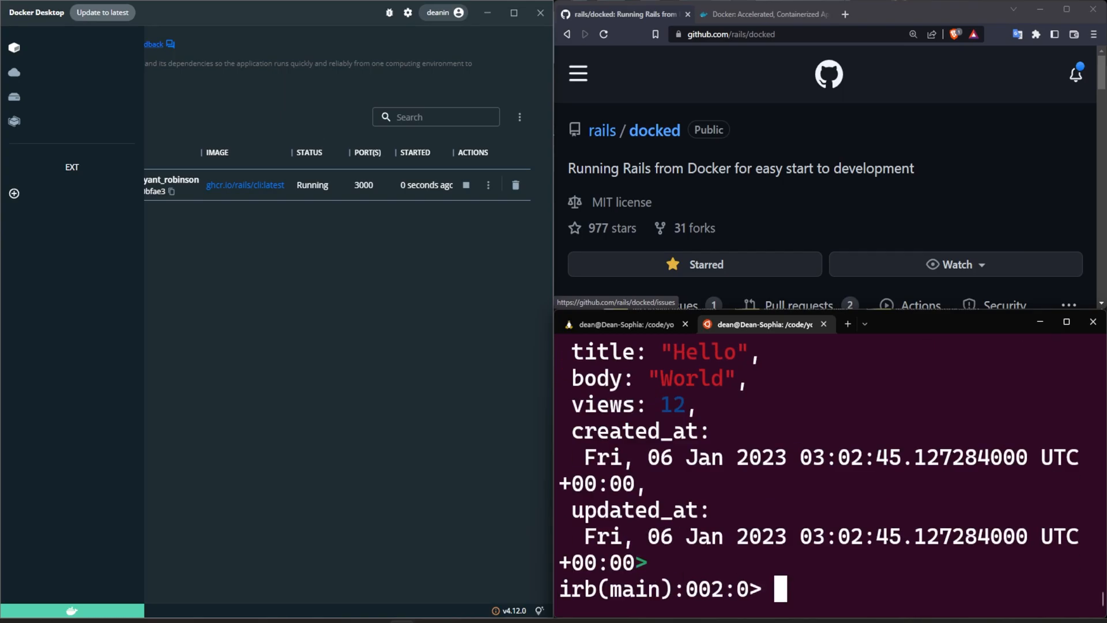
{"action": "mouse_move", "coordinate": [850, 478]}
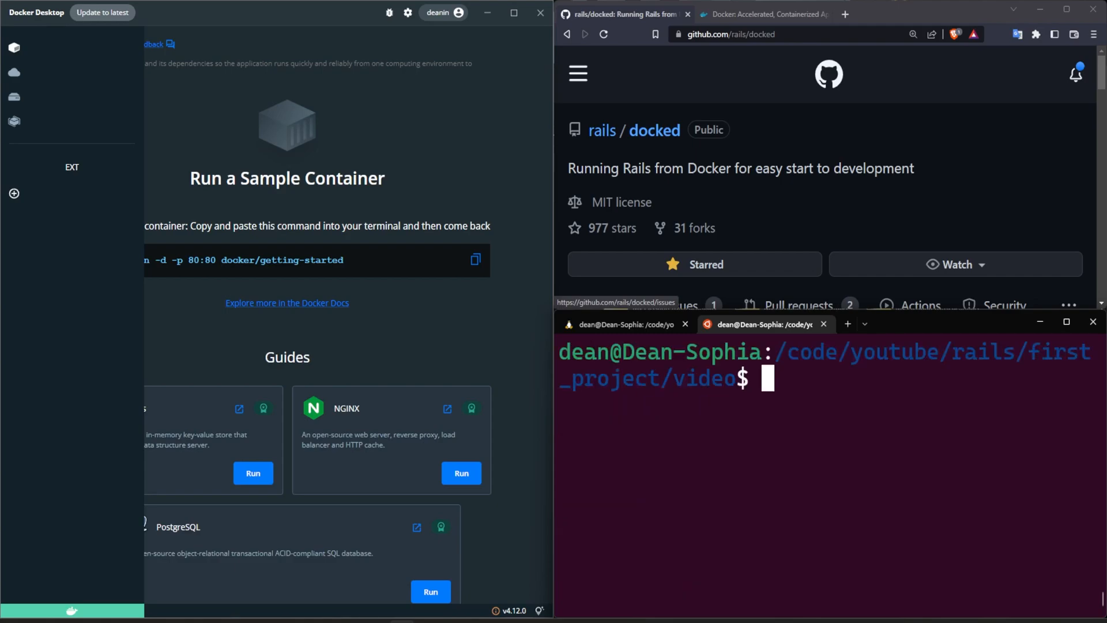
- Start the Rails server inside Docker with docked rails s
{"action": "type", "text": "rails s"}
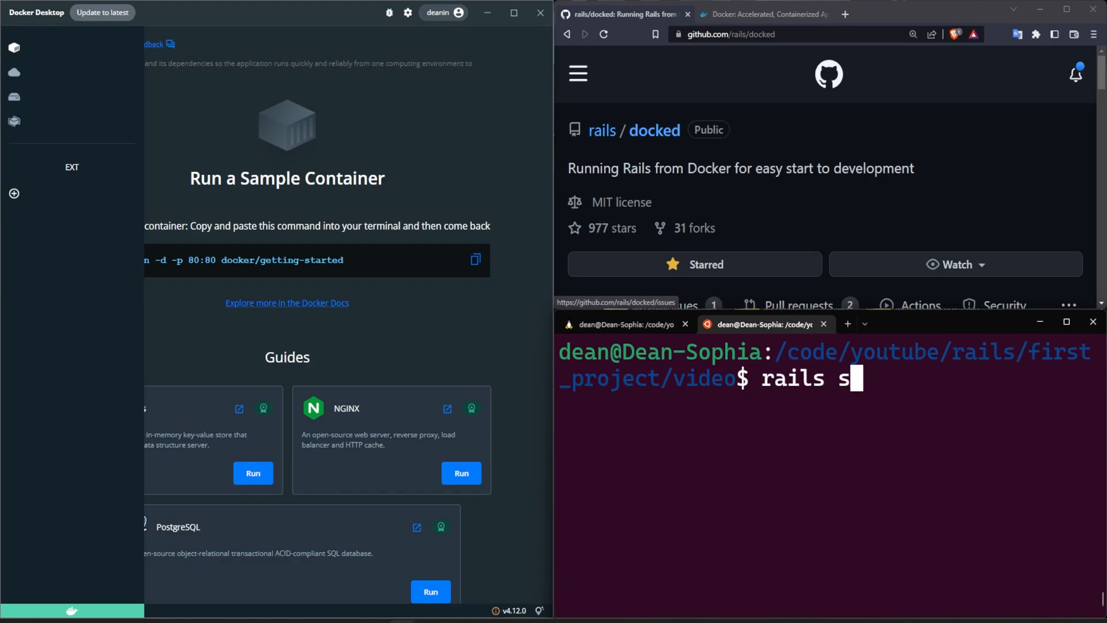
{"action": "type", "text": "docked"}
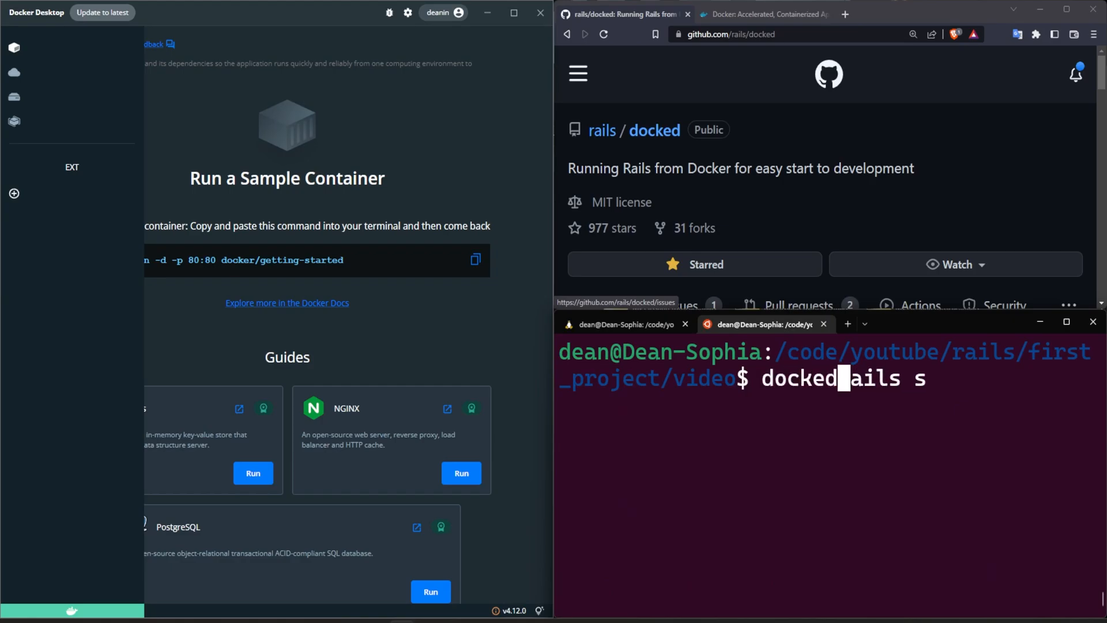
{"action": "key", "text": "Return"}
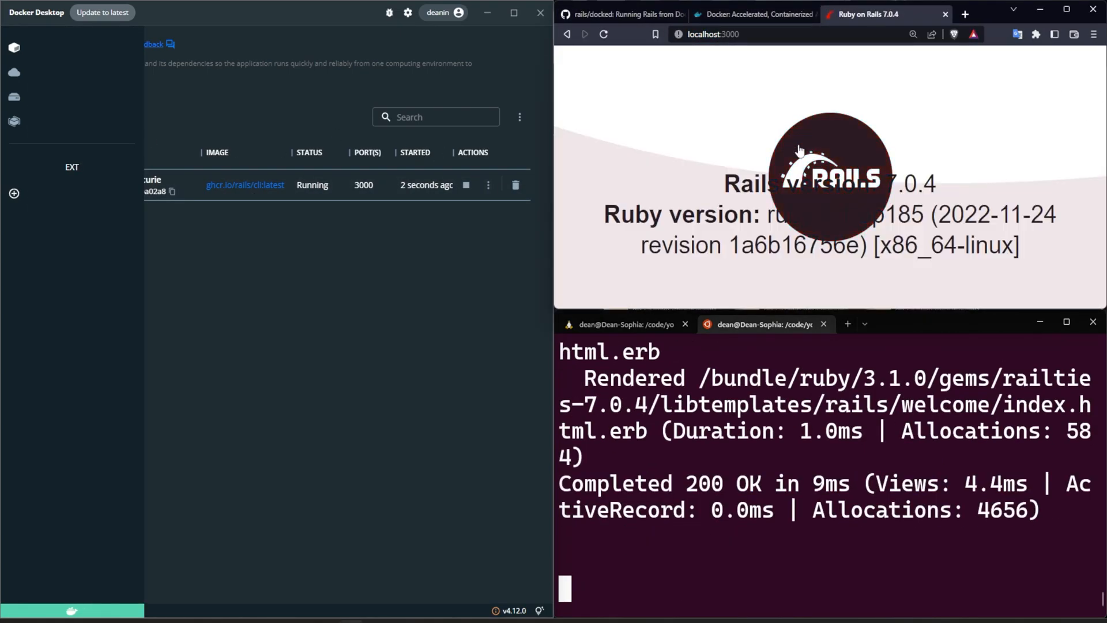
- Browse to localhost:3000/posts to see the Hello/World post, then stop the server
{"action": "left_click", "coordinate": [713, 34]}
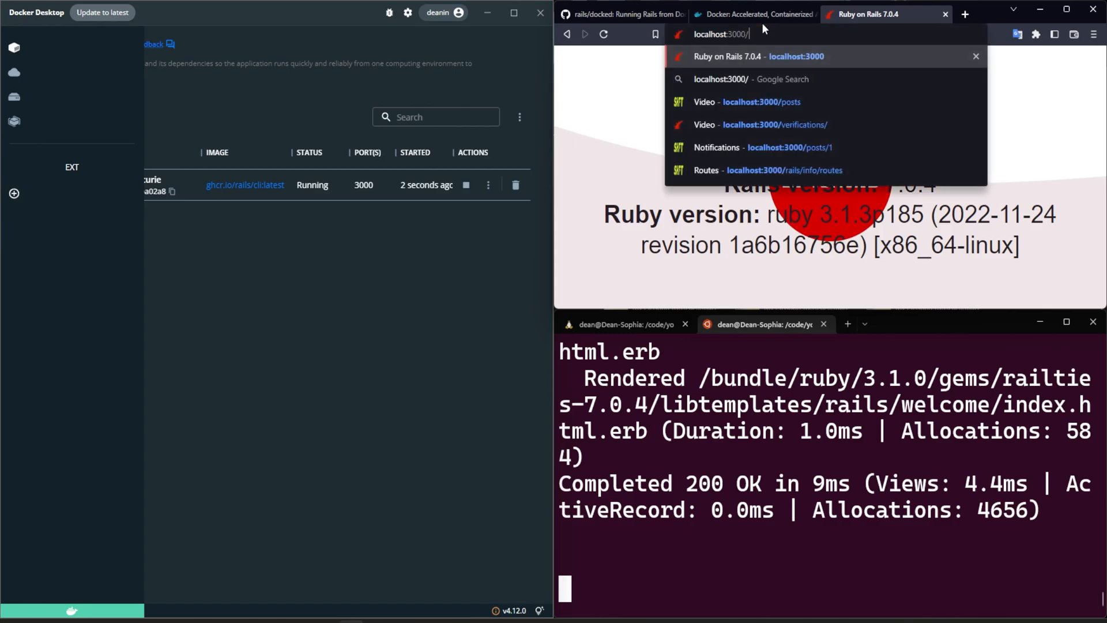
{"action": "left_click", "coordinate": [747, 102]}
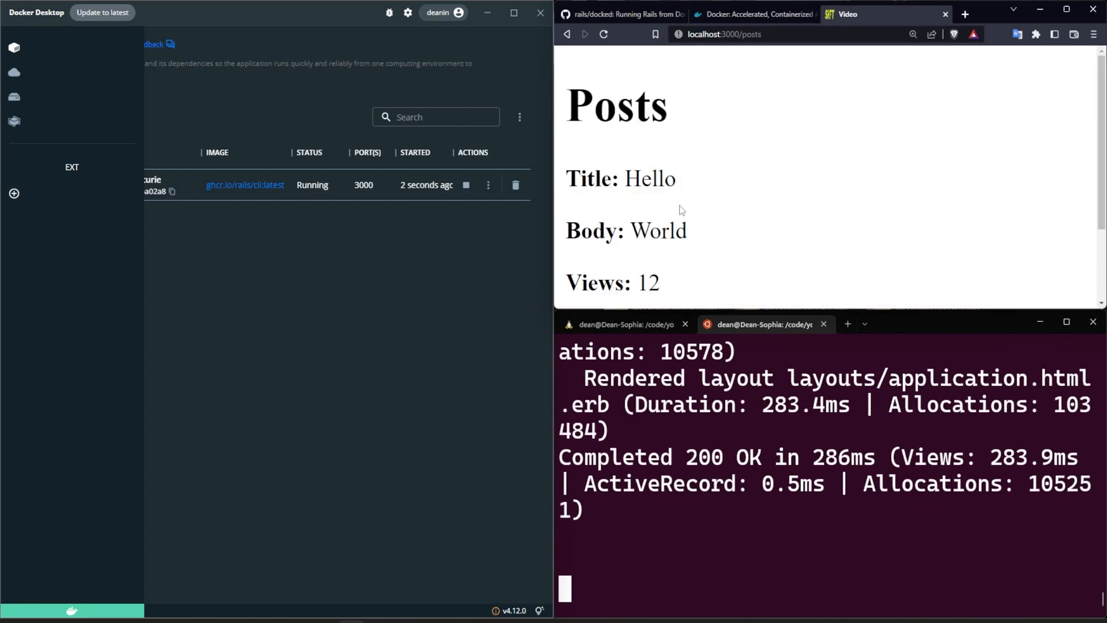
{"action": "scroll", "scroll_direction": "down", "scroll_amount": 3}
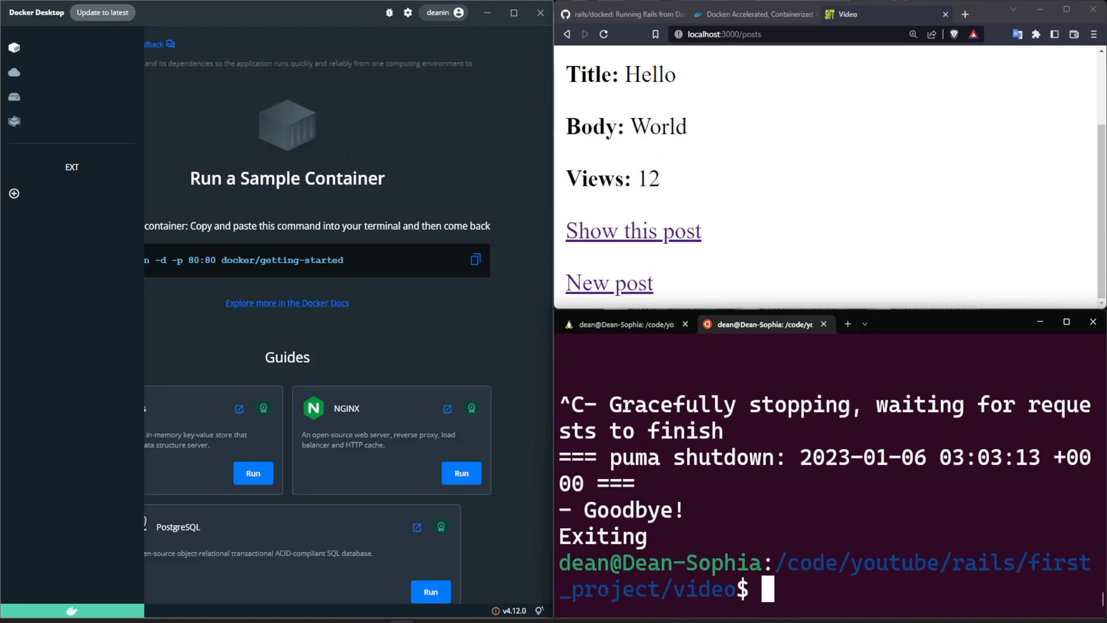
{"action": "mouse_move", "coordinate": [459, 65]}
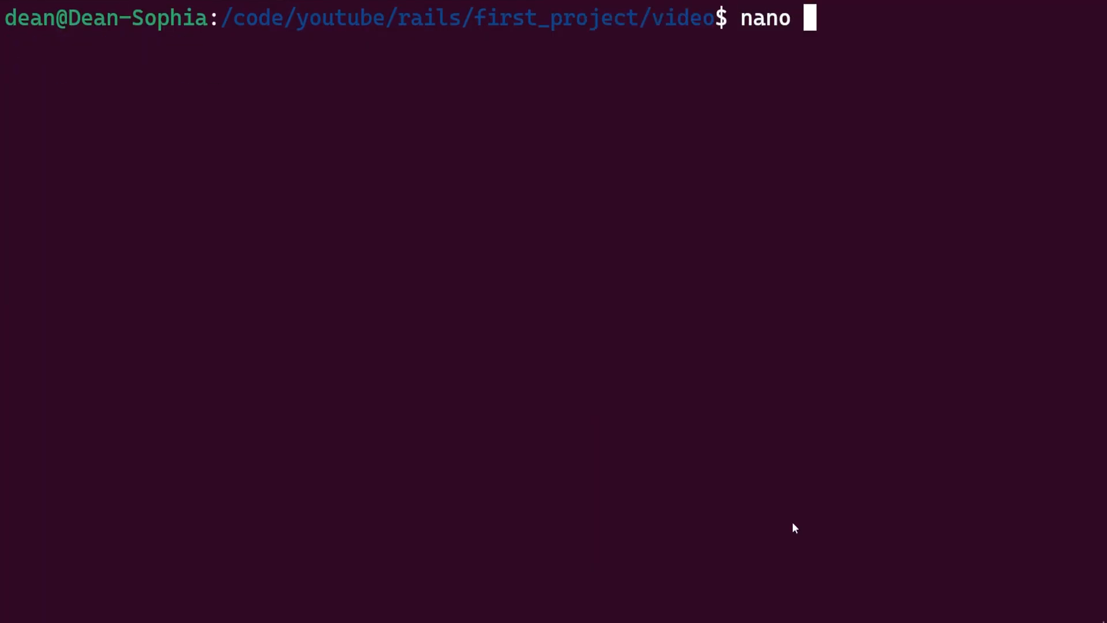
{"action": "type", "text": "app/vi"}
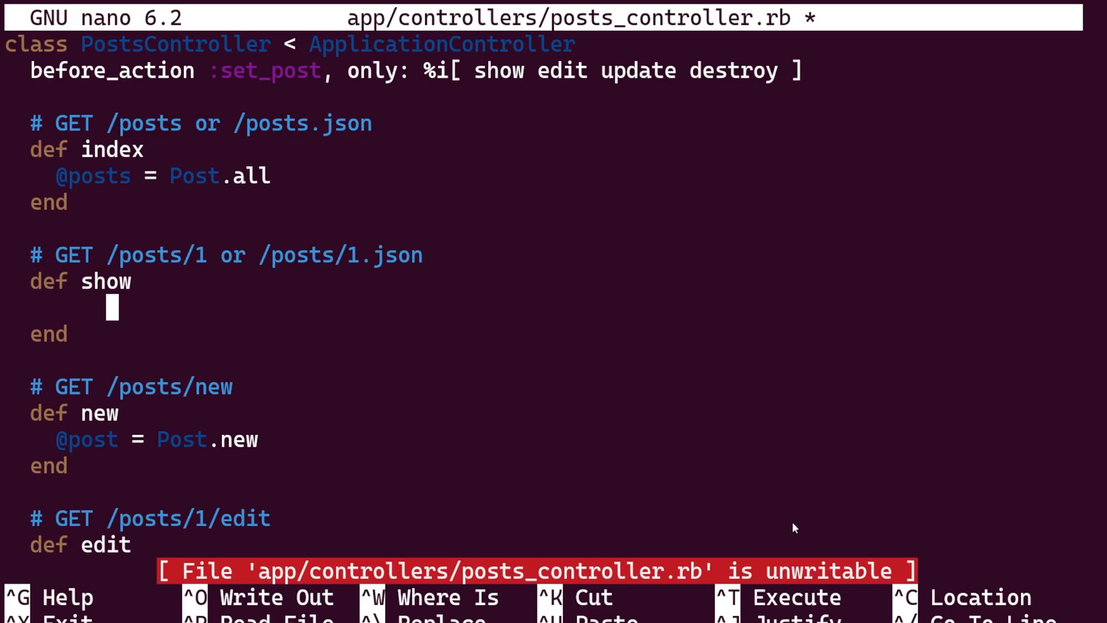
{"action": "type", "text": "@post."}
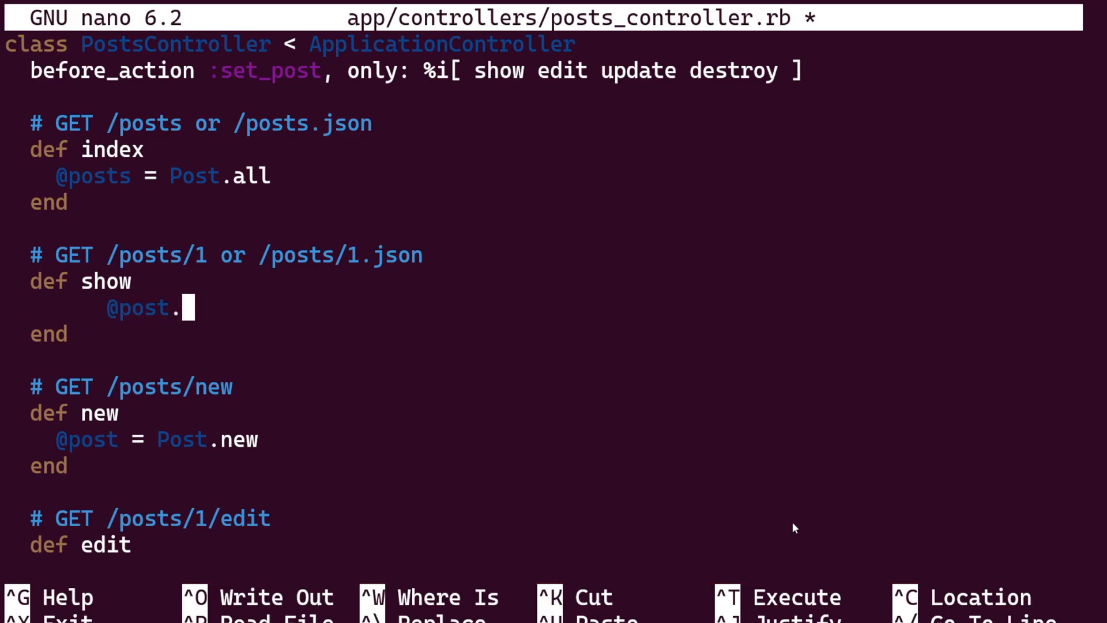
{"action": "type", "text": "increment!(view"}
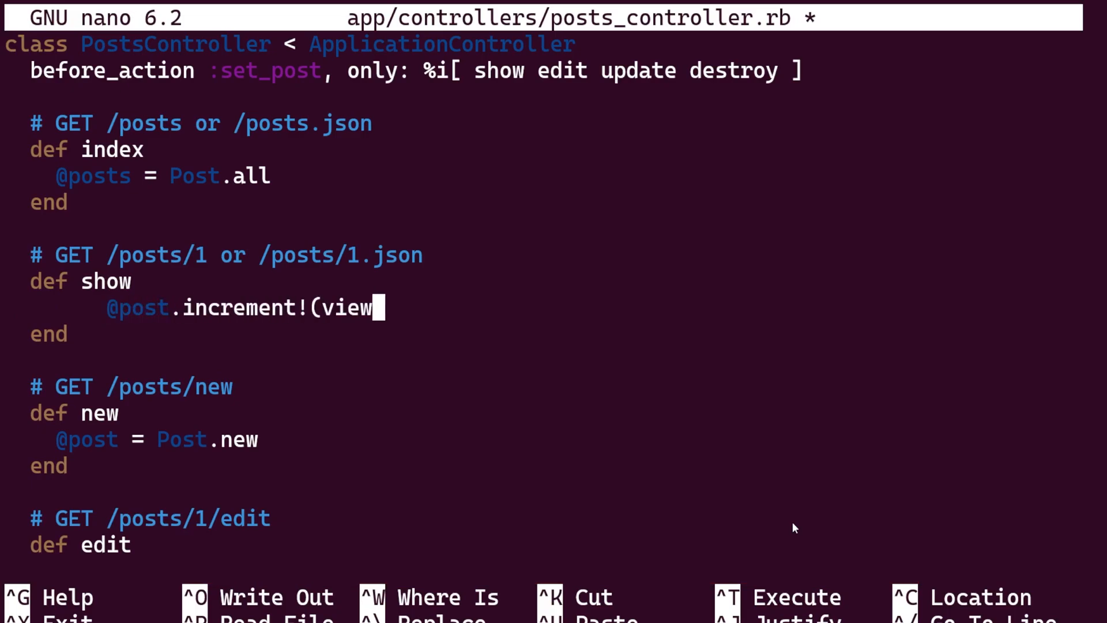
{"action": "type", "text": "s"}
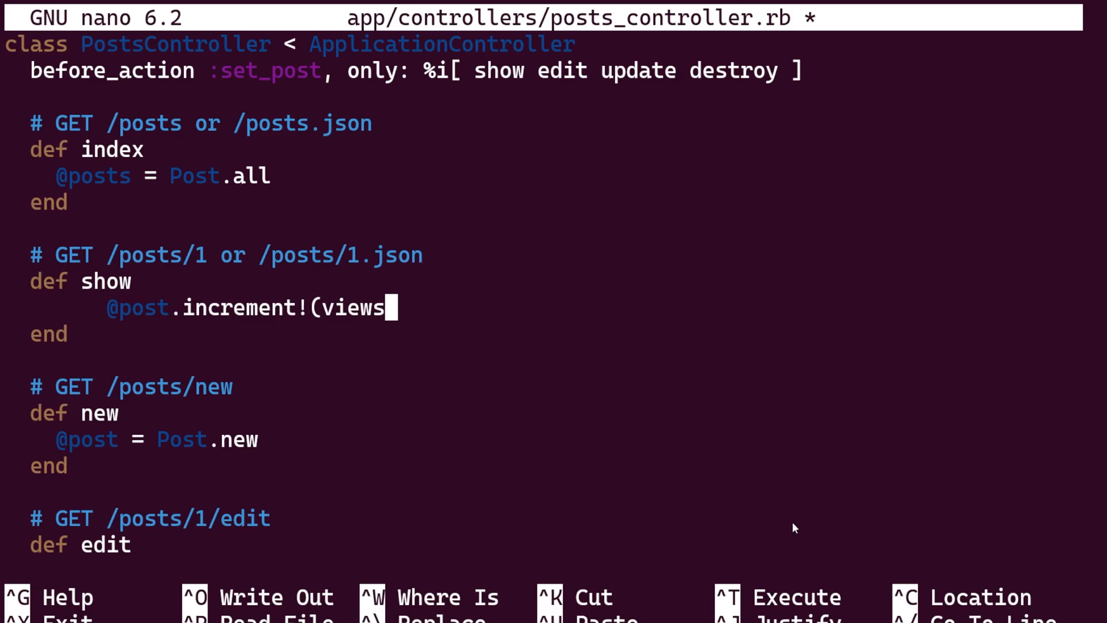
{"action": "type", "text": "(:"}
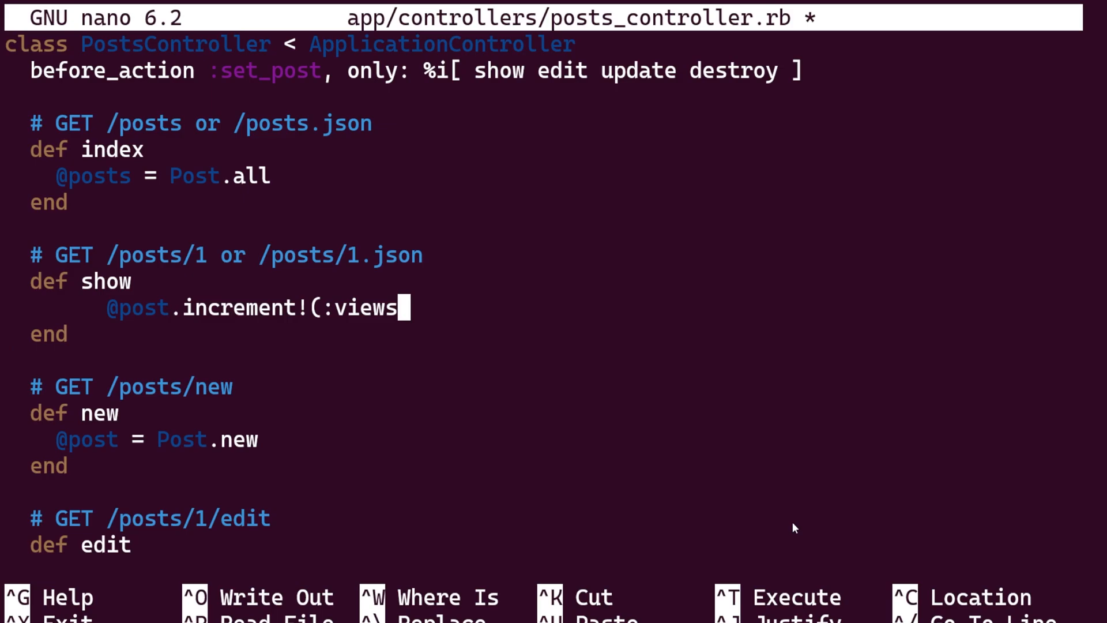
{"action": "key", "text": "Ctrl+x"}
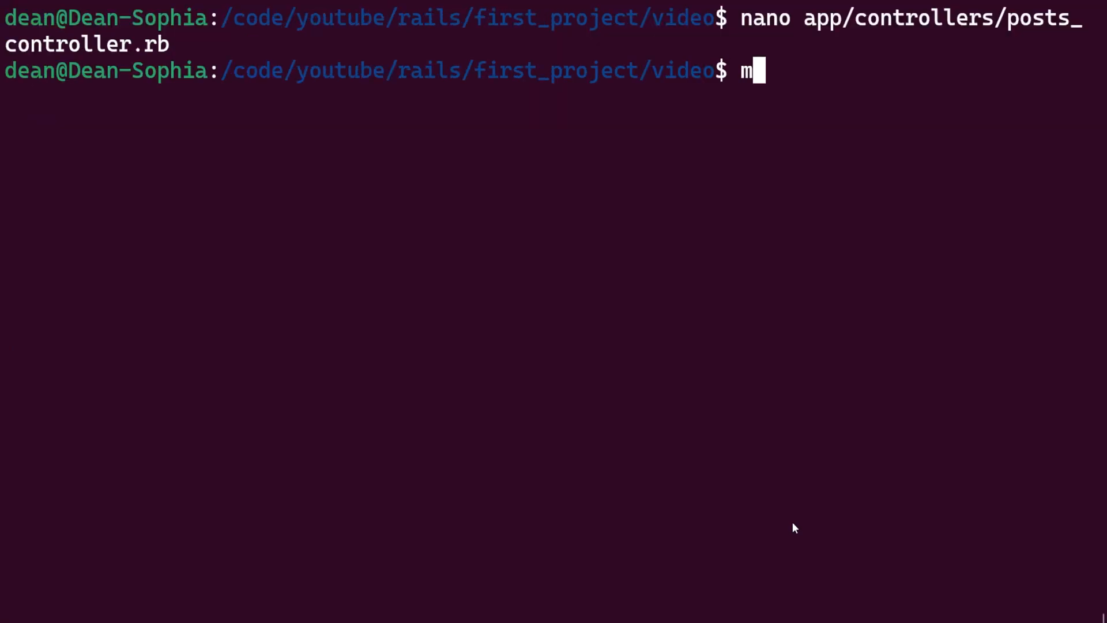
{"action": "key", "text": "Return"}
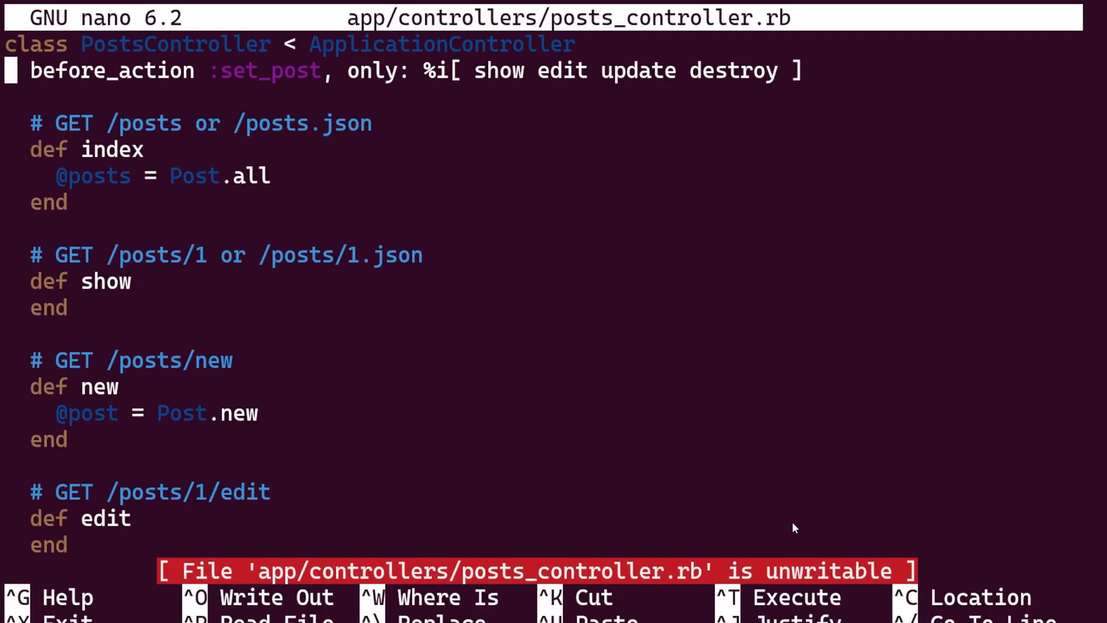
{"action": "key", "text": "ctrl+x"}
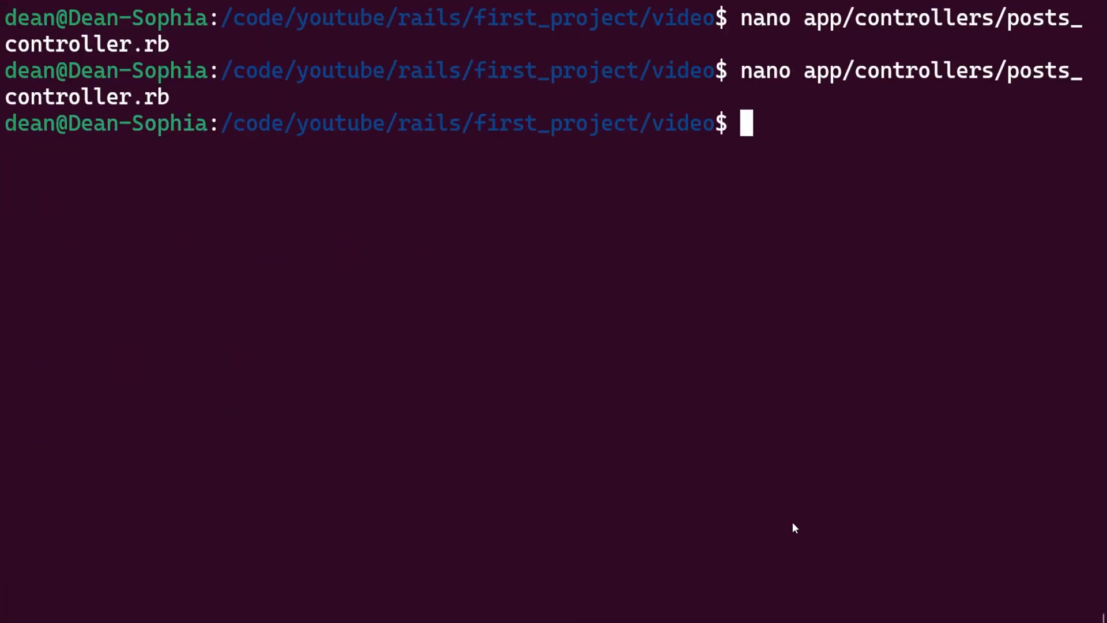
{"action": "type", "text": "sudo nano app"}
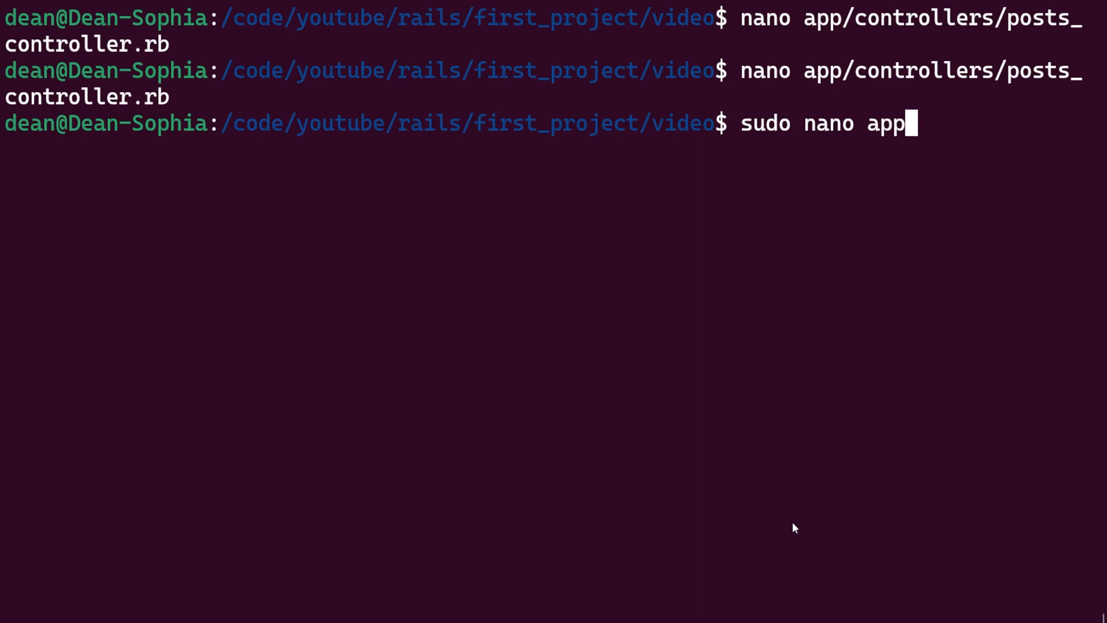
{"action": "type", "text": "/controllers/p"}
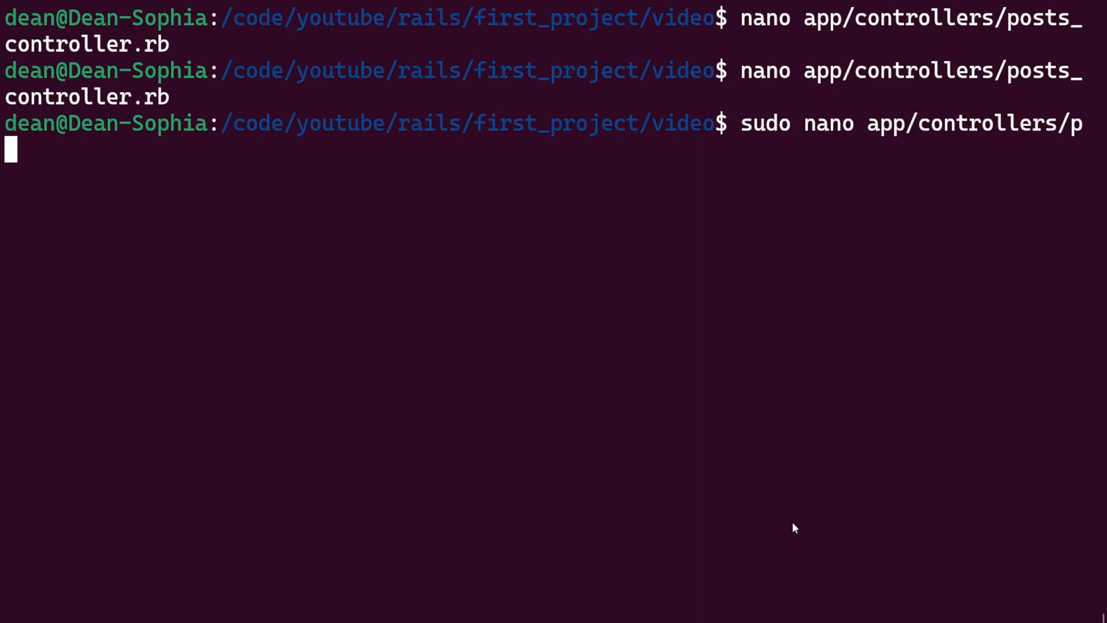
{"action": "key", "text": "Return"}
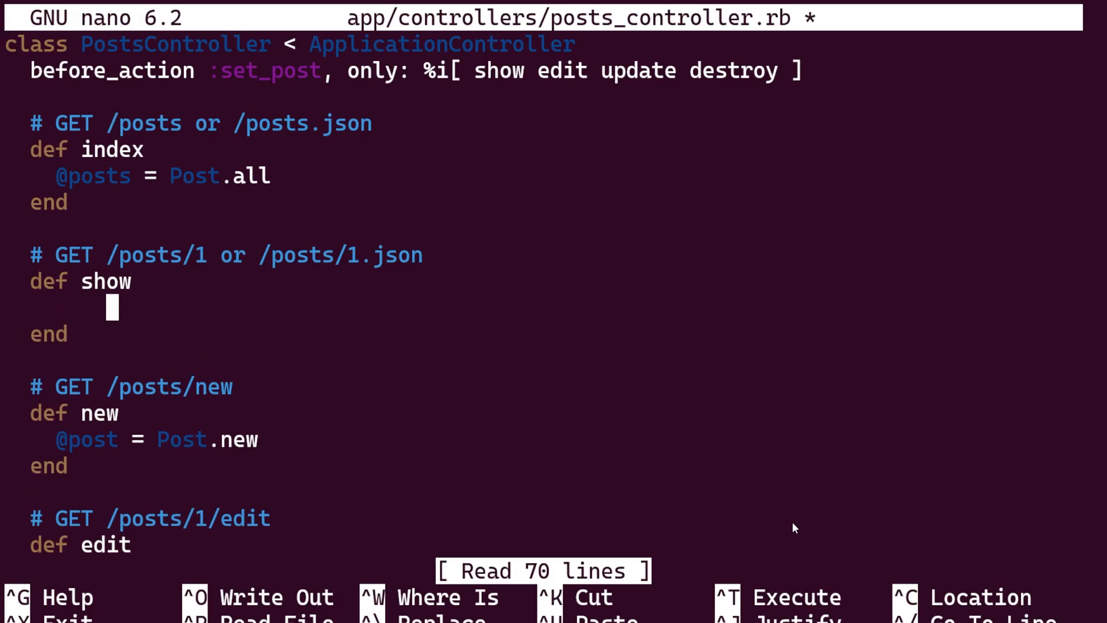
{"action": "type", "text": "@post"}
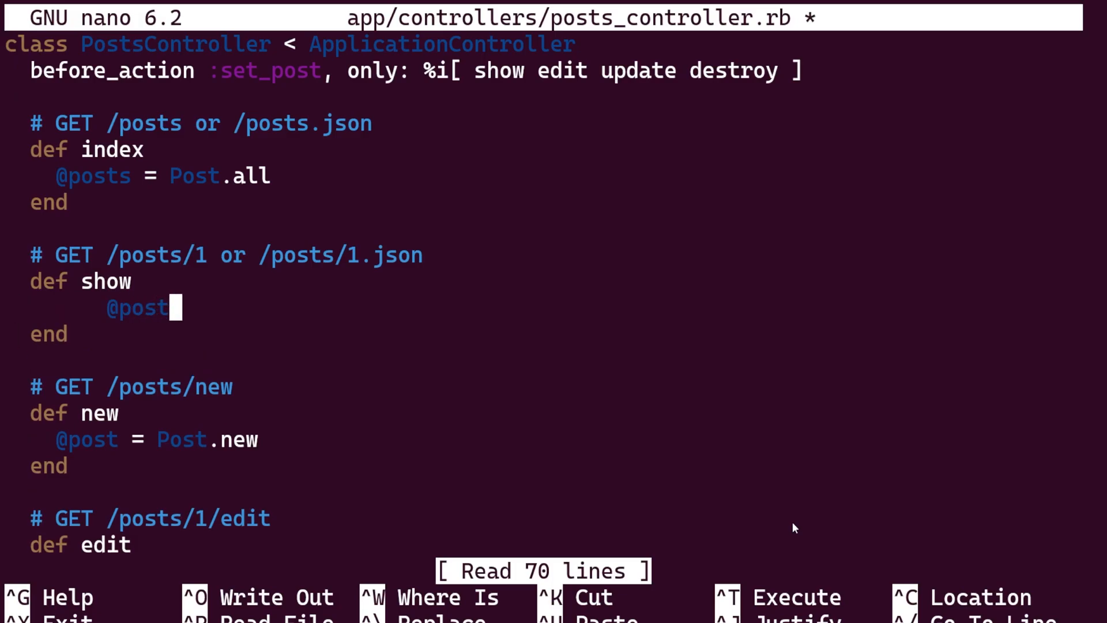
{"action": "type", "text": ".increment!(:v"}
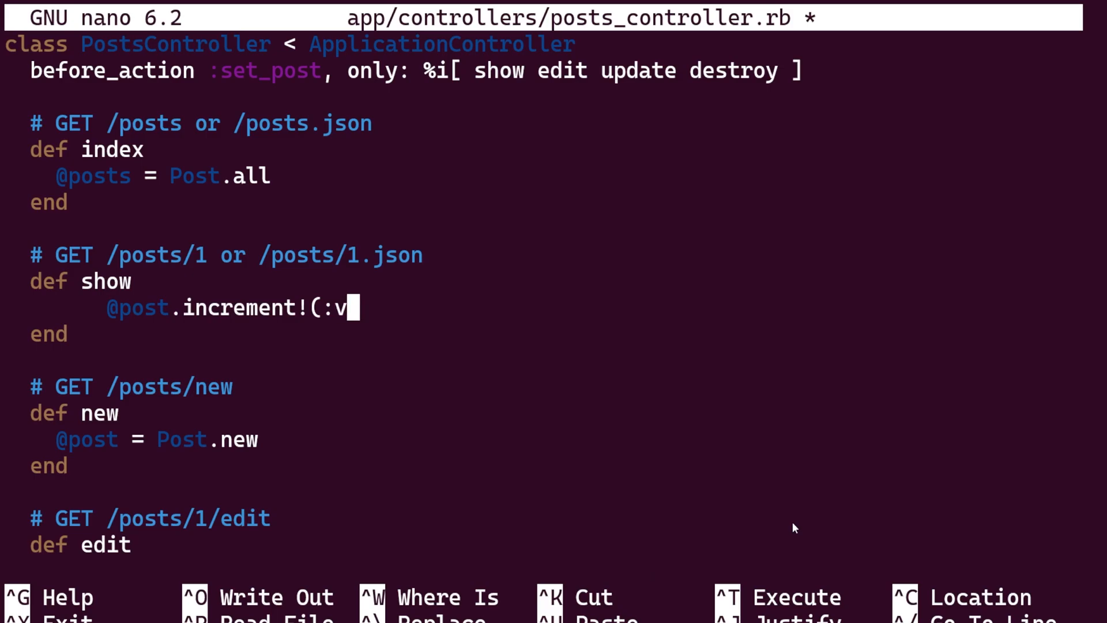
{"action": "key", "text": "ctrl+x"}
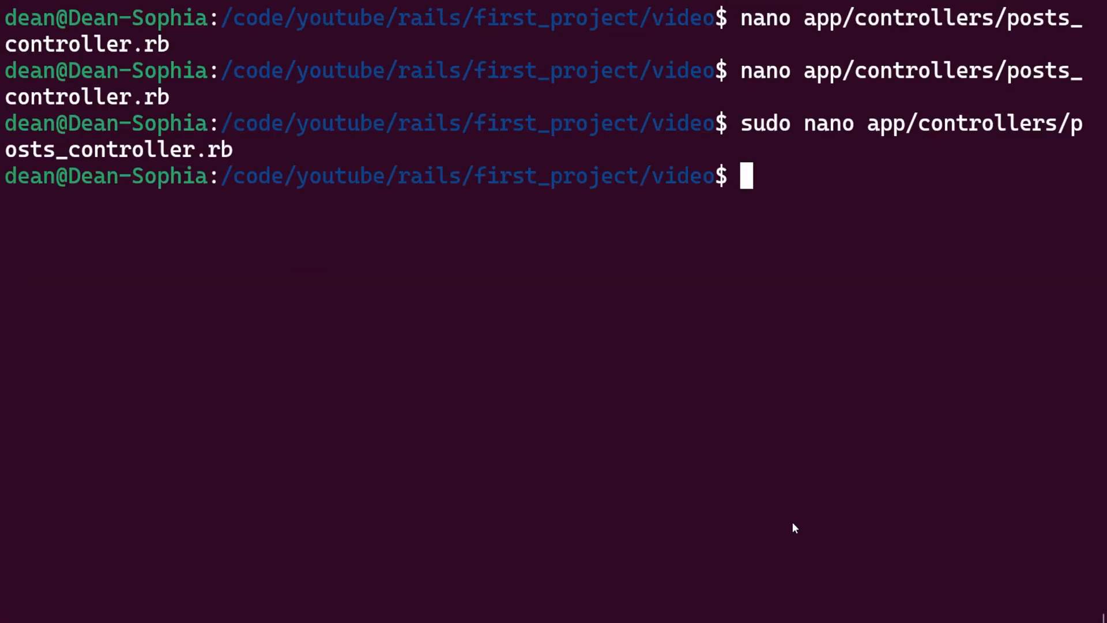
{"action": "type", "text": "docke"}
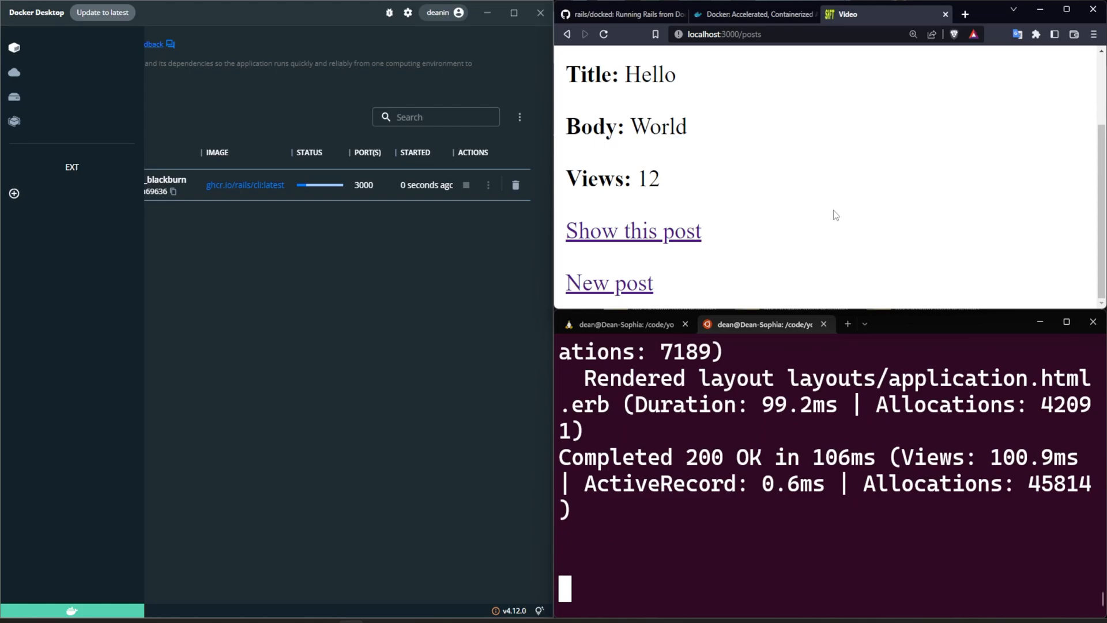
- Visit the Hello post's page, reload to watch Views climb, then stop the server with Ctrl+C
{"action": "left_click", "coordinate": [633, 231]}
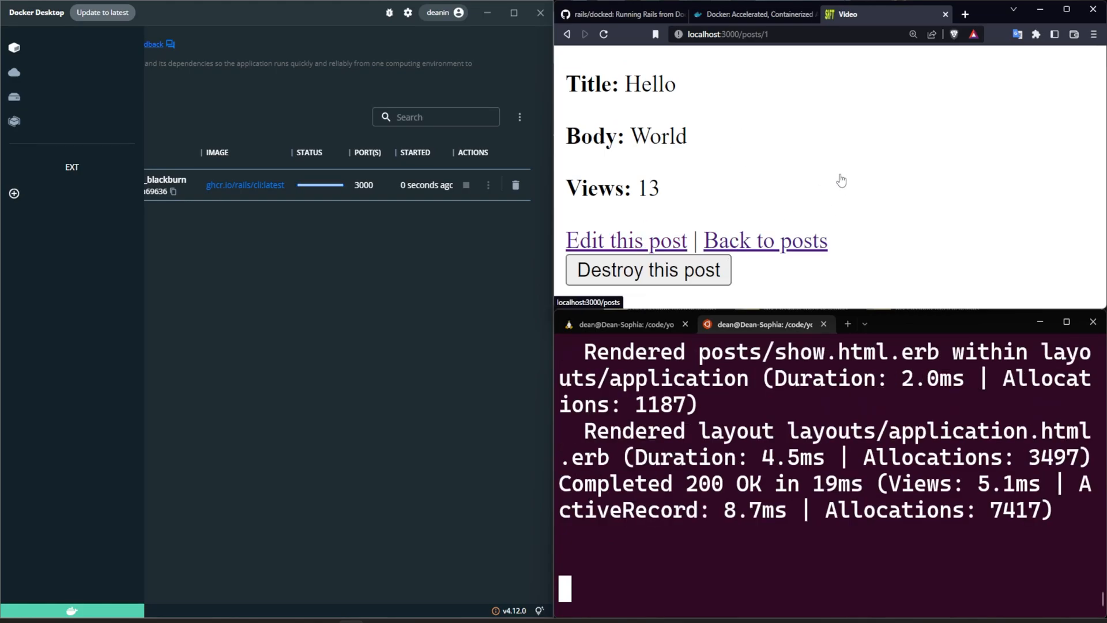
{"action": "left_click", "coordinate": [603, 33]}
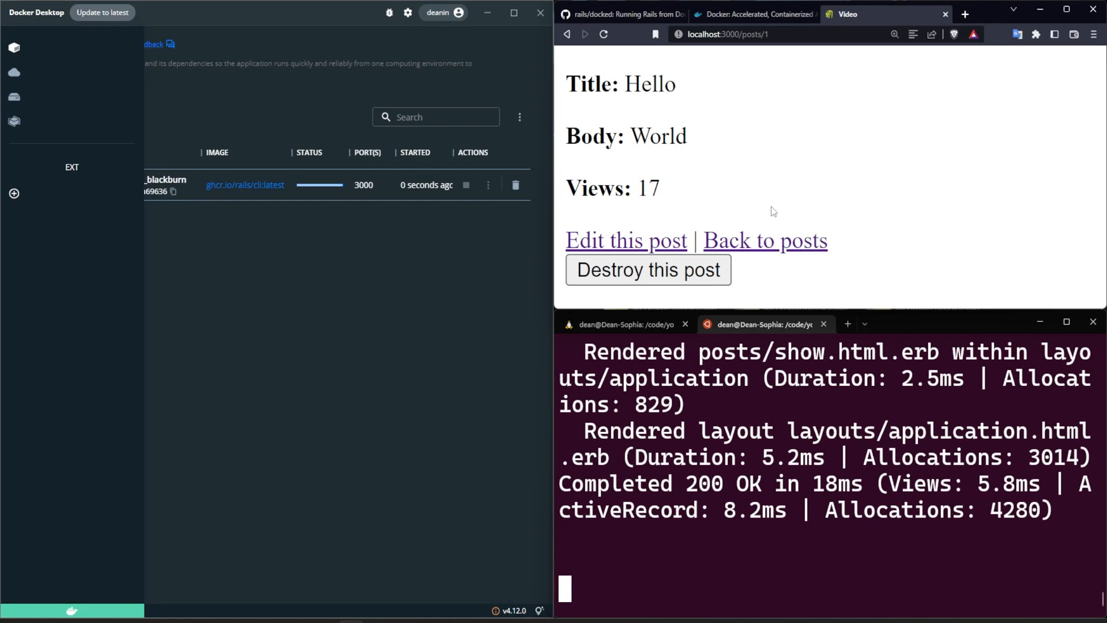
{"action": "key", "text": "ctrl+c"}
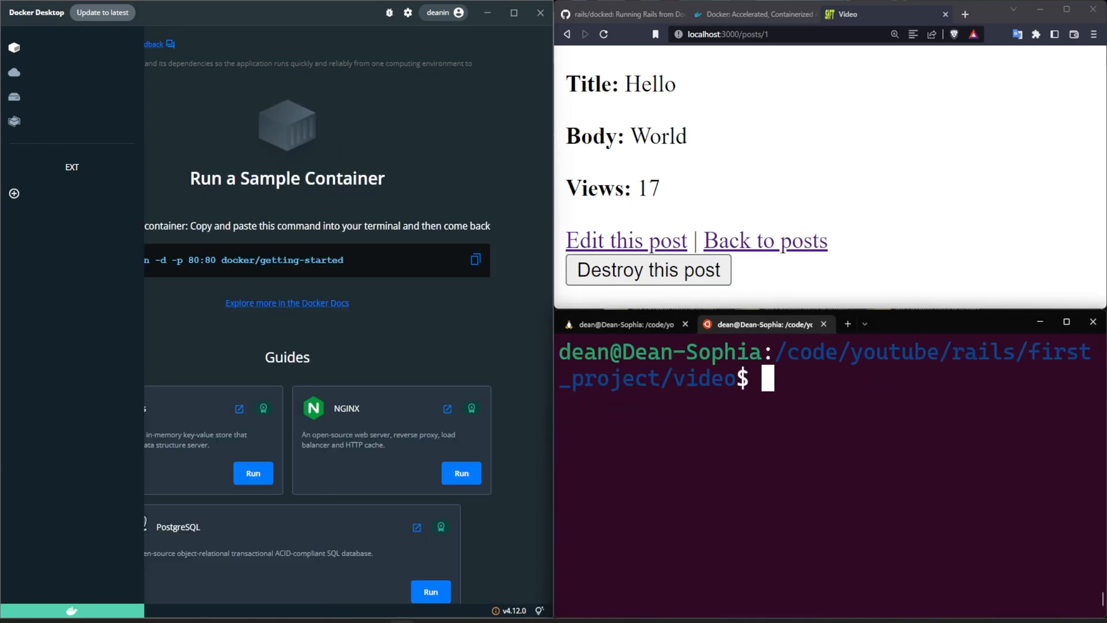
- Add the devise gem with docked bundle add and run docked rails g devise:install
{"action": "type", "text": "d"}
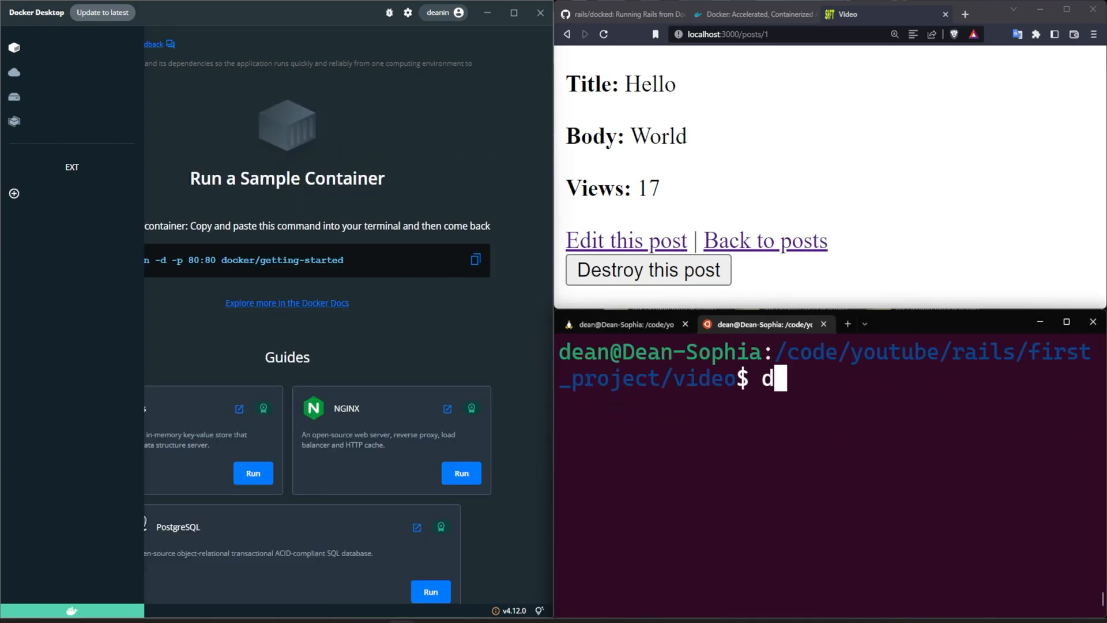
{"action": "type", "text": "ocked bun"}
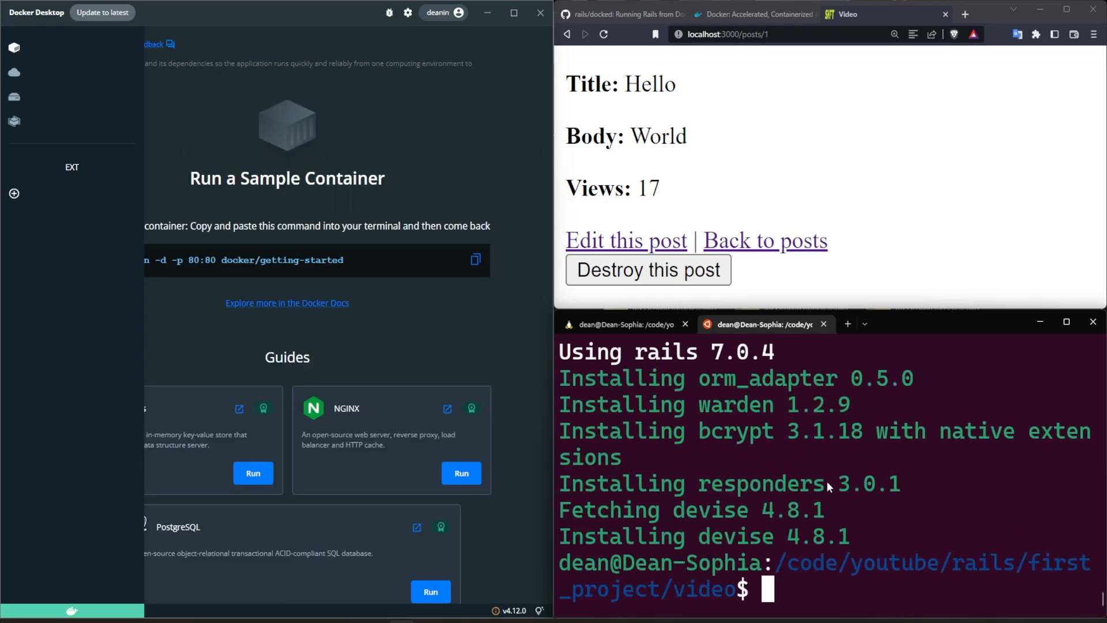
{"action": "type", "text": "bundle"}
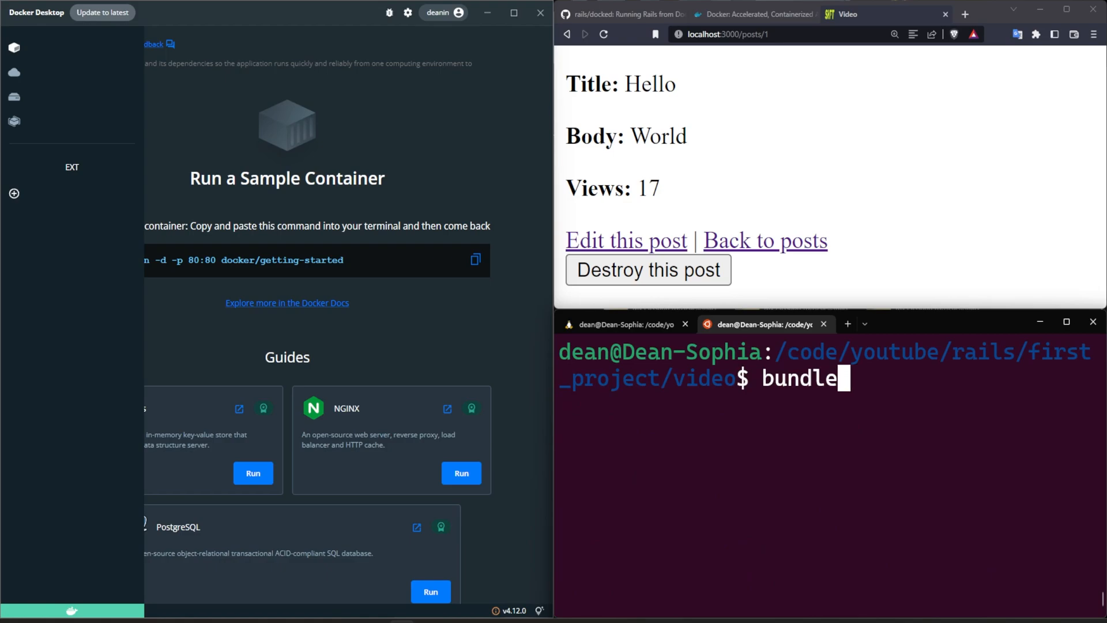
{"action": "type", "text": "docked devi"}
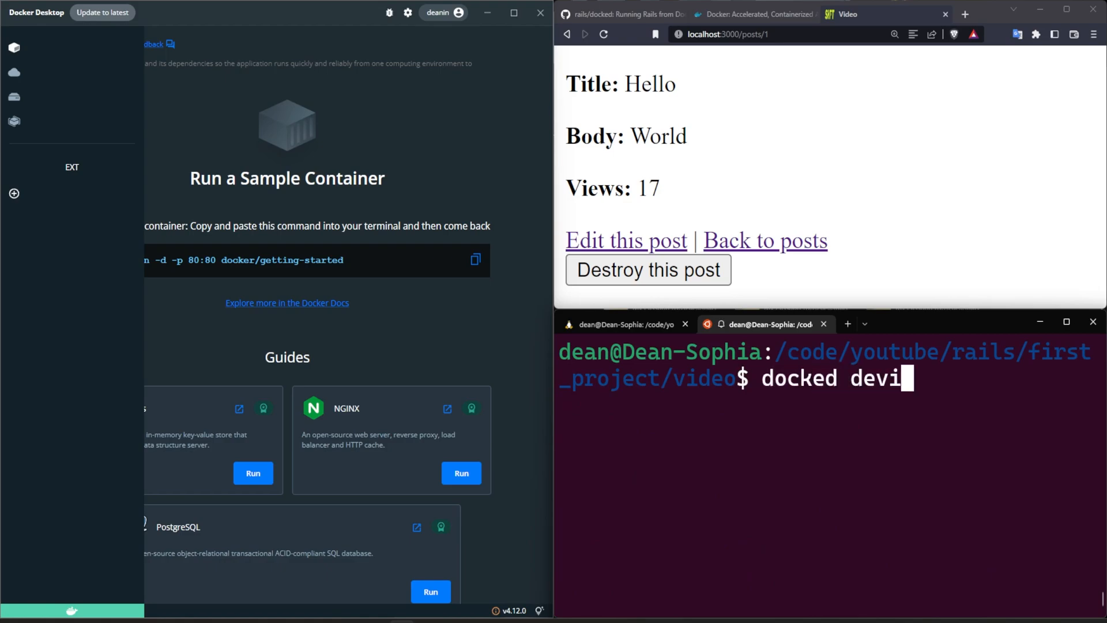
{"action": "type", "text": "se:instal"}
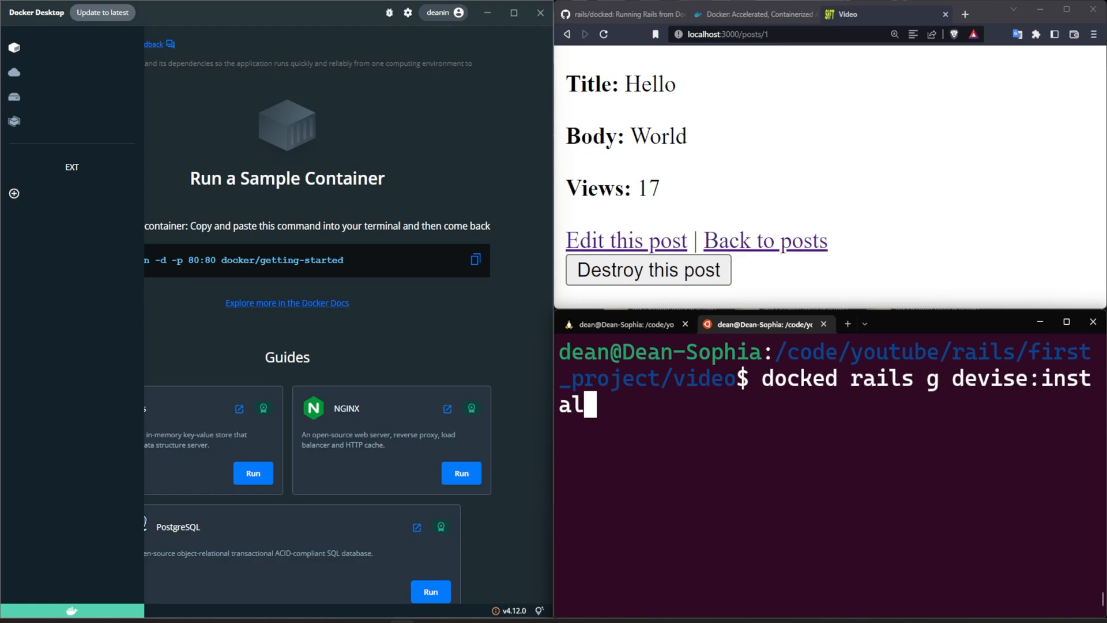
{"action": "key", "text": "Return"}
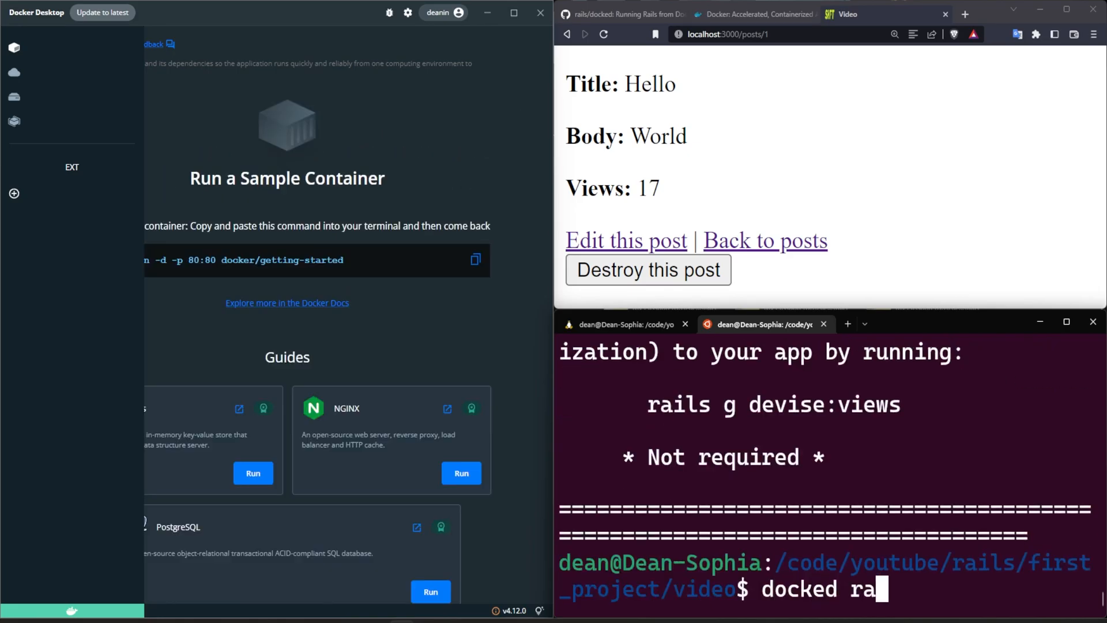
- Generate Devise for a User model, then start the Rails server again
{"action": "type", "text": "ils g devise"}
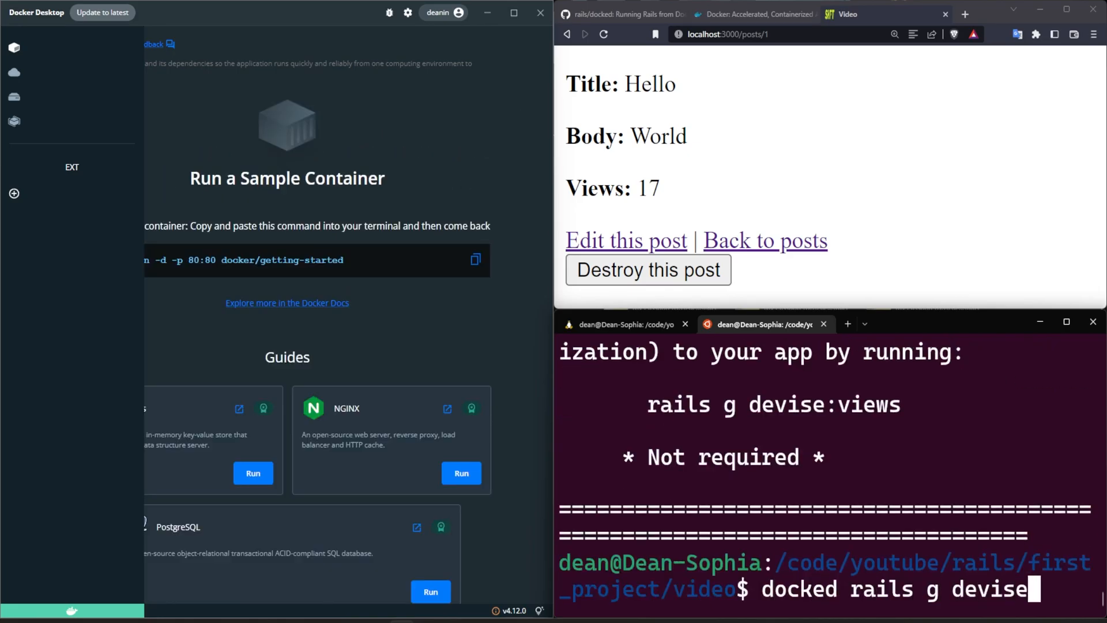
{"action": "type", "text": "User"}
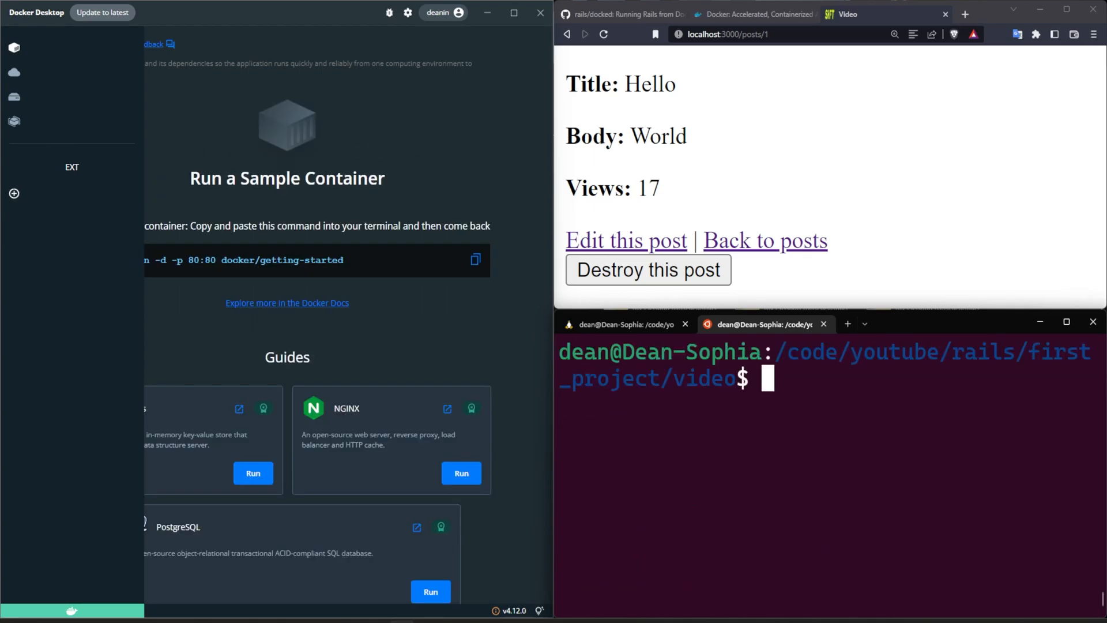
{"action": "type", "text": "docked rails"}
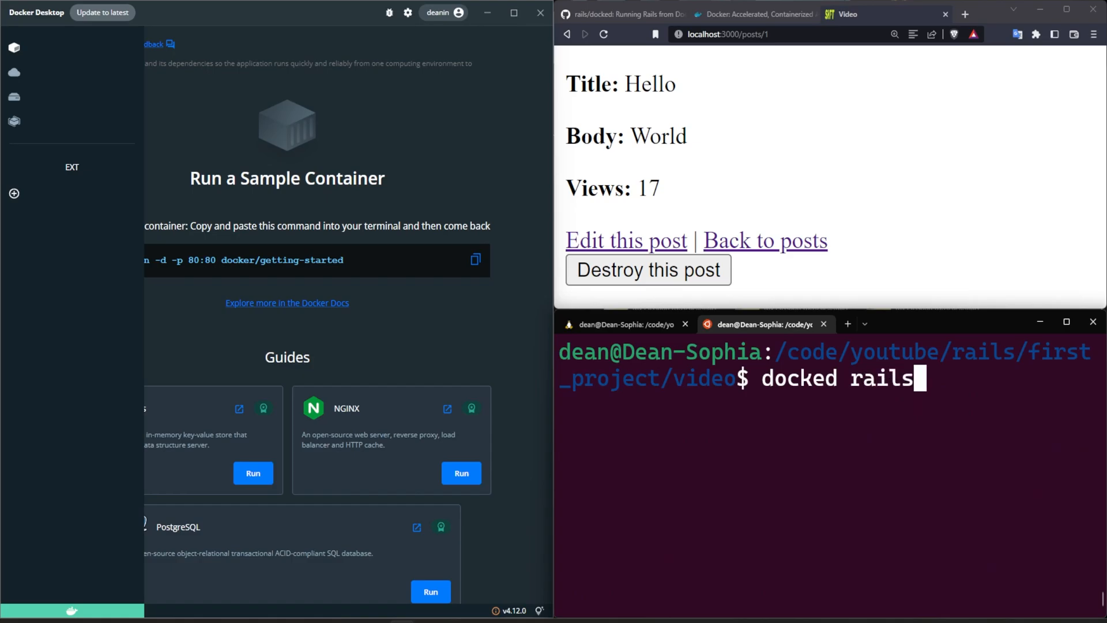
{"action": "key", "text": "Return"}
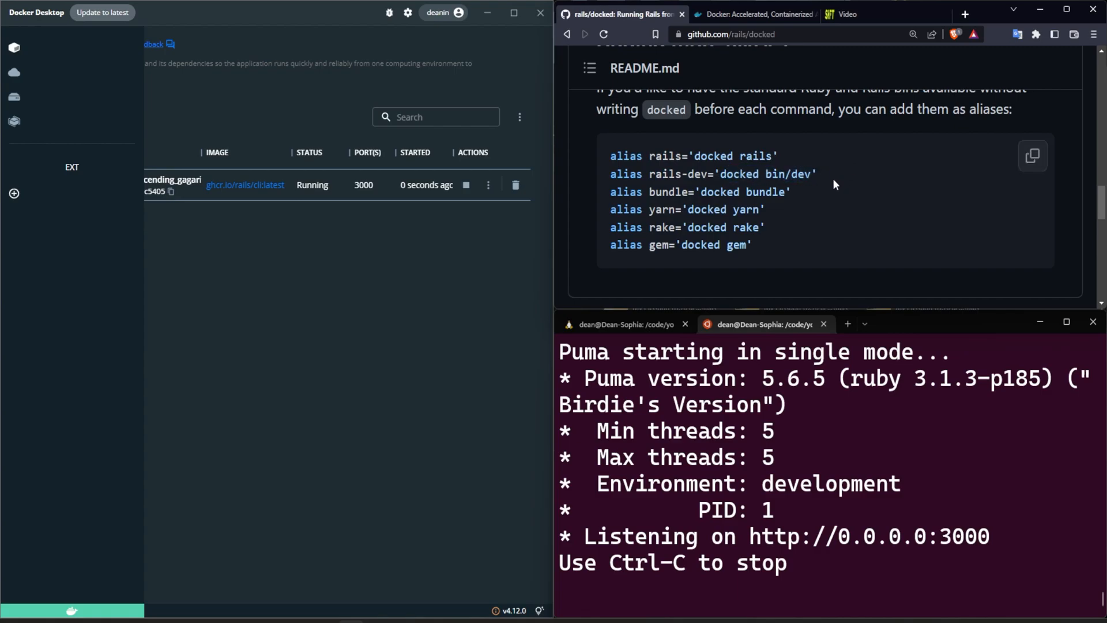
{"action": "mouse_move", "coordinate": [899, 186]}
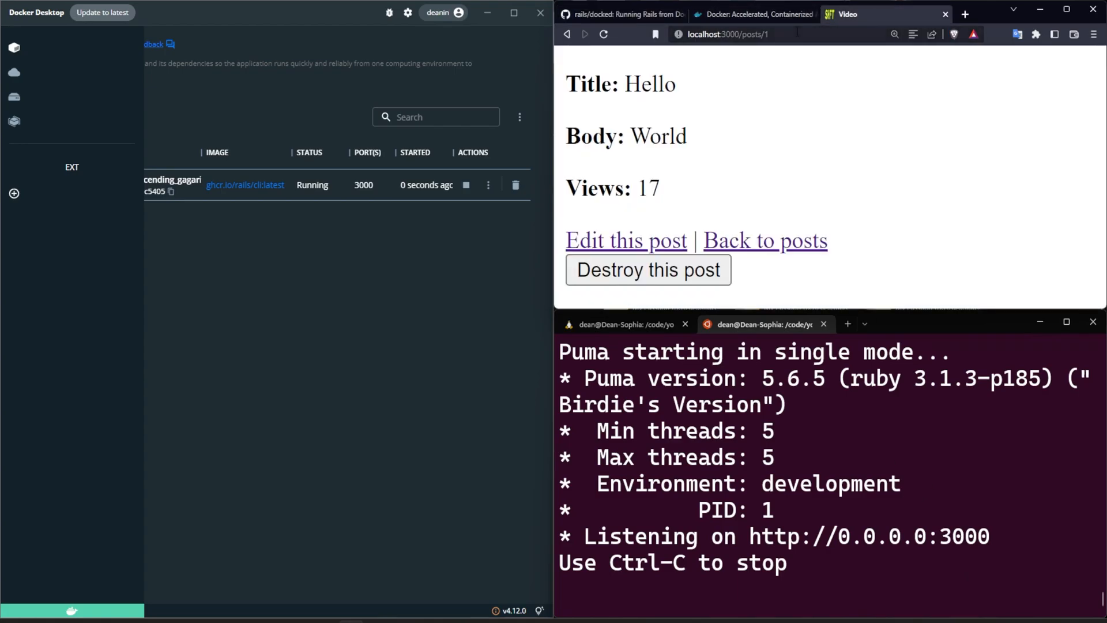
{"action": "left_click", "coordinate": [647, 270]}
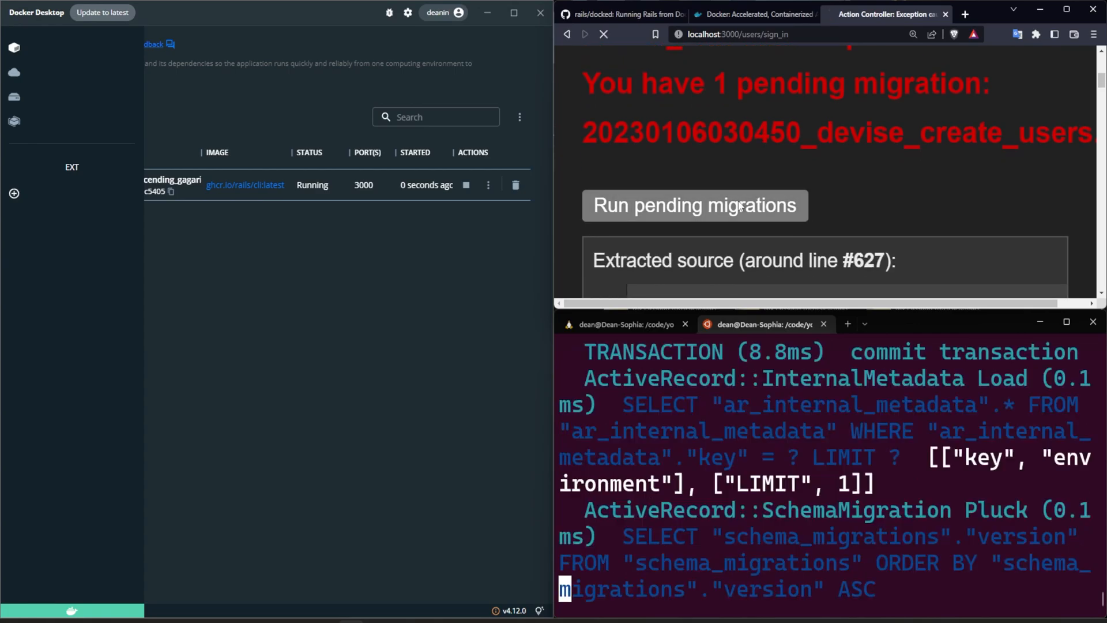
{"action": "left_click", "coordinate": [693, 205]}
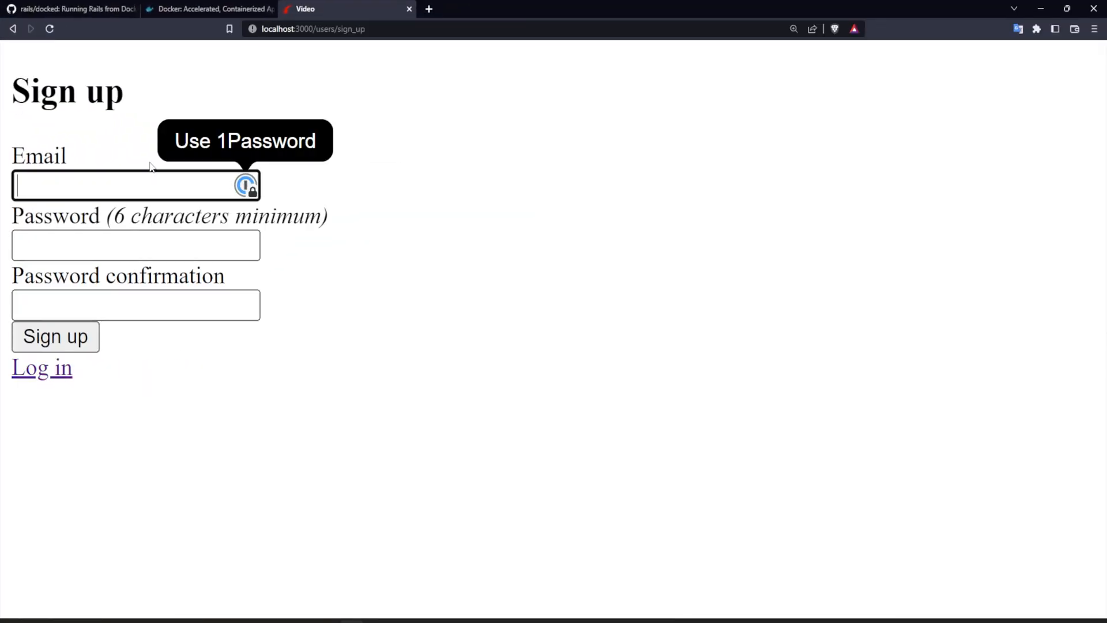
{"action": "type", "text": "dean@example.com"}
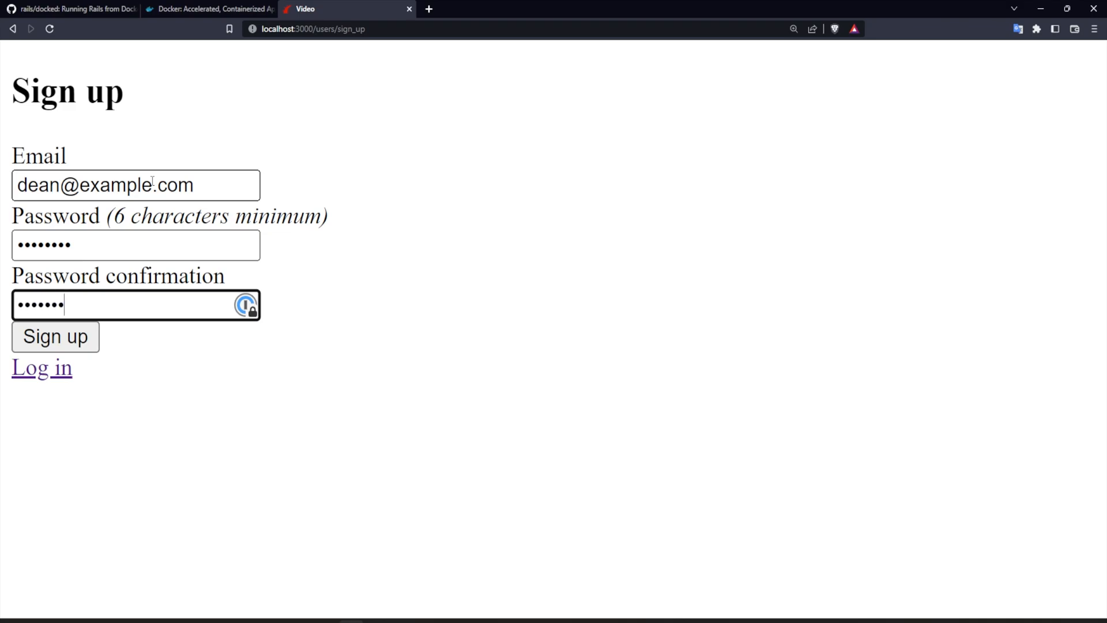
{"action": "triple_click", "coordinate": [136, 184]}
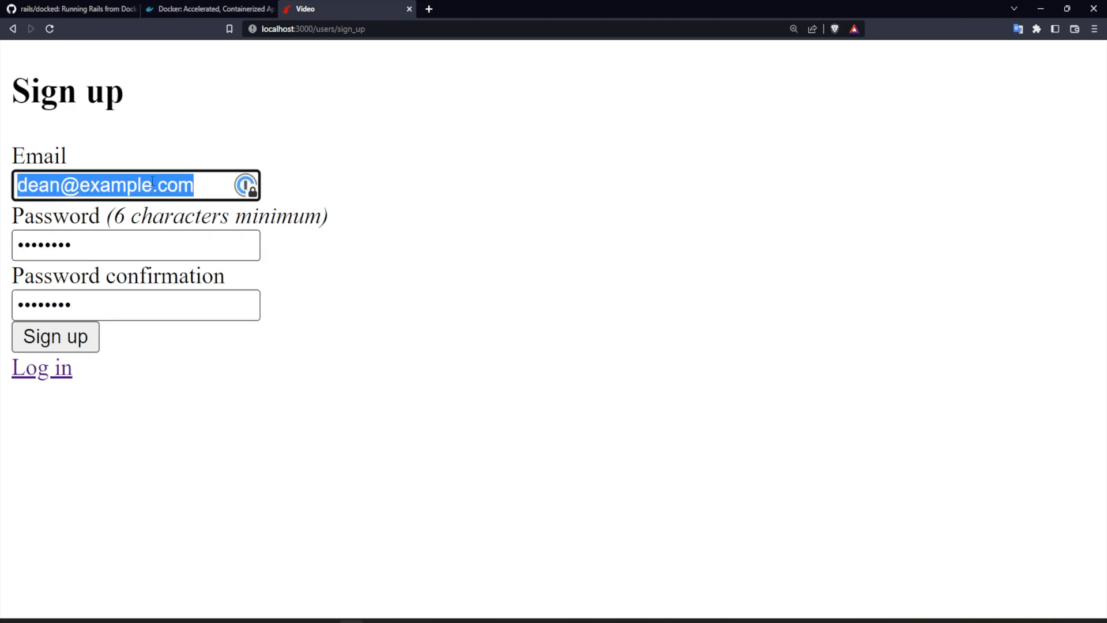
{"action": "left_click", "coordinate": [56, 337]}
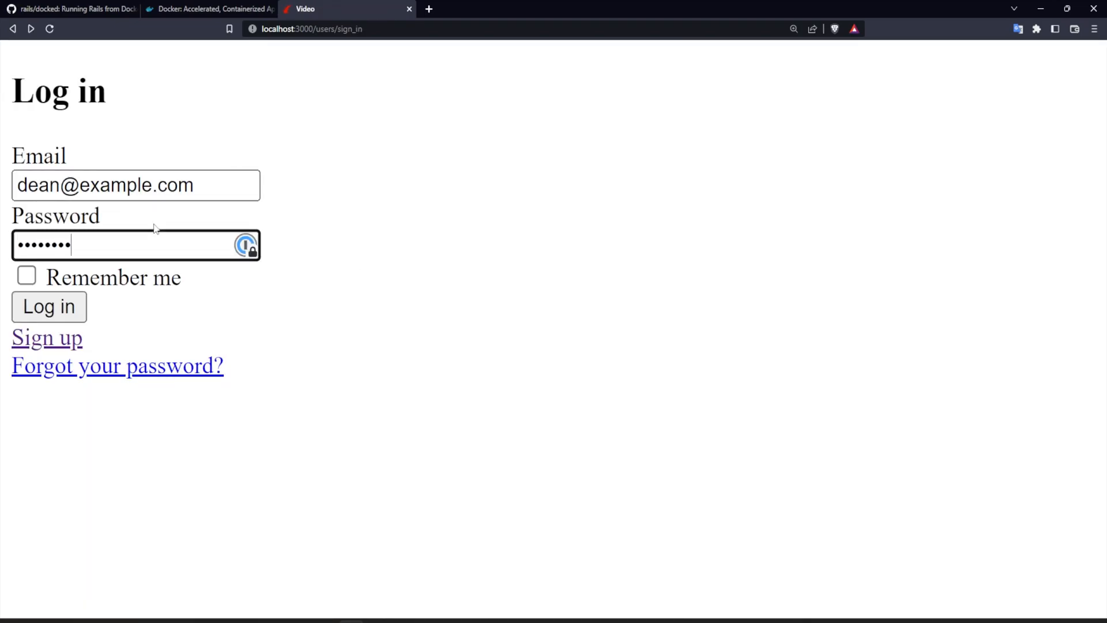
- Log in with the new account and enter localhost:3000/posts/1 in the address bar
{"action": "left_click", "coordinate": [48, 307]}
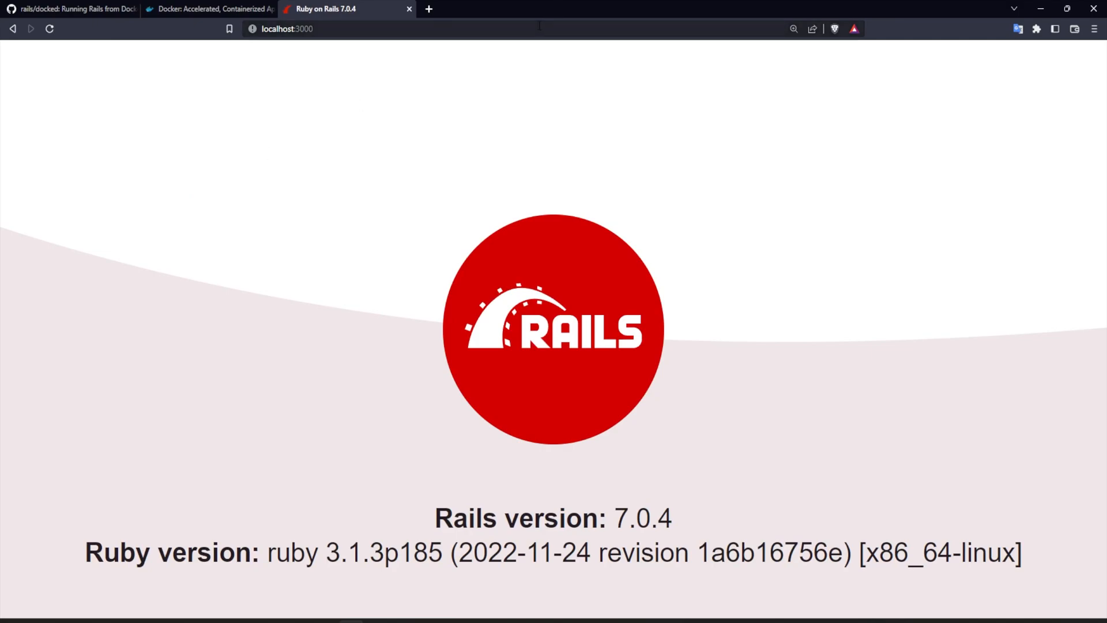
{"action": "type", "text": "localhost:3000/posts/1"}
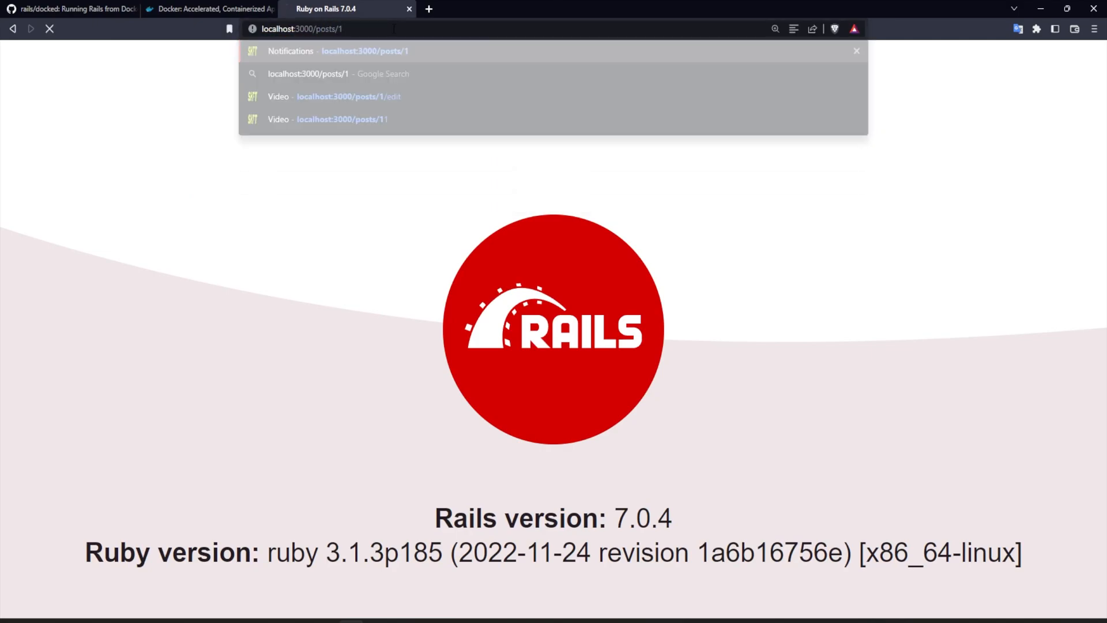
- Open app/views/posts/_post.html.erb with sudo nano, backing out of a mistakenly opened empty file
{"action": "left_click", "coordinate": [341, 119]}
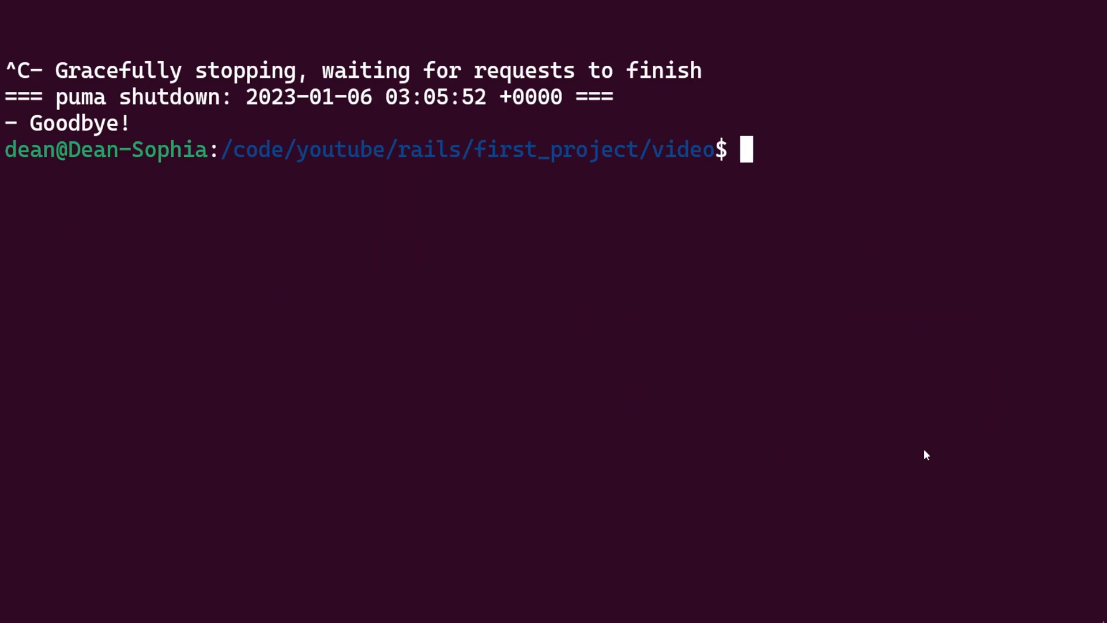
{"action": "type", "text": "sudo nan"}
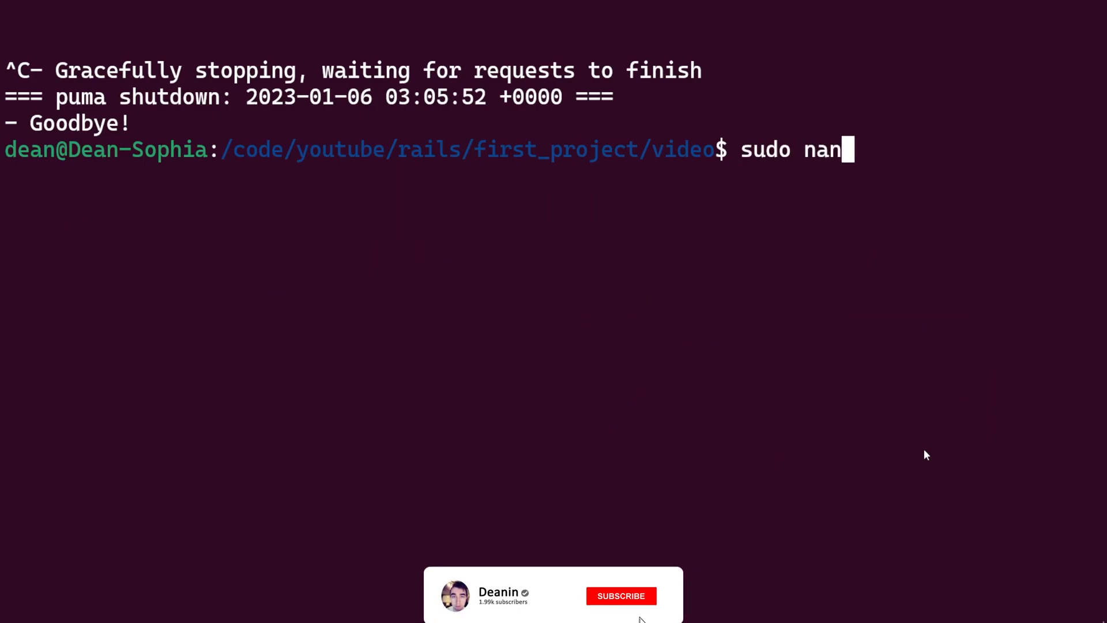
{"action": "type", "text": "o app/v"}
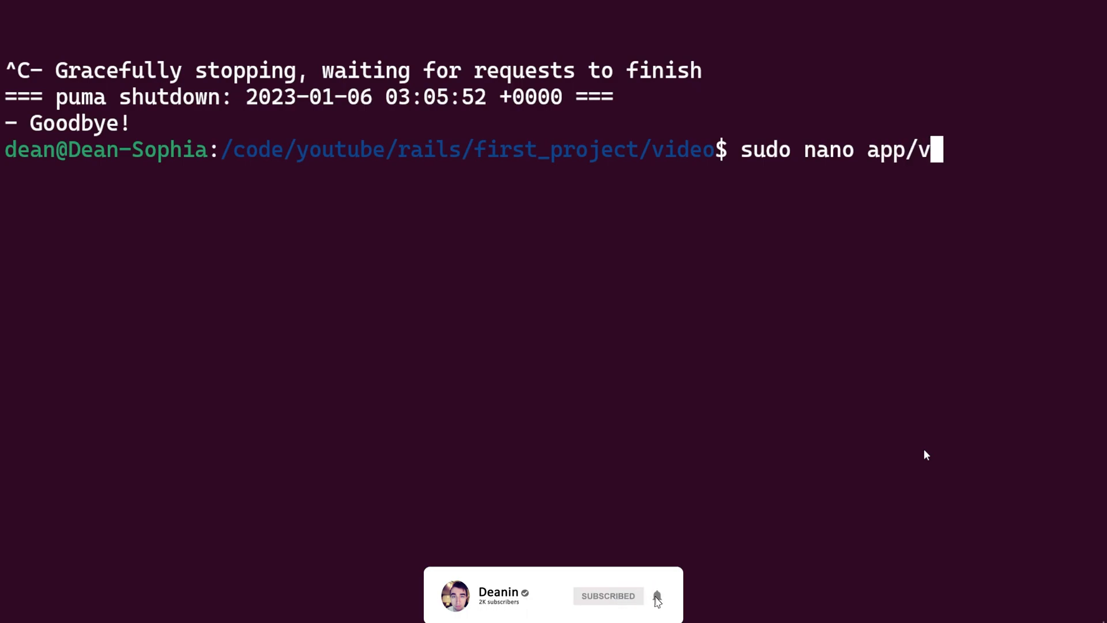
{"action": "type", "text": "iews/posts/"}
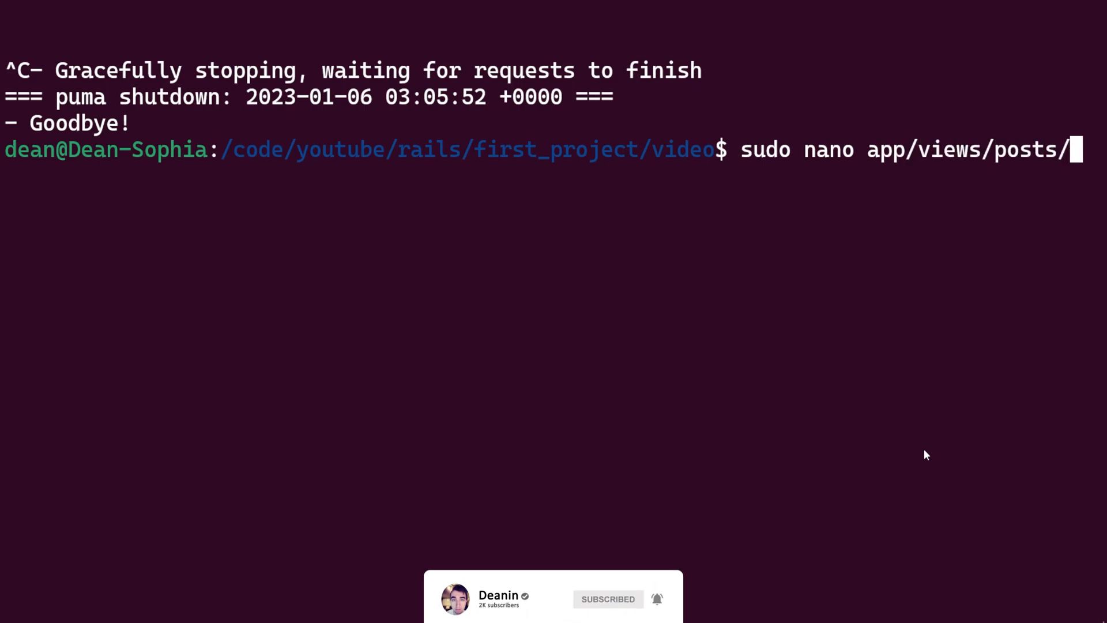
{"action": "key", "text": "Return"}
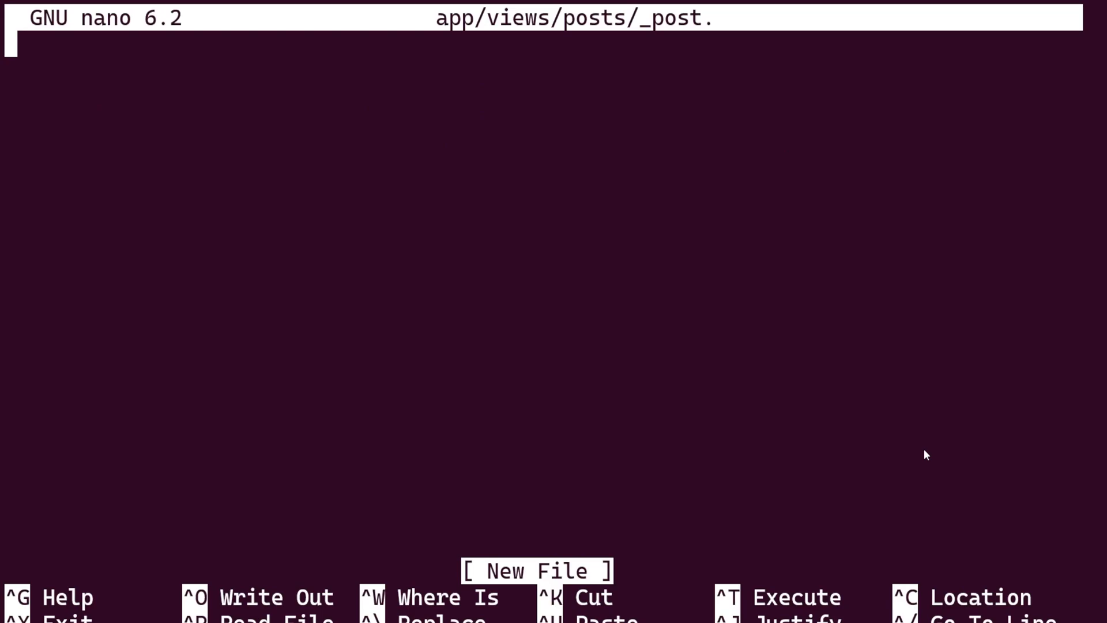
{"action": "key", "text": "ctrl+x"}
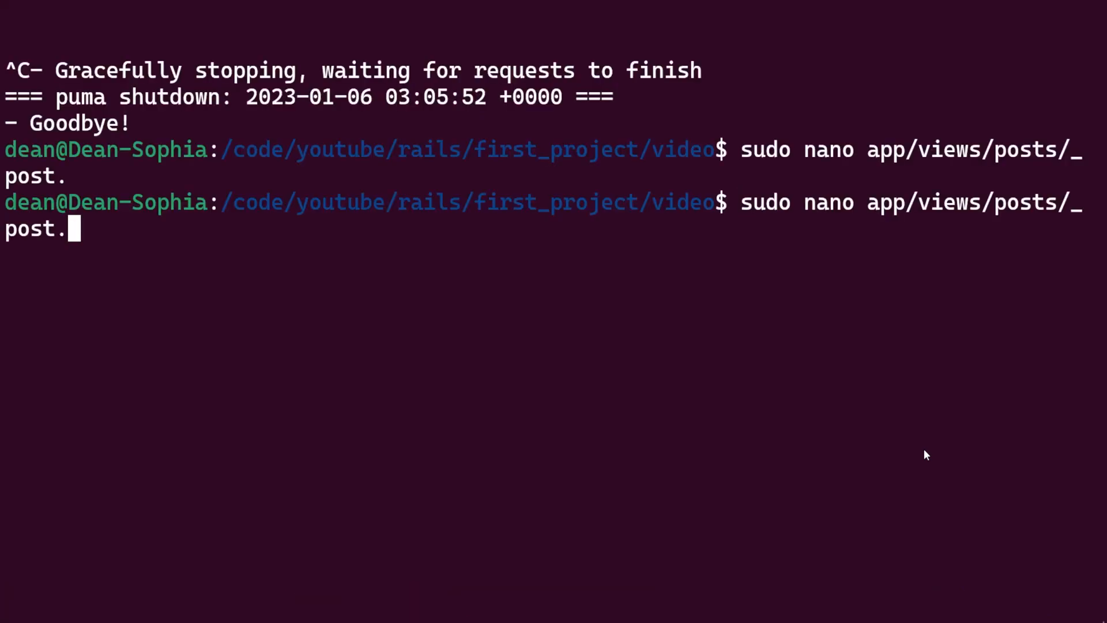
{"action": "key", "text": "Return"}
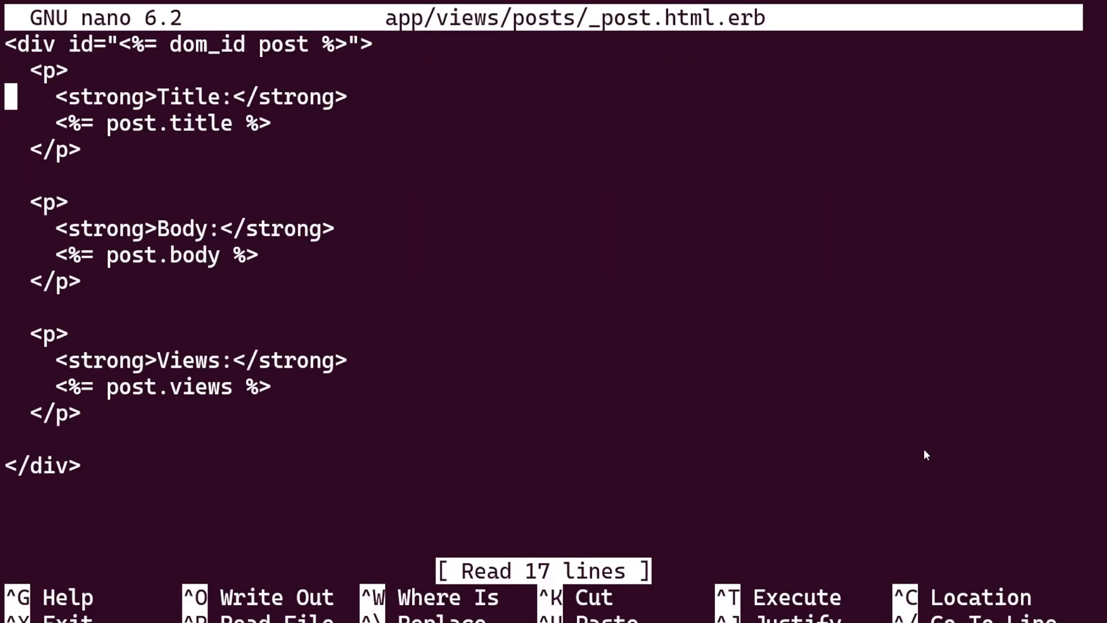
- Add <%= current_user&.email %> as the partial's first line and save the file
{"action": "type", "text": "<%+"}
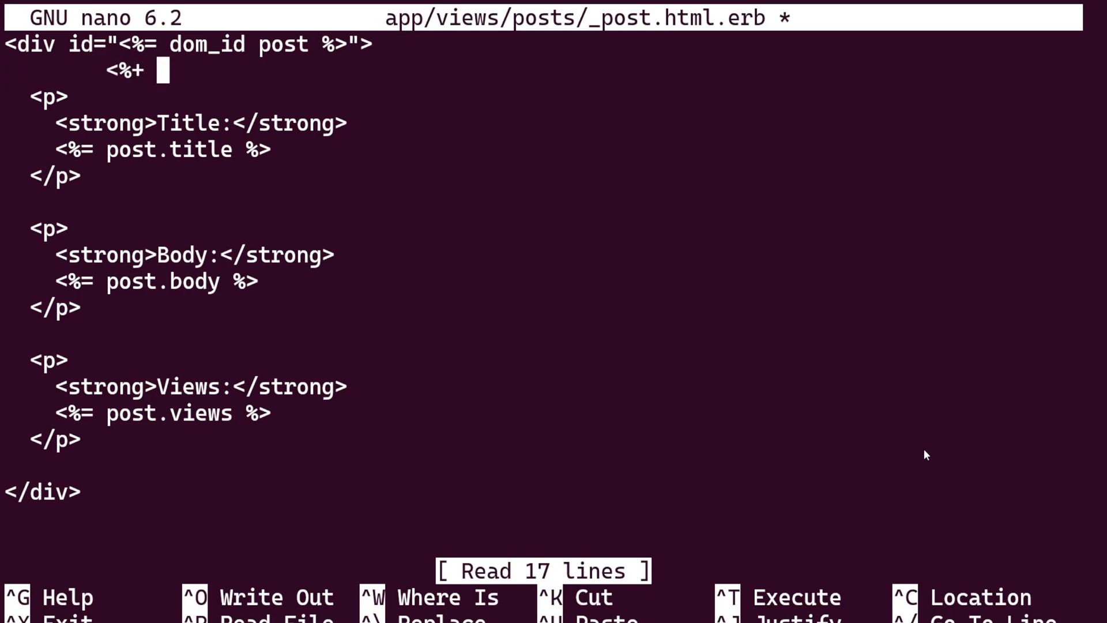
{"action": "type", "text": "="}
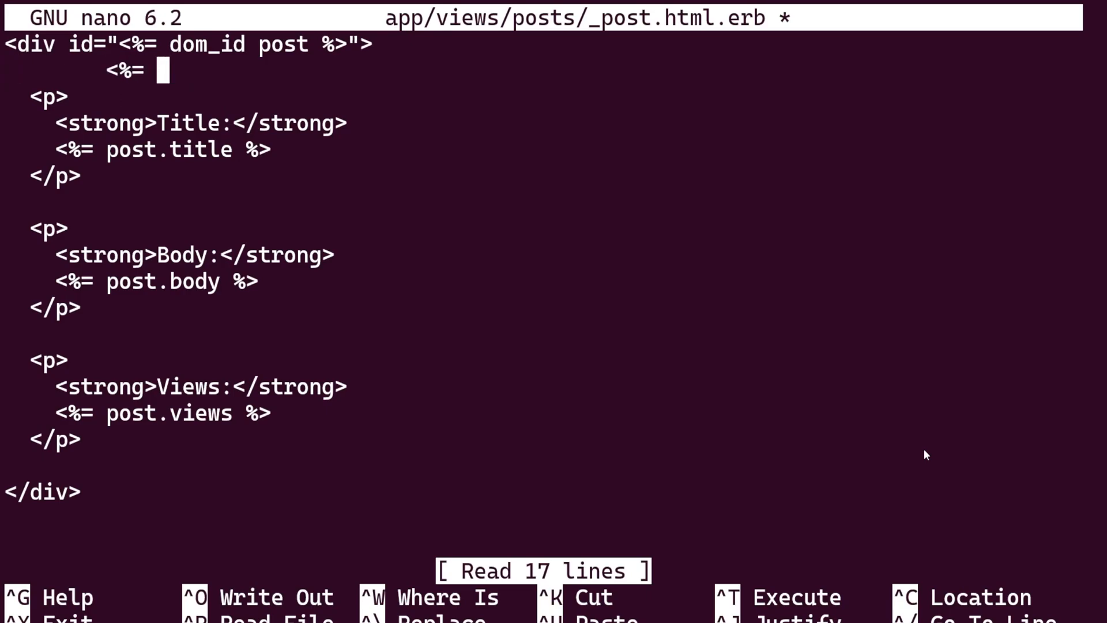
{"action": "type", "text": "current_user"}
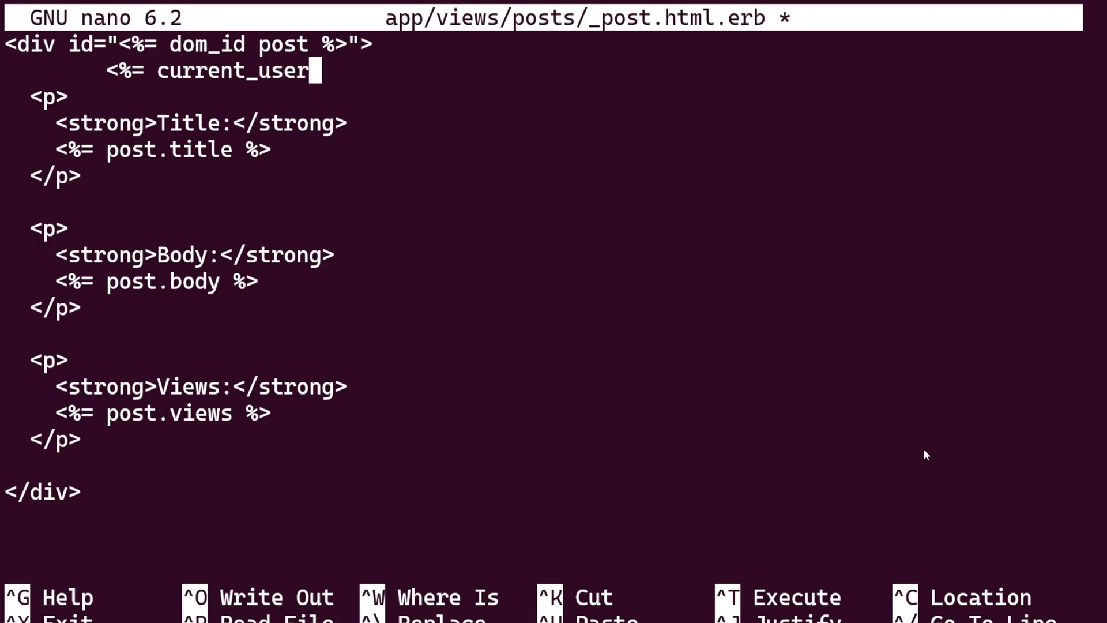
{"action": "type", "text": "&.em"}
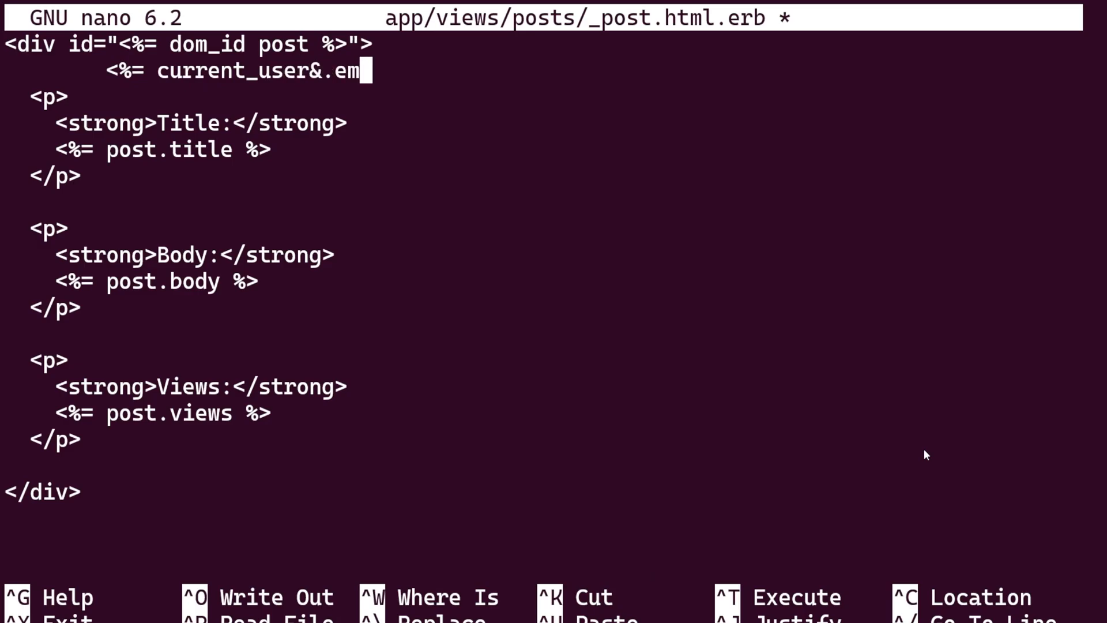
{"action": "type", "text": "ail %>"}
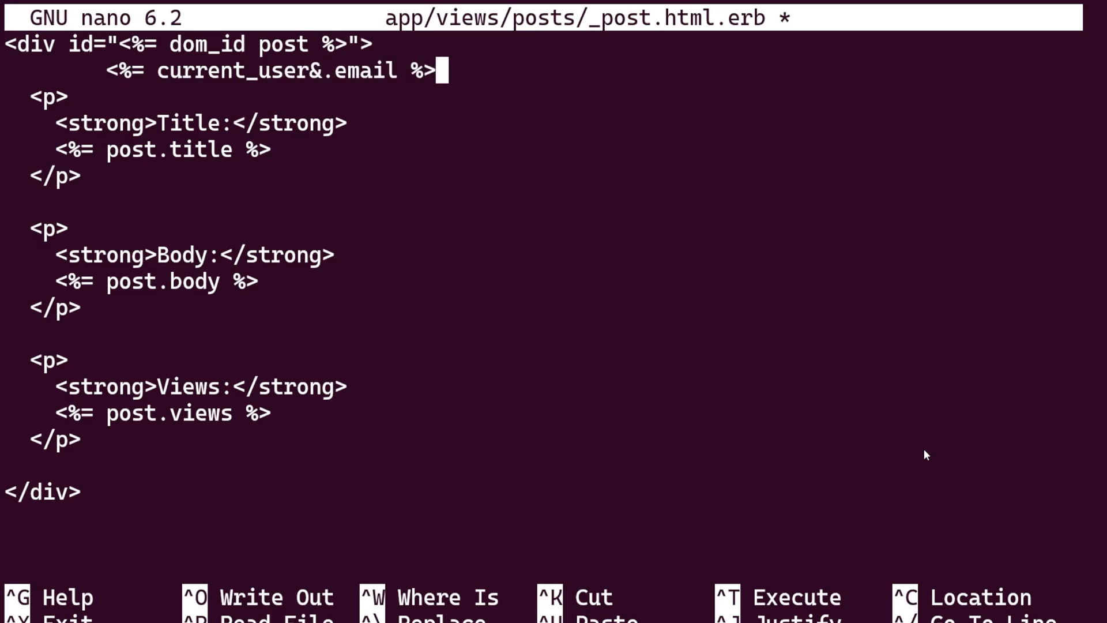
{"action": "key", "text": "ctrl+x"}
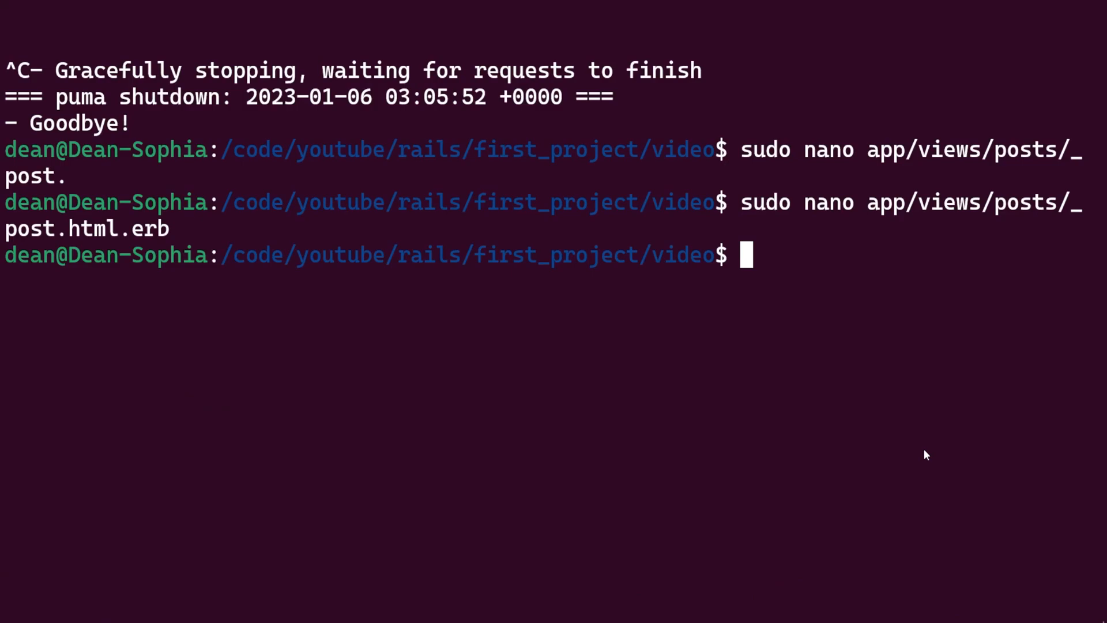
{"action": "type", "text": "docked rails s"}
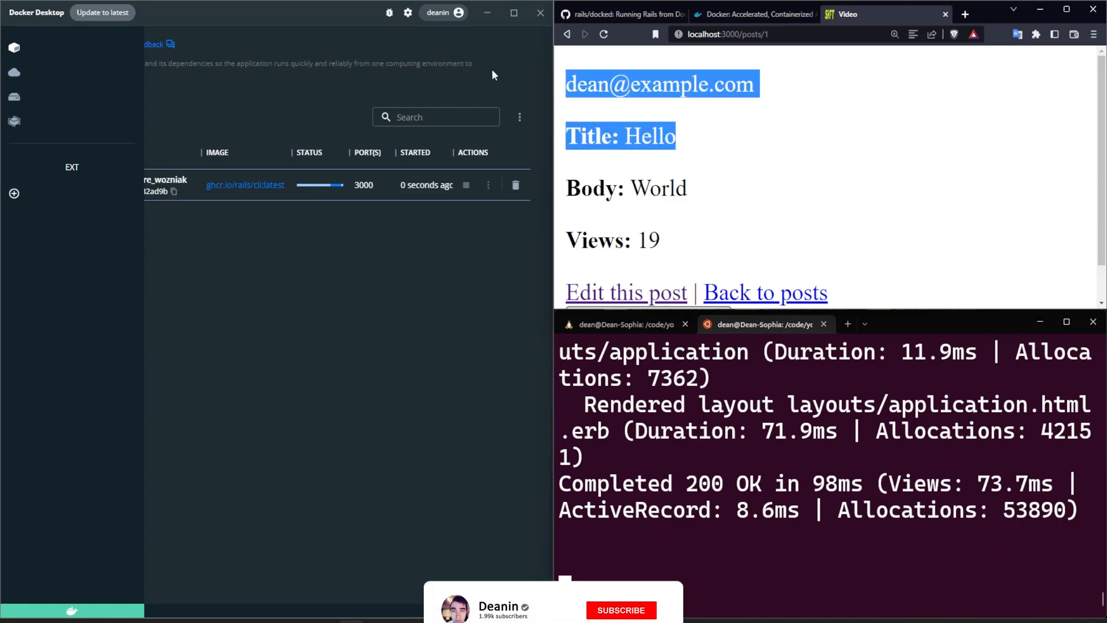
{"action": "left_click", "coordinate": [621, 610]}
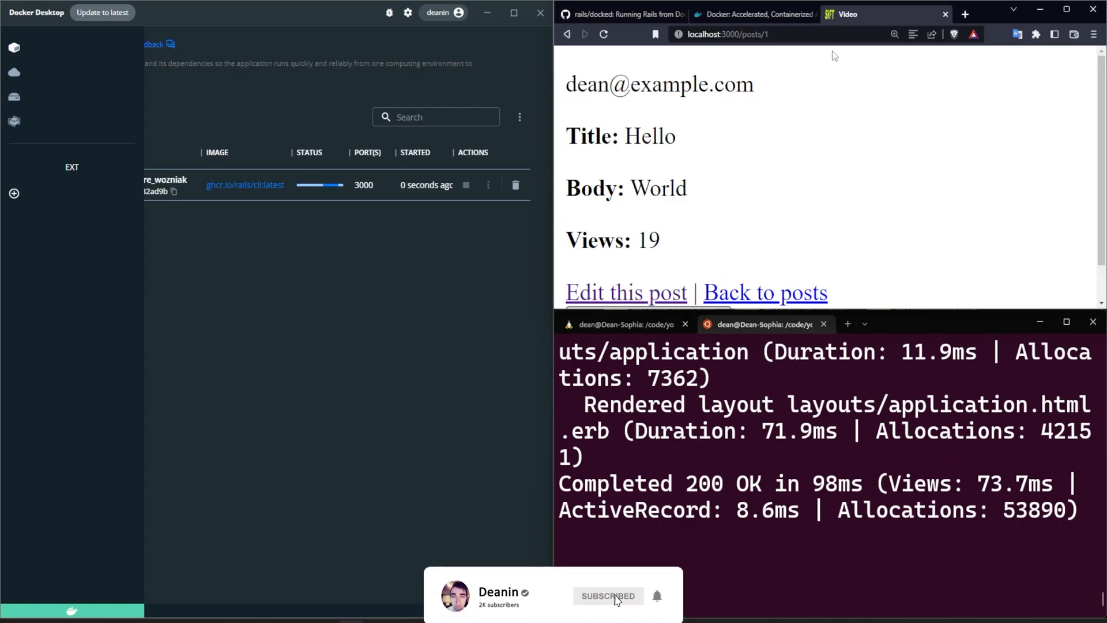
{"action": "scroll", "scroll_direction": "down", "scroll_amount": 3}
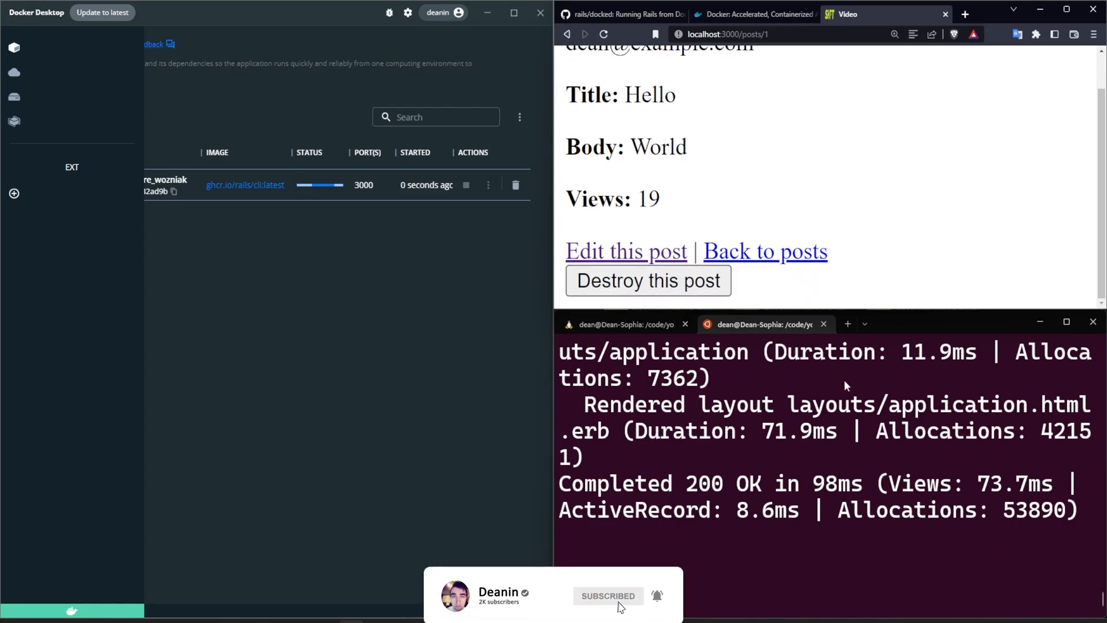
- Destroy the post and switch to the rails/docked README tab
{"action": "left_click", "coordinate": [647, 280]}
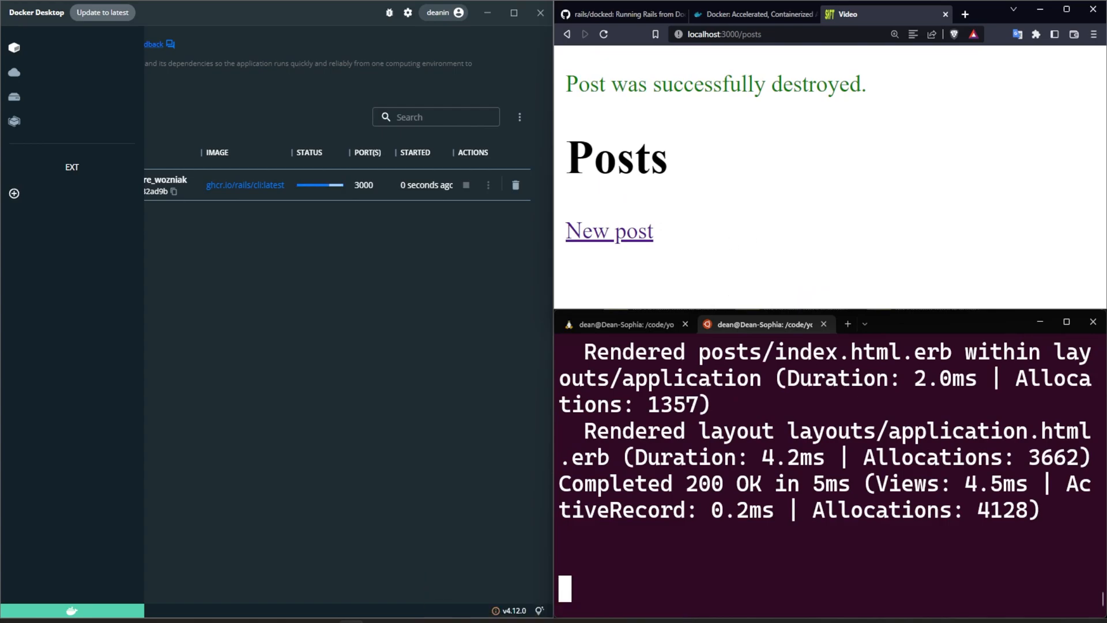
{"action": "mouse_move", "coordinate": [809, 140]}
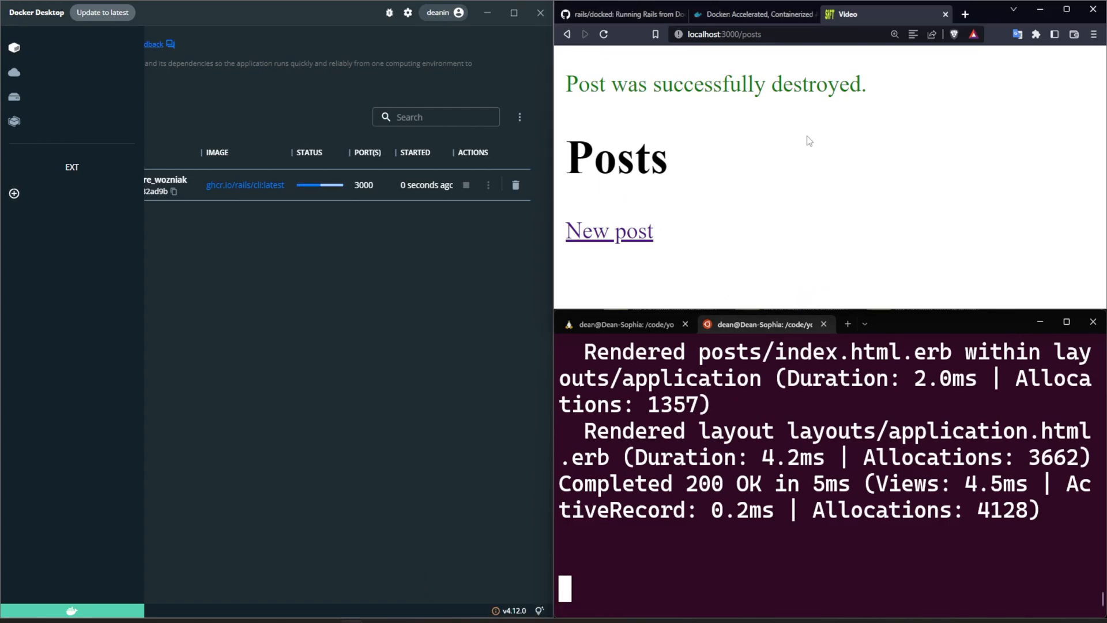
{"action": "left_click", "coordinate": [622, 14]}
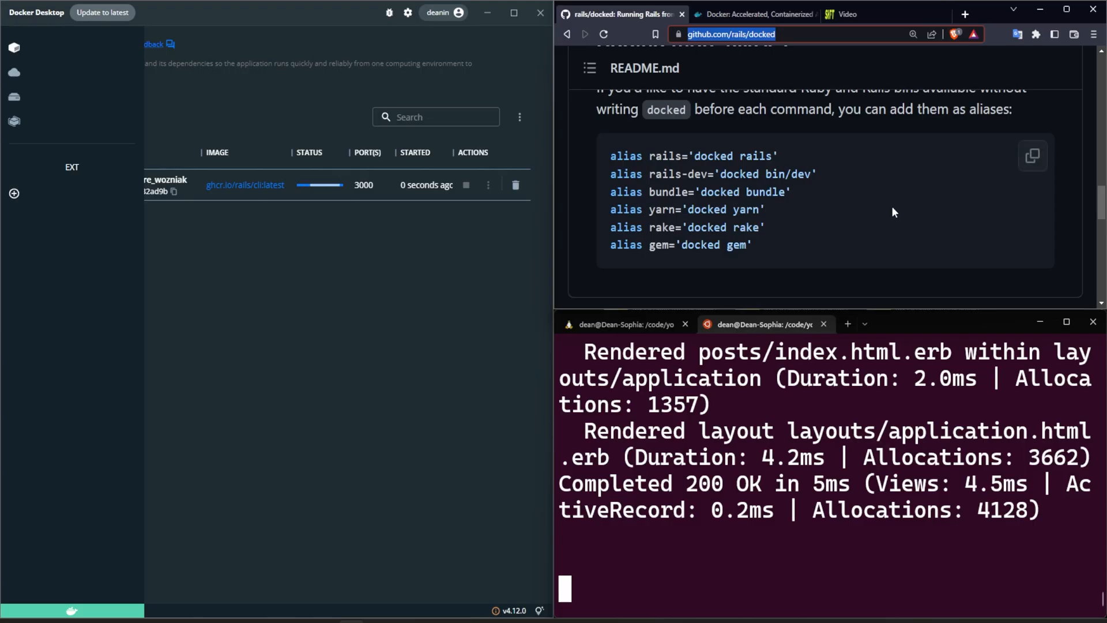
- Show the rails/docked README full screen, scrolled to the Docked Rails CLI setup commands
{"action": "key", "text": "F11"}
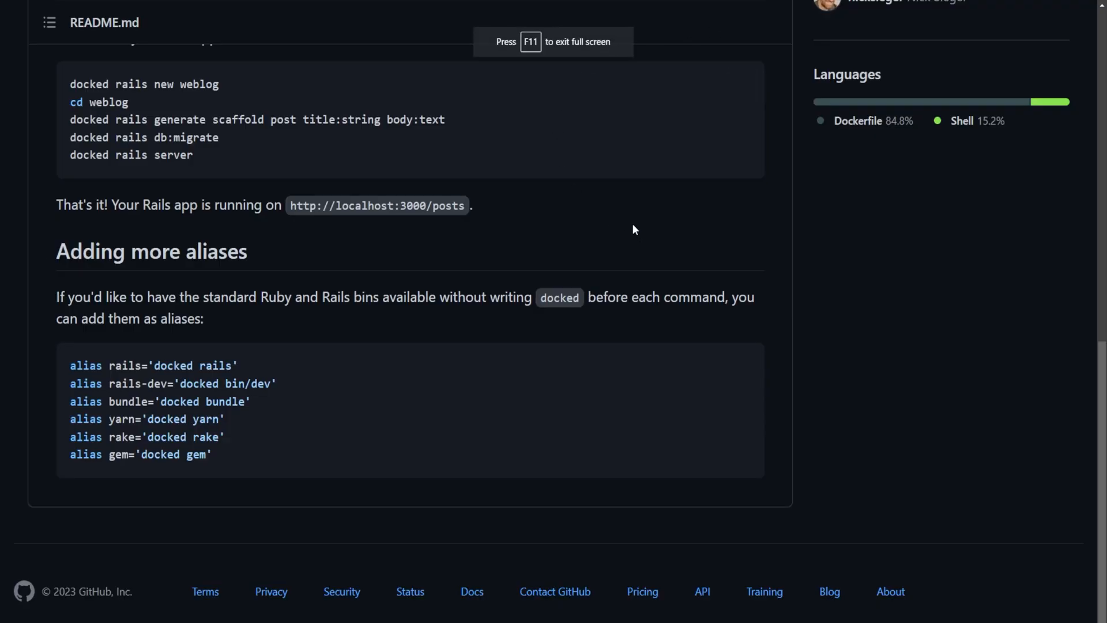
{"action": "mouse_move", "coordinate": [764, 172]}
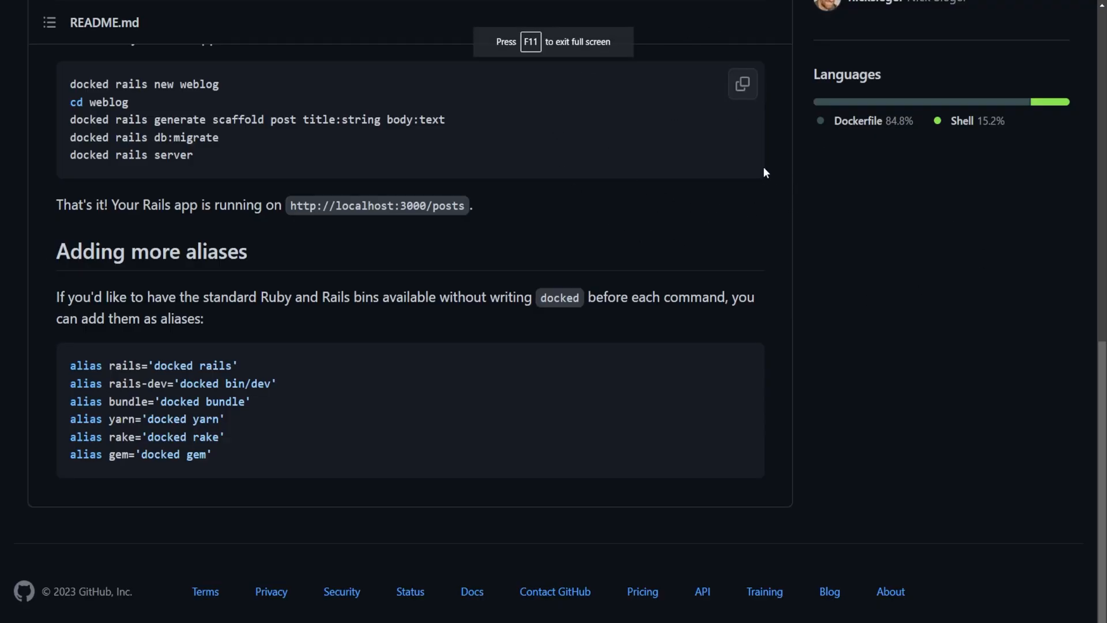
{"action": "mouse_move", "coordinate": [866, 458]}
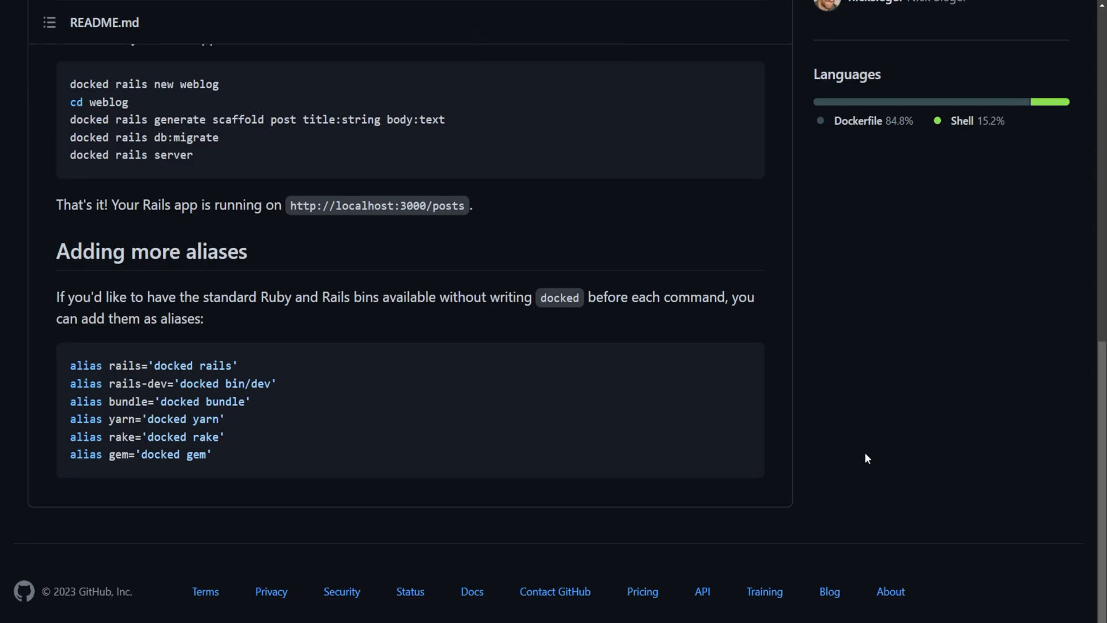
{"action": "scroll", "scroll_direction": "up", "scroll_amount": 3}
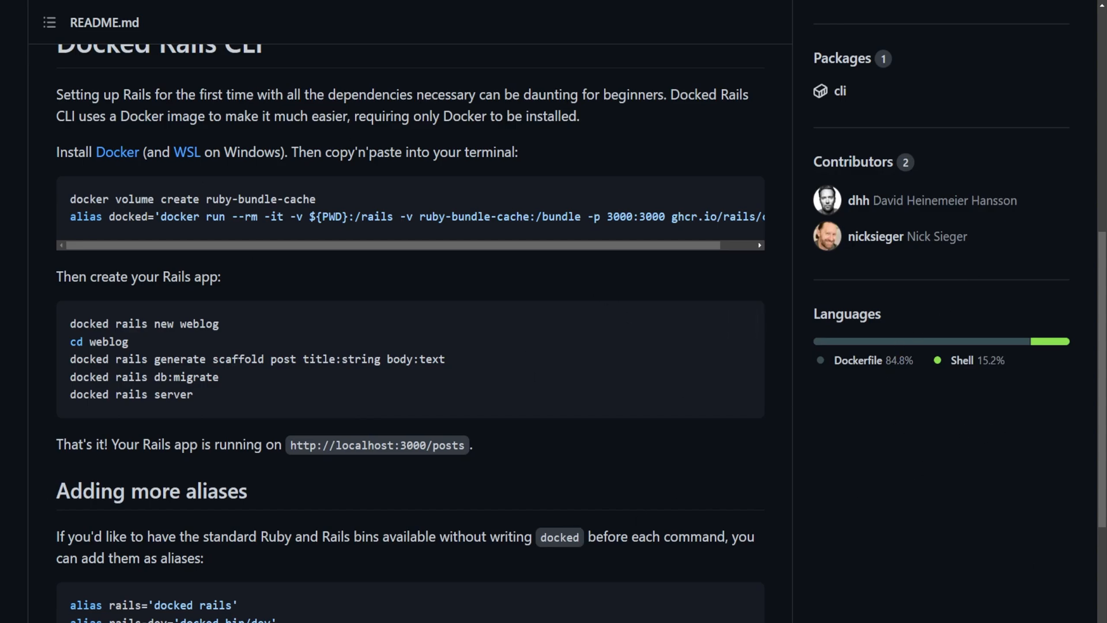
{"action": "scroll", "scroll_direction": "down", "scroll_amount": 3}
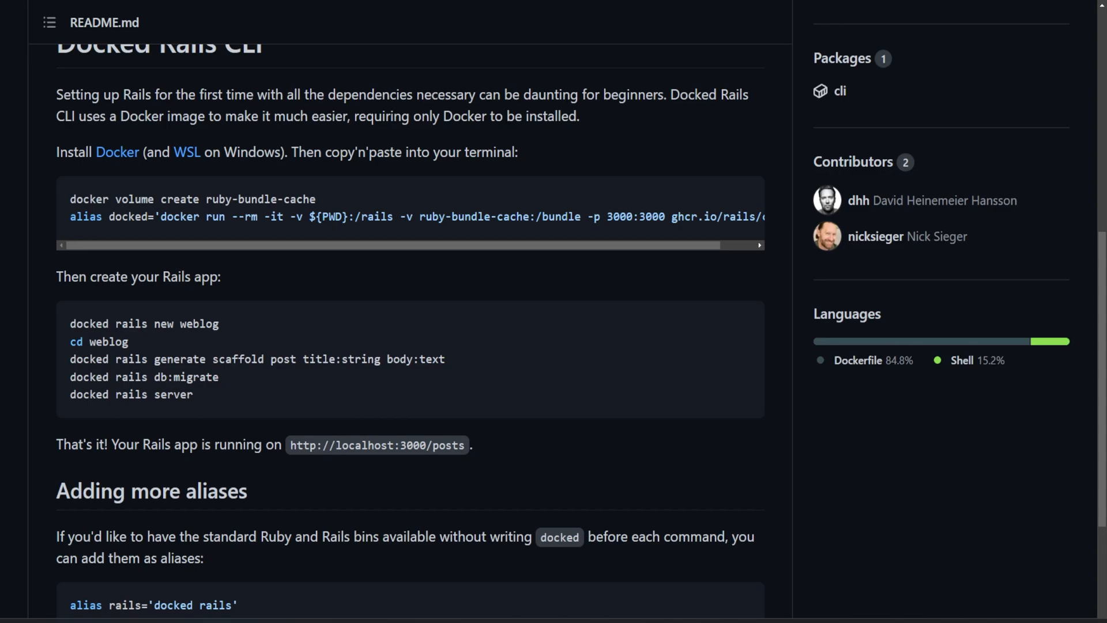